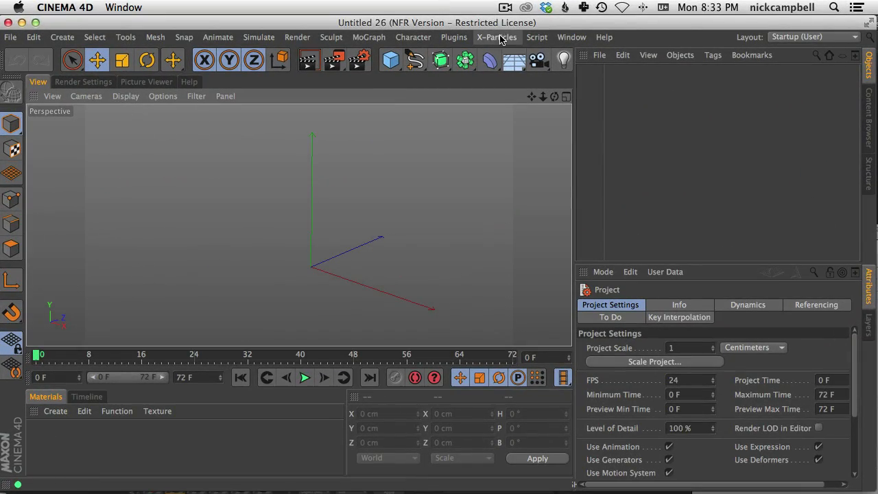
# Add an X-Particles System with its basic emitter, question and action setup, and play the emission
pyautogui.click(497, 37)
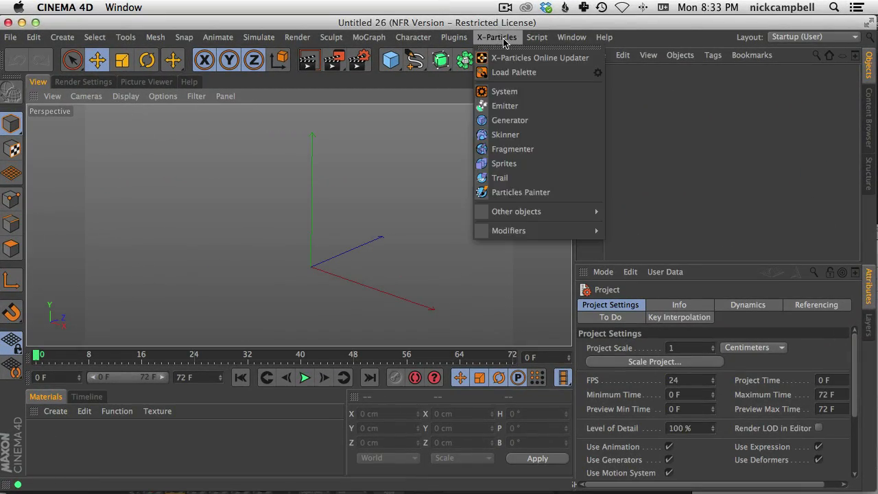
pyautogui.moveTo(505, 90)
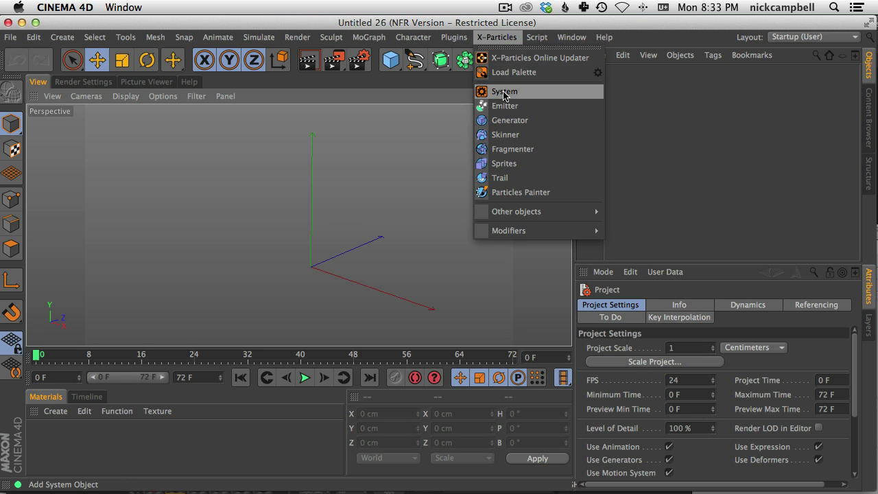
pyautogui.click(505, 91)
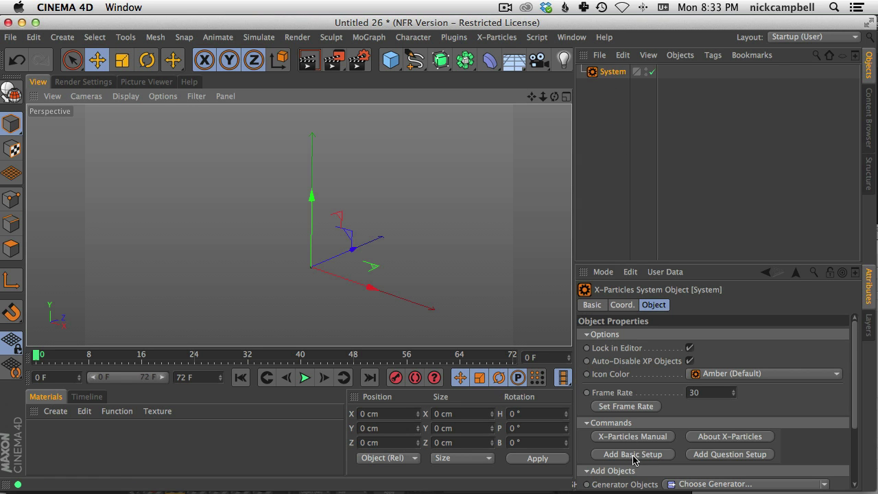
pyautogui.click(631, 453)
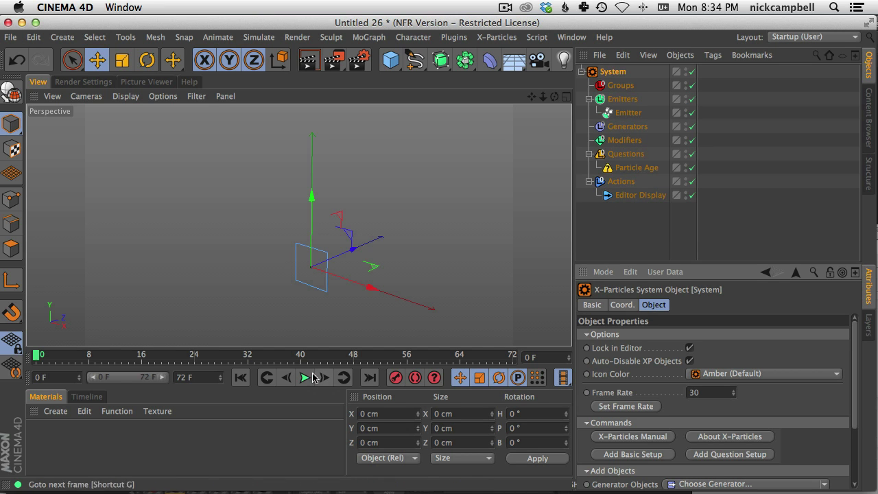
pyautogui.click(305, 378)
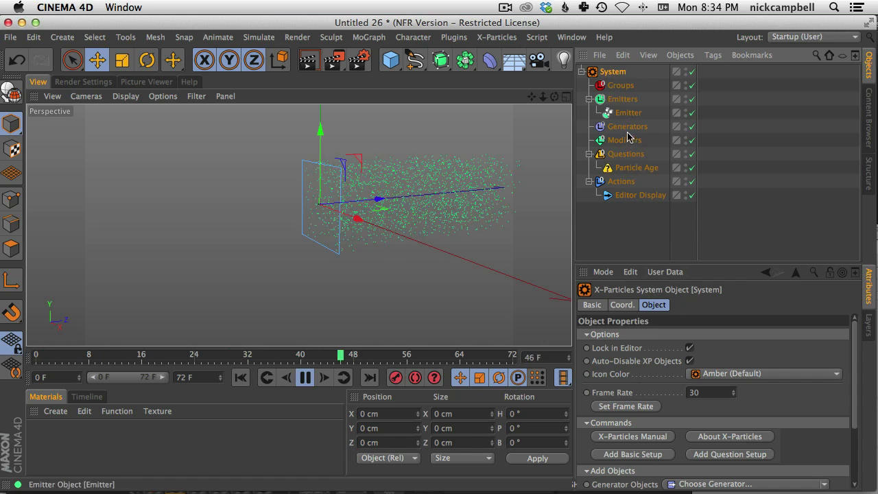
# Make the emitter a 50 cm sphere with birthrate 100000 and speed 150 cm, then play it
pyautogui.click(629, 113)
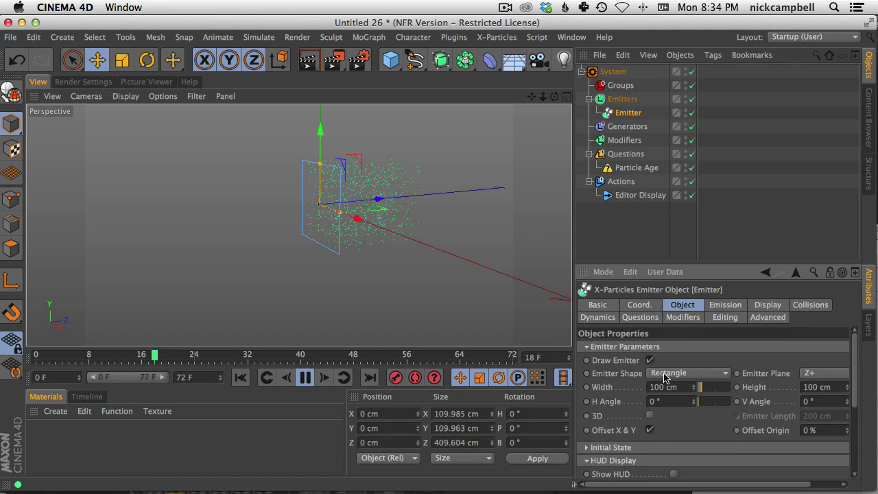
pyautogui.click(689, 373)
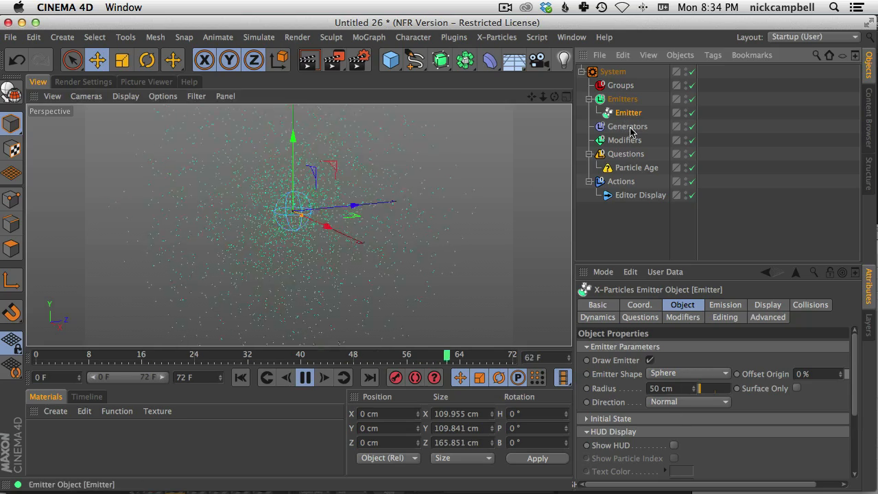
pyautogui.click(725, 304)
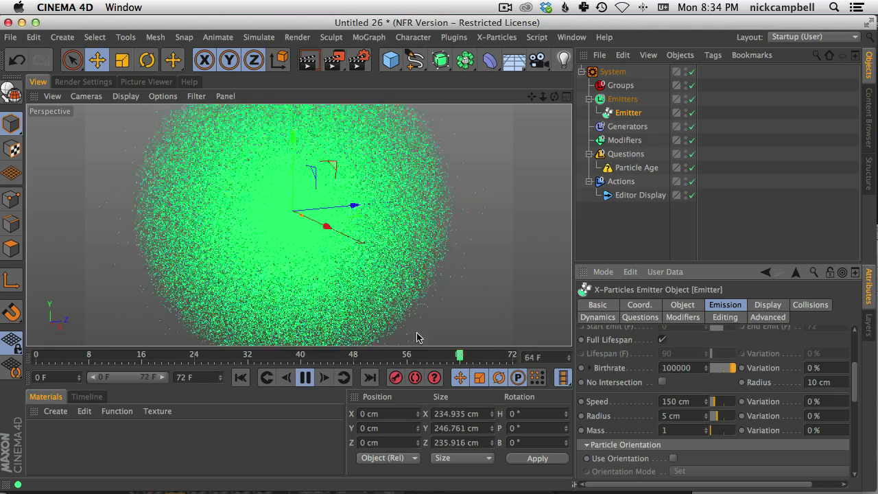
pyautogui.click(305, 378)
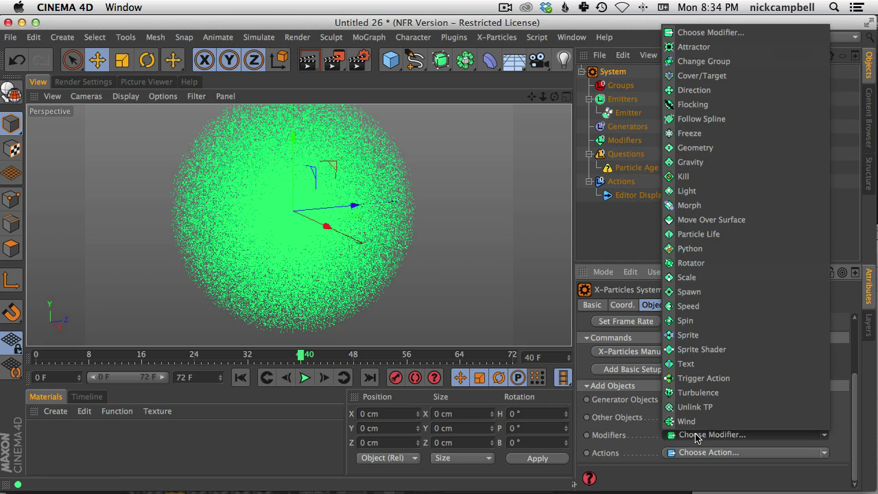
# Add a Turbulence modifier to the system, play the simulation and render a preview
pyautogui.click(699, 392)
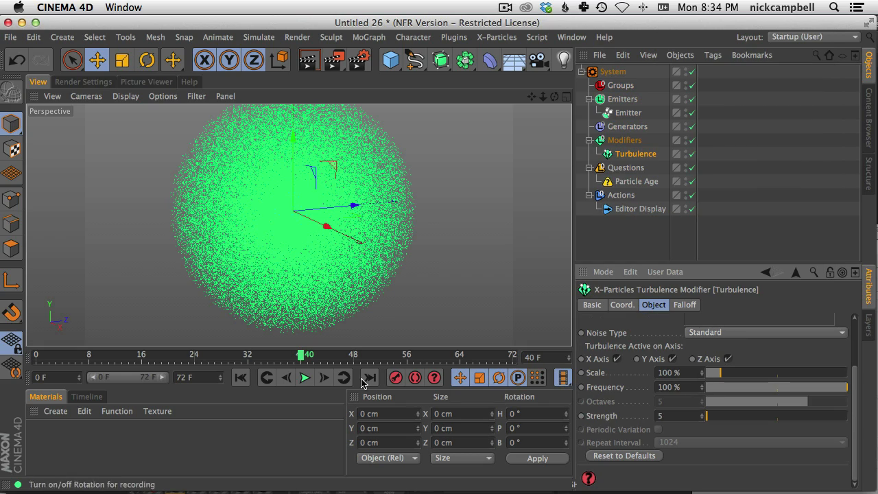
pyautogui.click(305, 377)
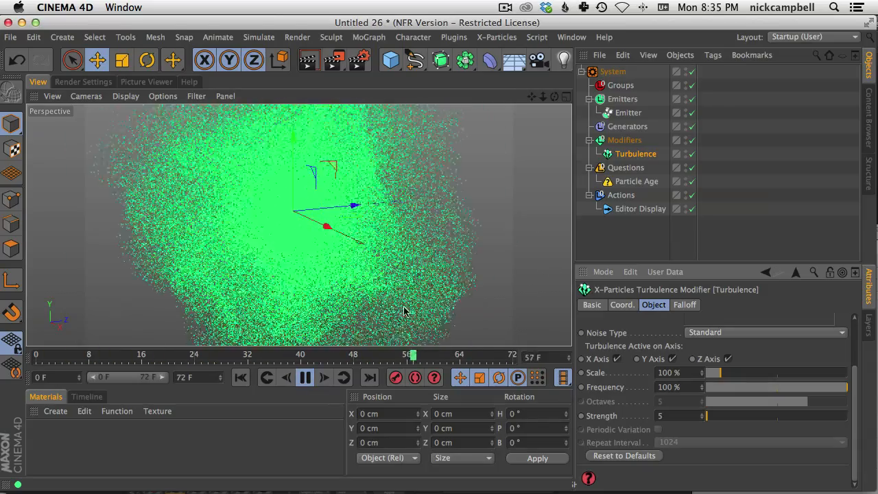
pyautogui.click(304, 378)
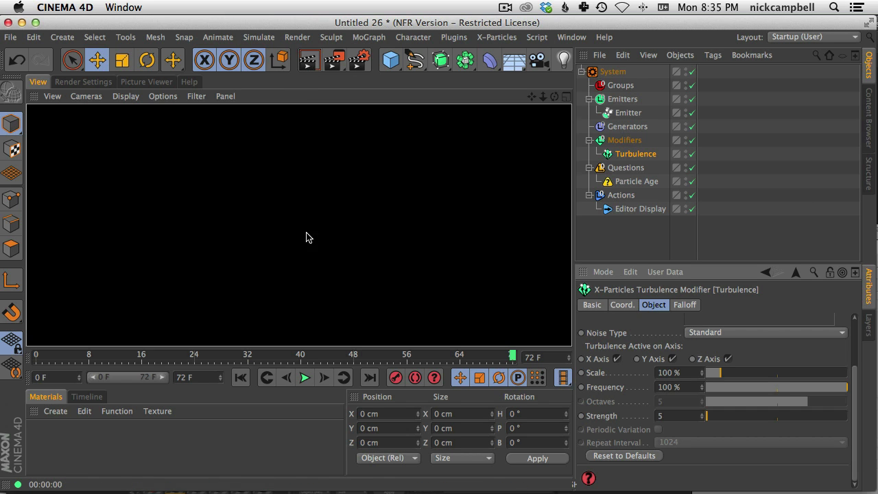
# Create an X-Particles material on the emitter, set particle radius 0.8 cm, and preview at frame 23
pyautogui.click(55, 411)
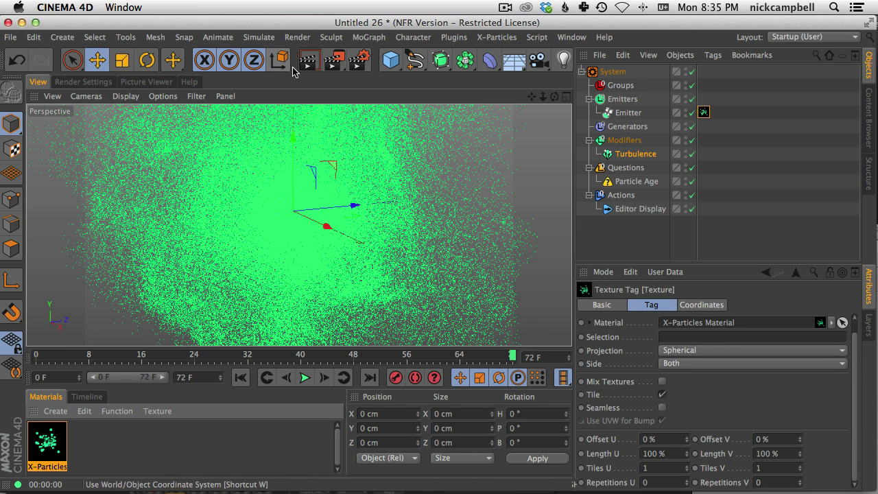
pyautogui.moveTo(310, 61)
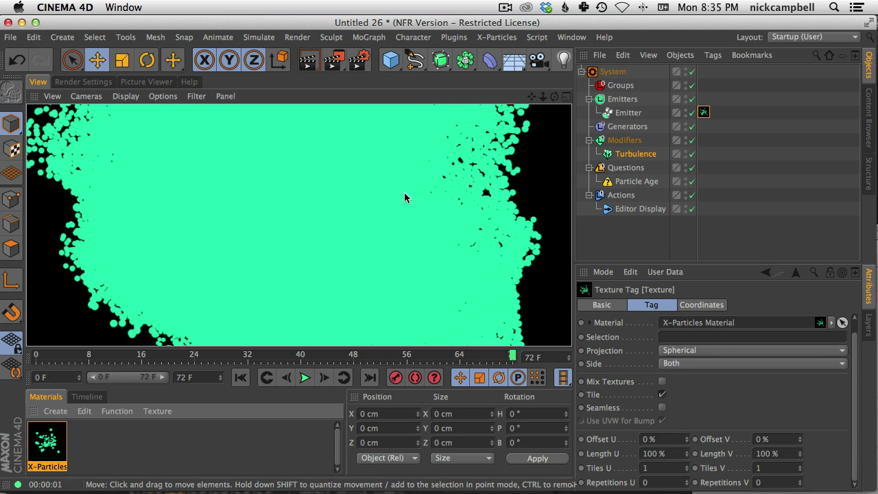
pyautogui.click(628, 113)
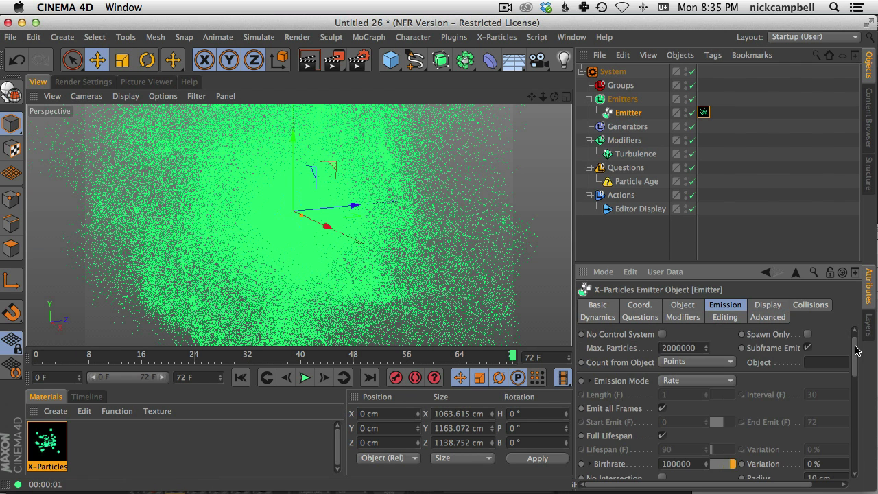
pyautogui.scroll(-3)
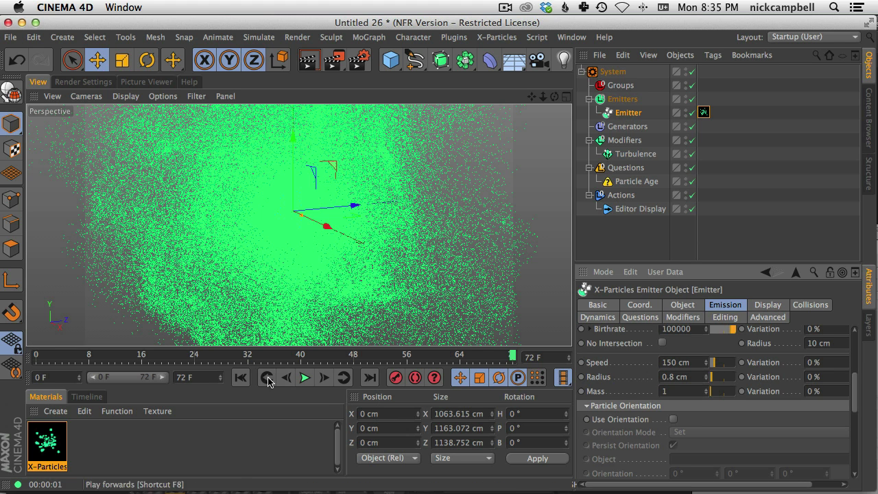
pyautogui.click(305, 377)
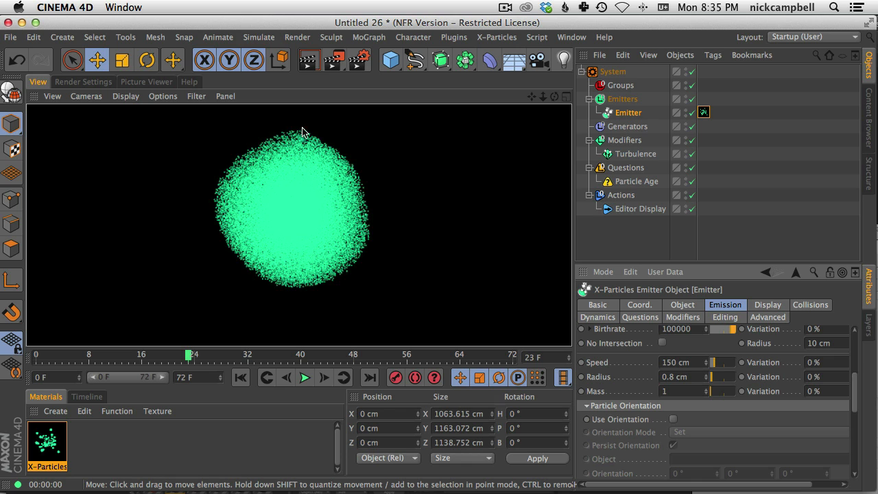
pyautogui.moveTo(357, 257)
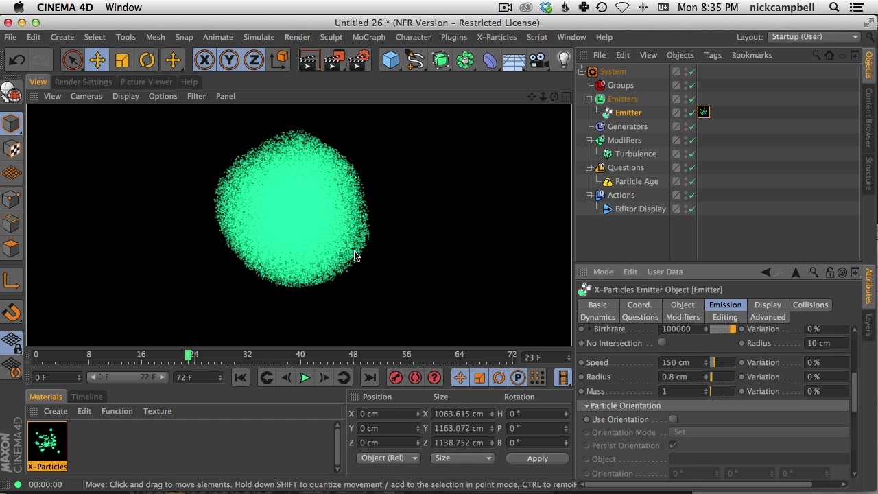
pyautogui.moveTo(312, 222)
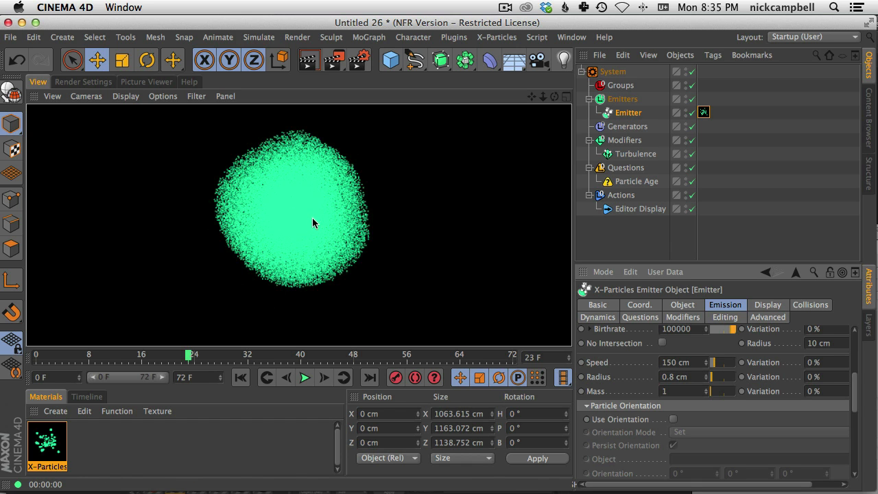
pyautogui.moveTo(332, 233)
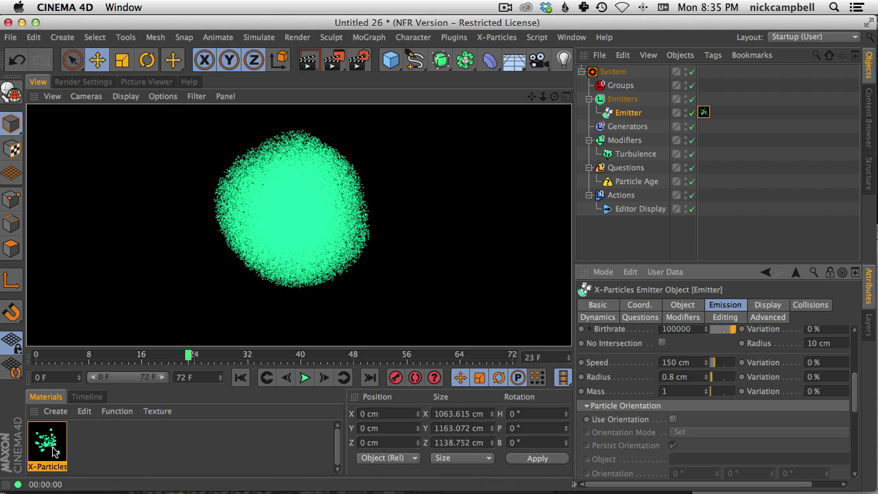
# Give the X-Particles material a 40% particle size variation
pyautogui.doubleClick(46, 444)
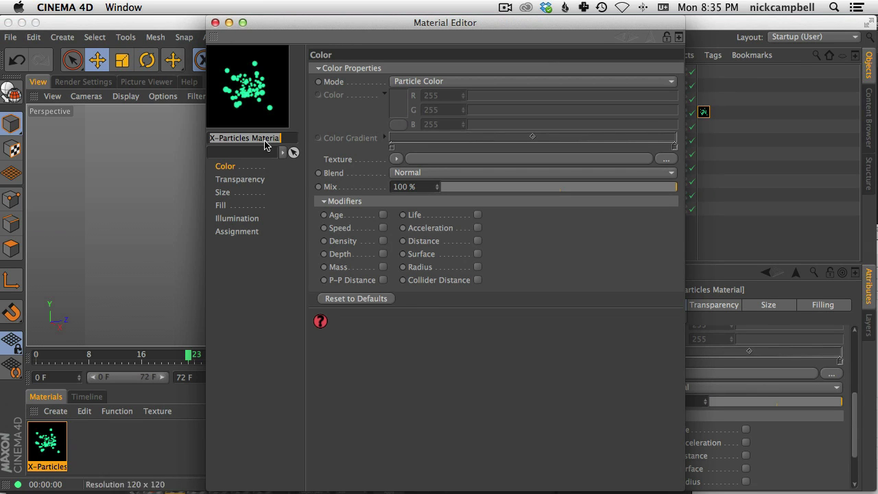
pyautogui.click(223, 193)
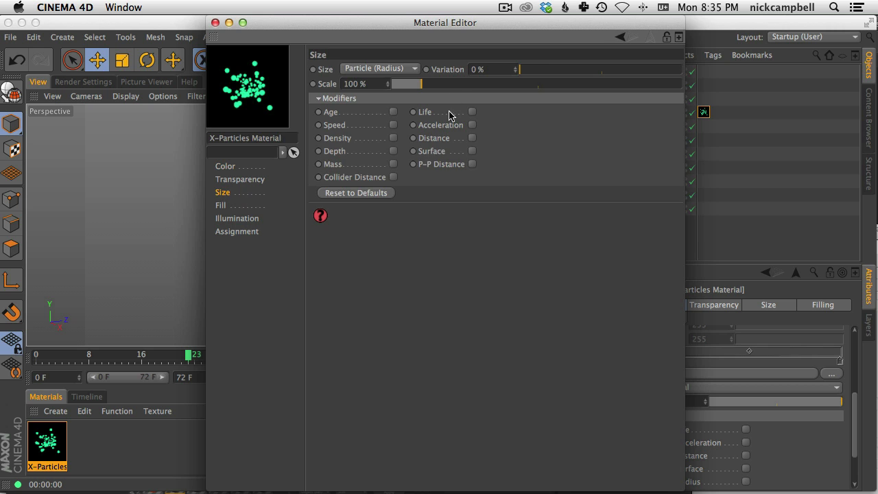
pyautogui.moveTo(519, 68); pyautogui.dragTo(583, 69)
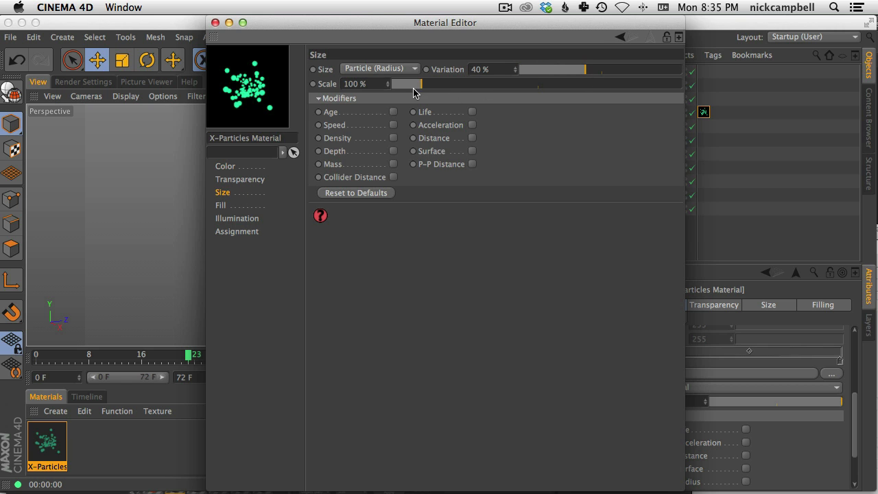
pyautogui.click(225, 166)
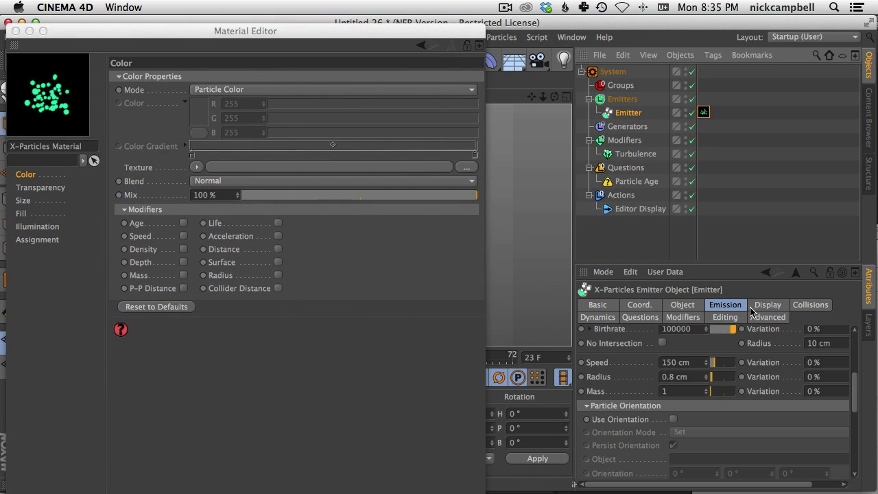
# Set the material colour mode to Random from Gradient and confirm the chosen gradient colour
pyautogui.click(768, 304)
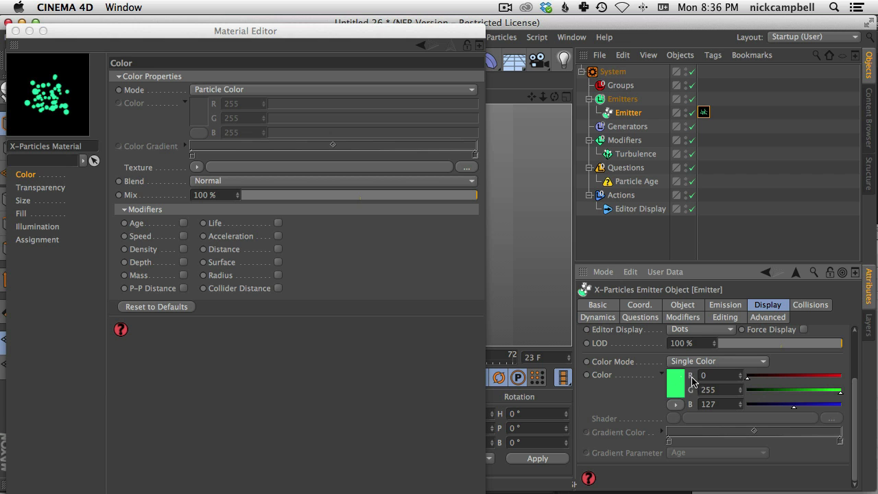
pyautogui.moveTo(244, 30); pyautogui.dragTo(343, 30)
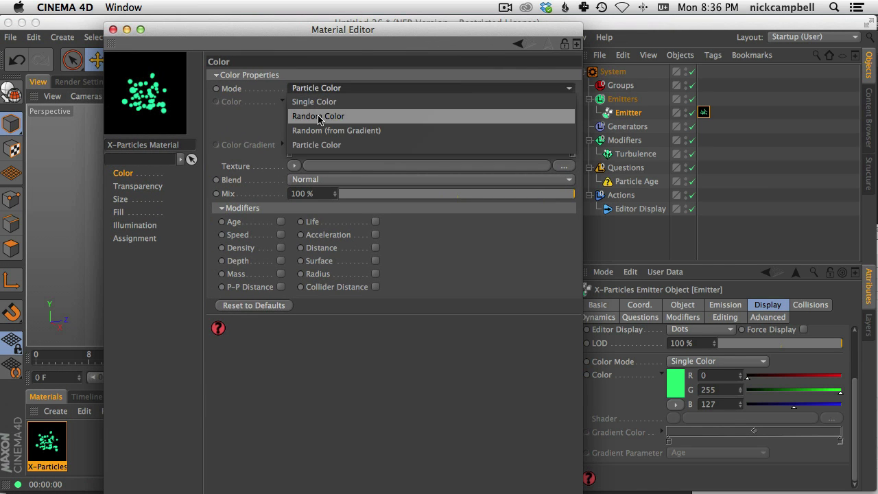
pyautogui.click(318, 115)
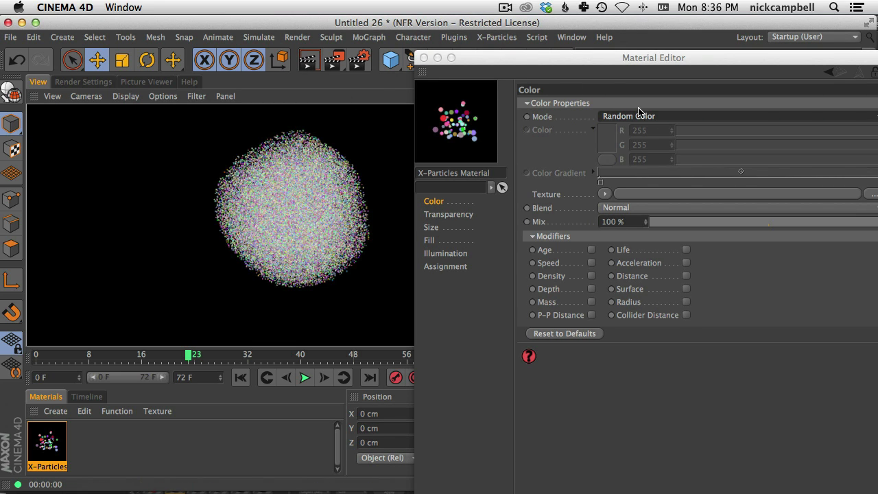
pyautogui.click(628, 115)
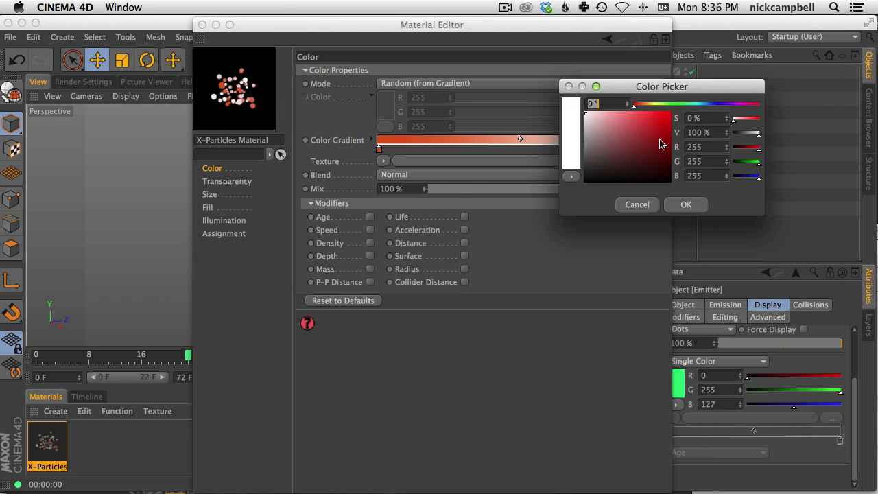
pyautogui.click(686, 205)
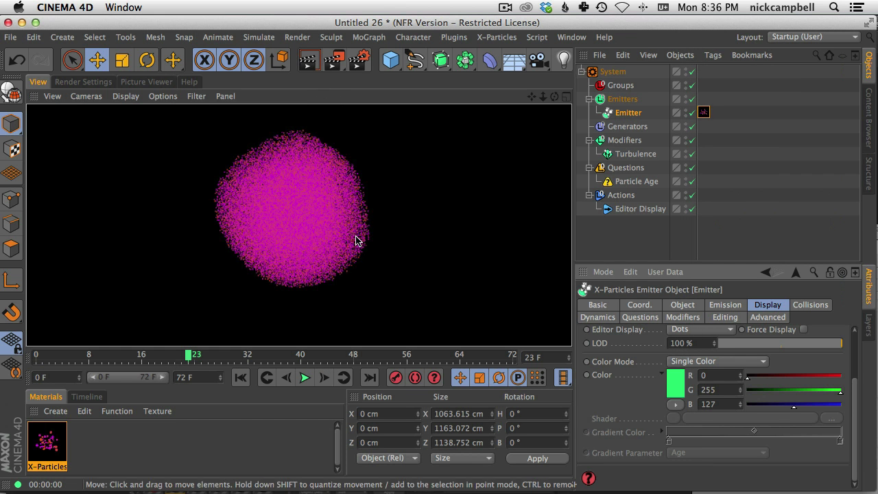
# Add an omni light, move it along X beside the sphere, and set its shadows to Shadow Maps (Soft)
pyautogui.click(562, 60)
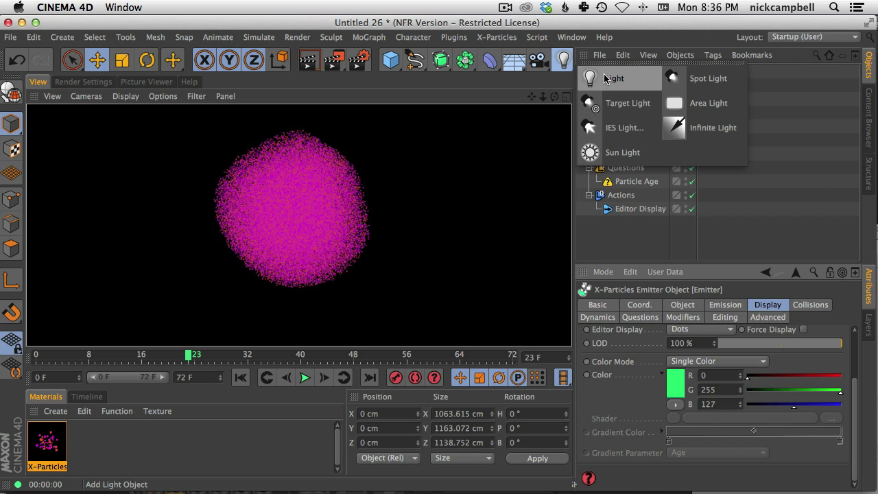
pyautogui.click(615, 78)
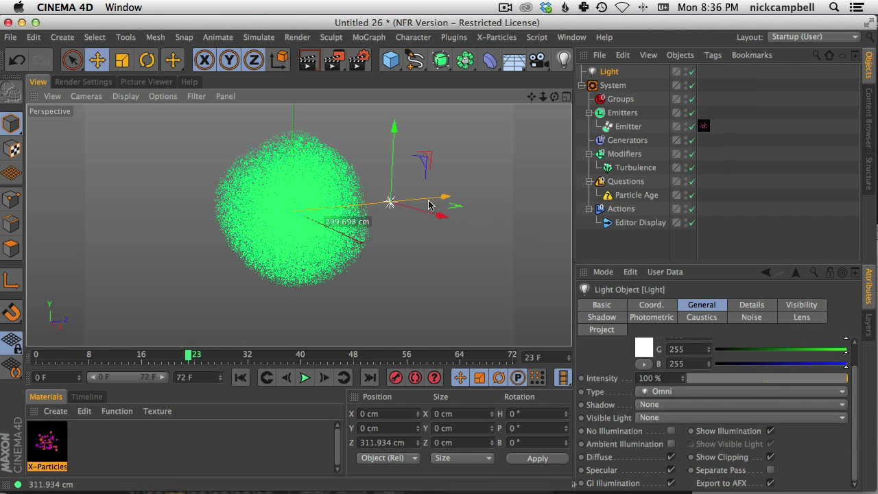
pyautogui.moveTo(391, 200); pyautogui.dragTo(431, 227)
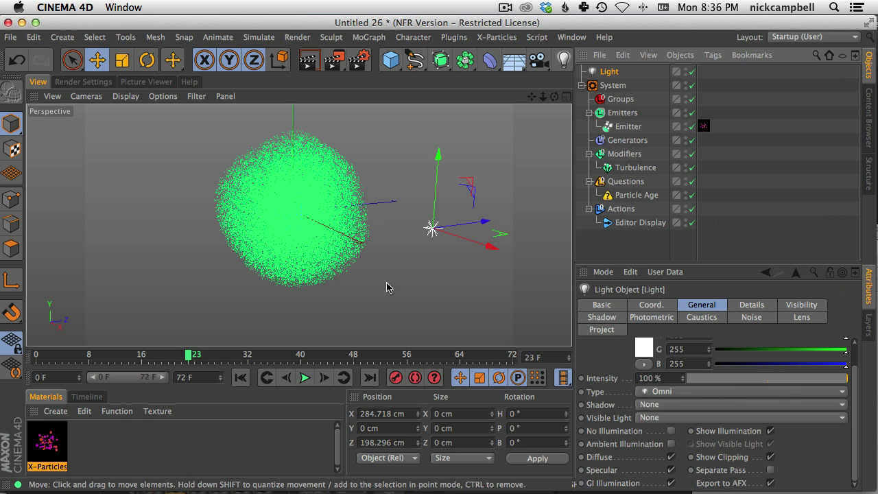
pyautogui.moveTo(292, 238)
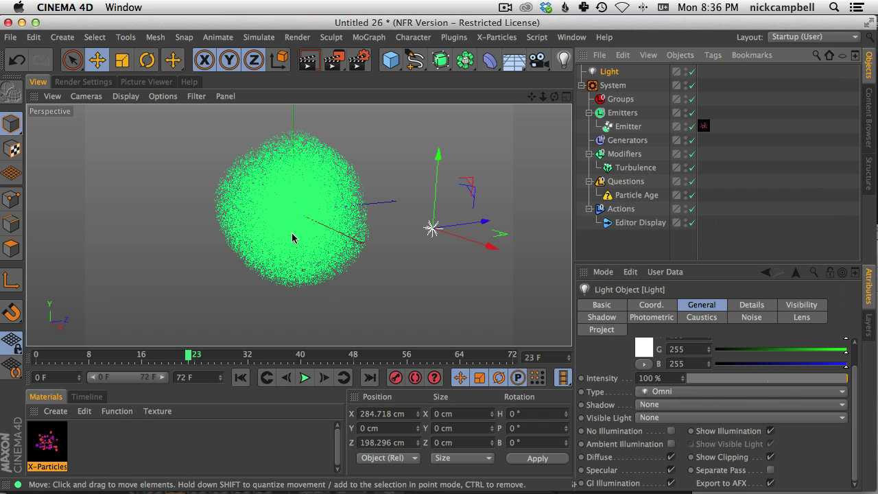
pyautogui.moveTo(328, 242)
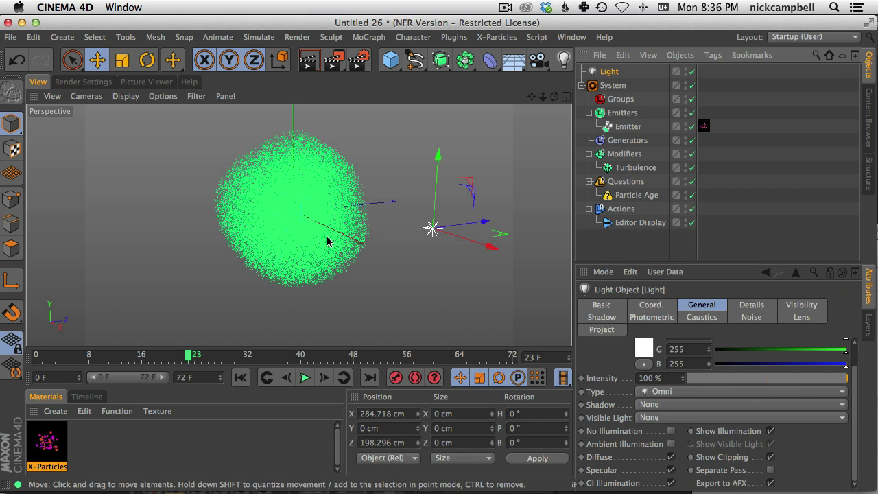
pyautogui.click(310, 59)
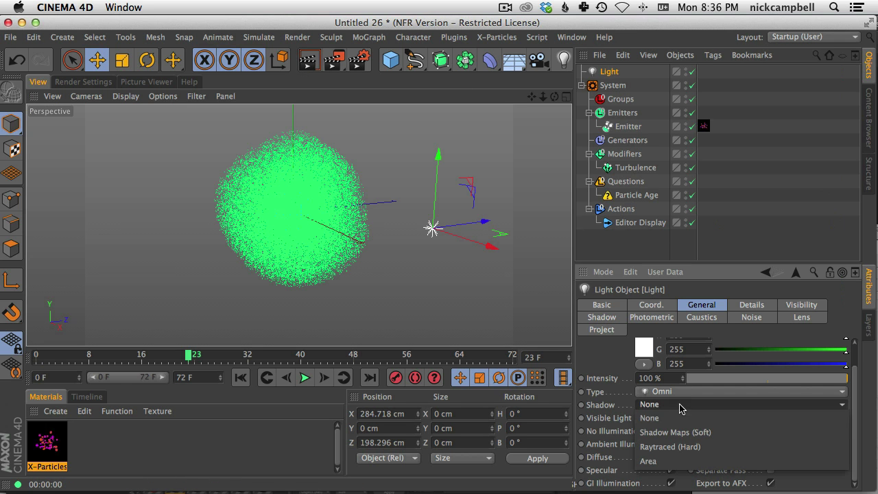
pyautogui.click(675, 432)
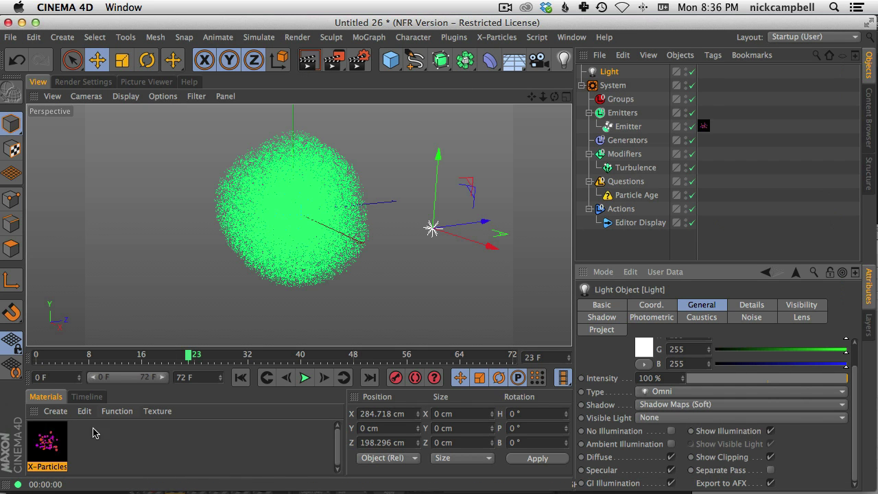
# Set the X-Particles material's illumination lighting mode to Fuzzy and test-render the view
pyautogui.doubleClick(46, 439)
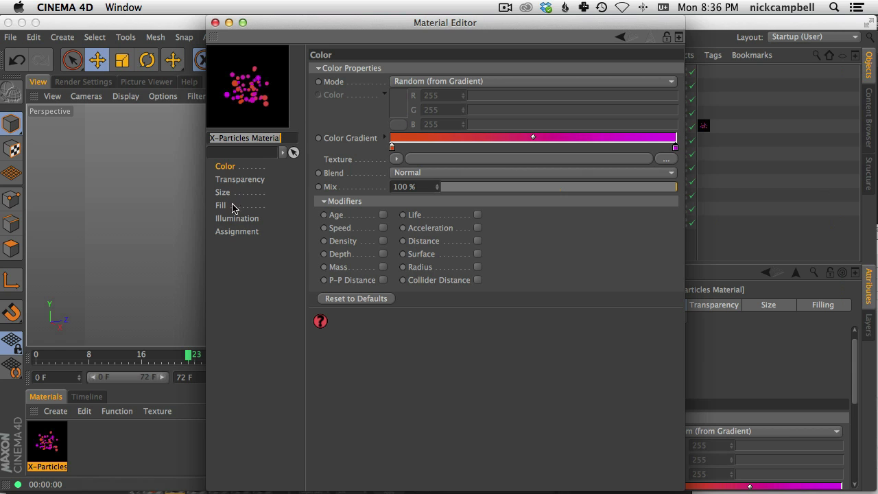
pyautogui.click(236, 218)
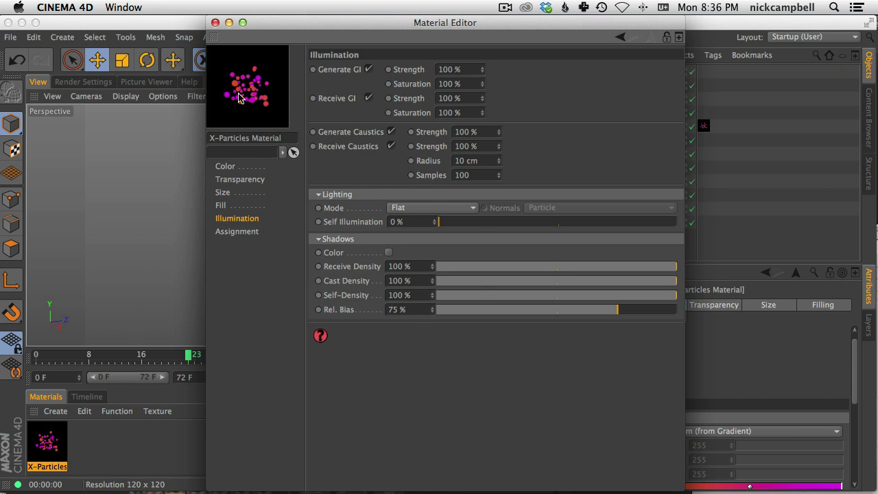
pyautogui.click(432, 207)
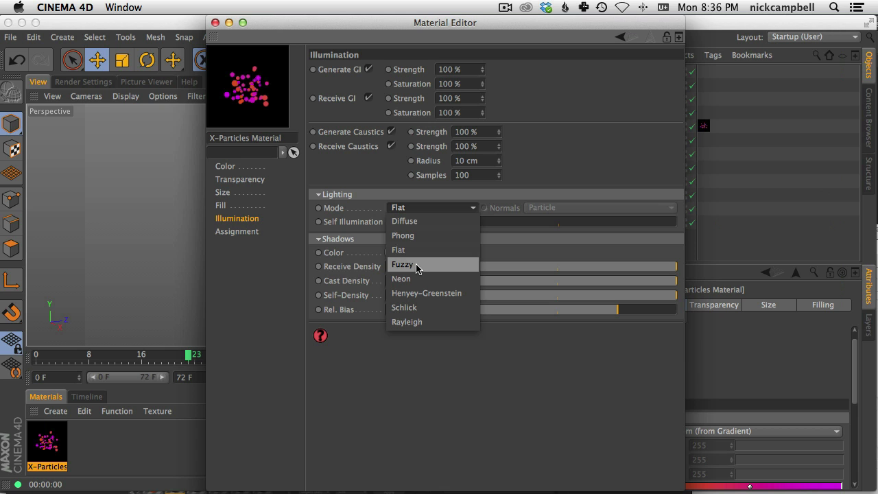
pyautogui.click(404, 221)
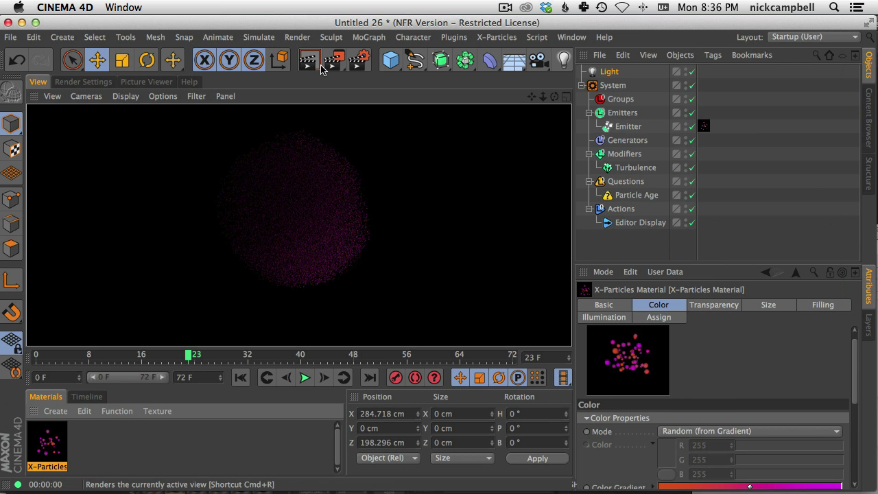
pyautogui.click(309, 61)
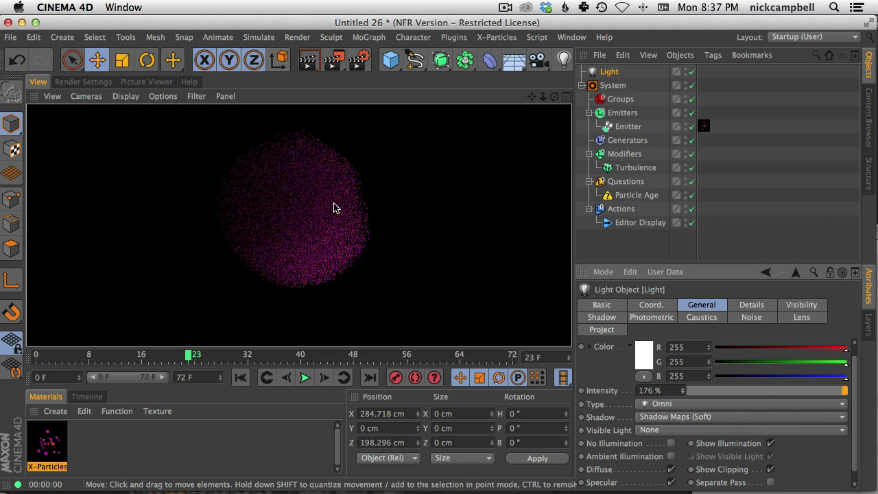
pyautogui.moveTo(391, 240)
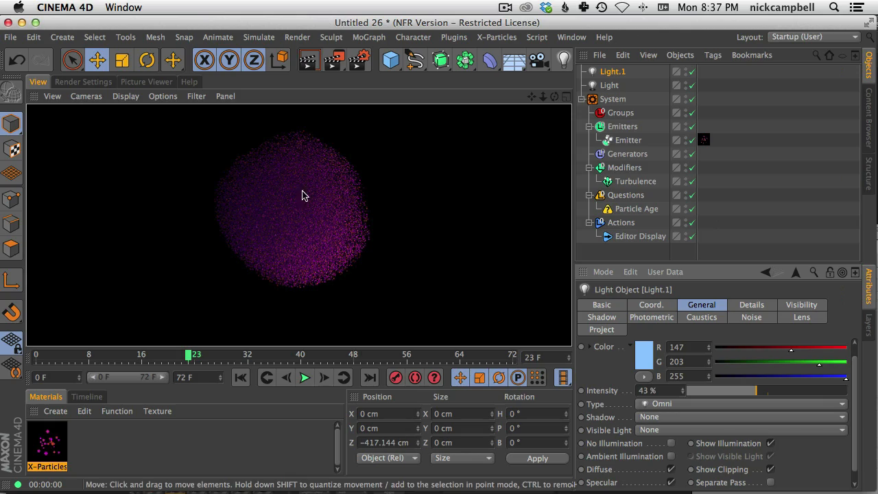
# Boost the main light, add a dim blue Light.1 fill, and render to check the lighting
pyautogui.click(305, 377)
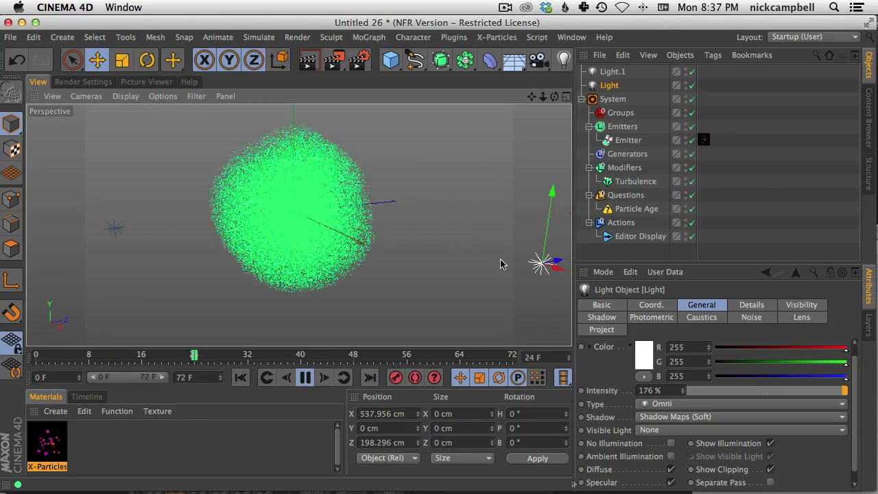
pyautogui.click(304, 377)
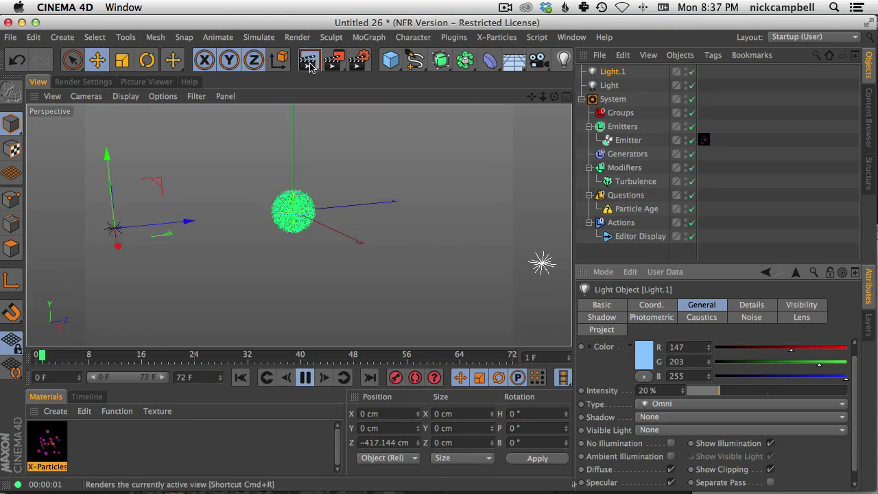
pyautogui.click(305, 378)
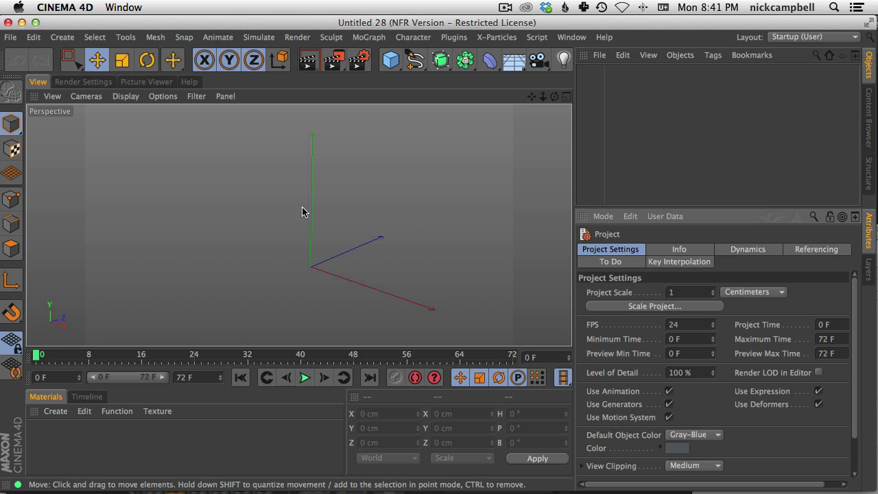
pyautogui.moveTo(249, 236)
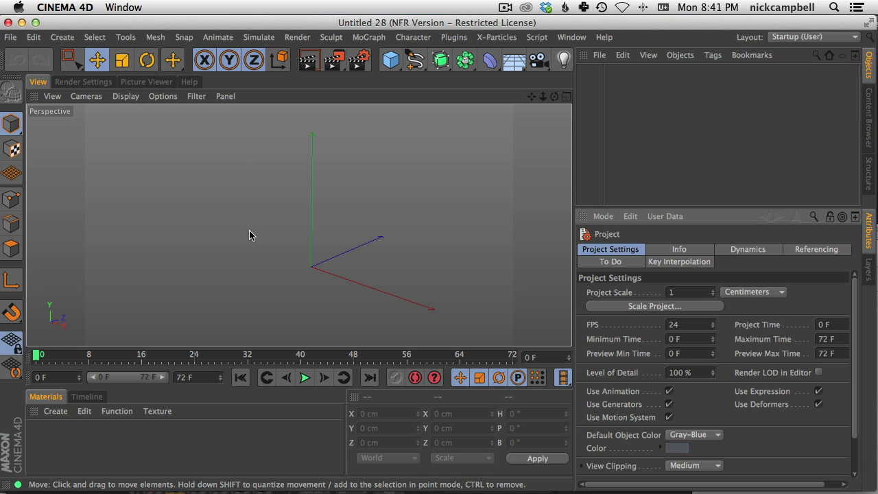
pyautogui.moveTo(391, 118)
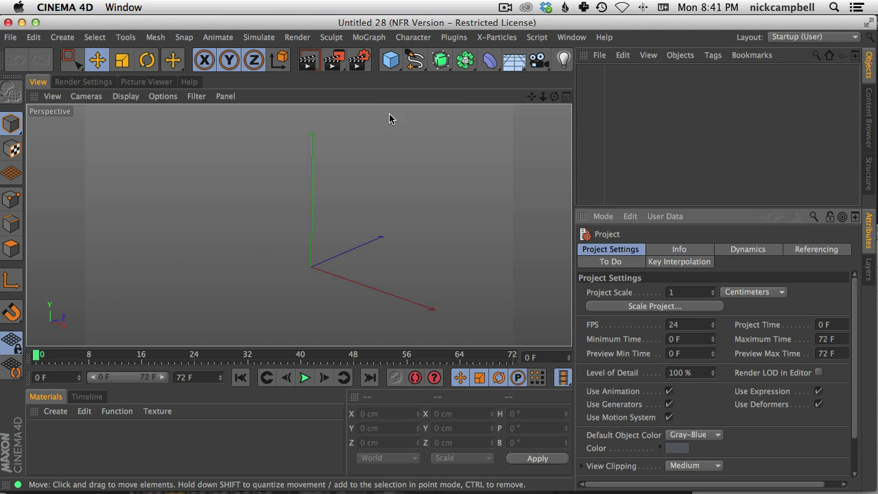
# In the new scene add an X-Particles System with basic setup and rotate its emitter -90° on P to lie flat
pyautogui.click(497, 37)
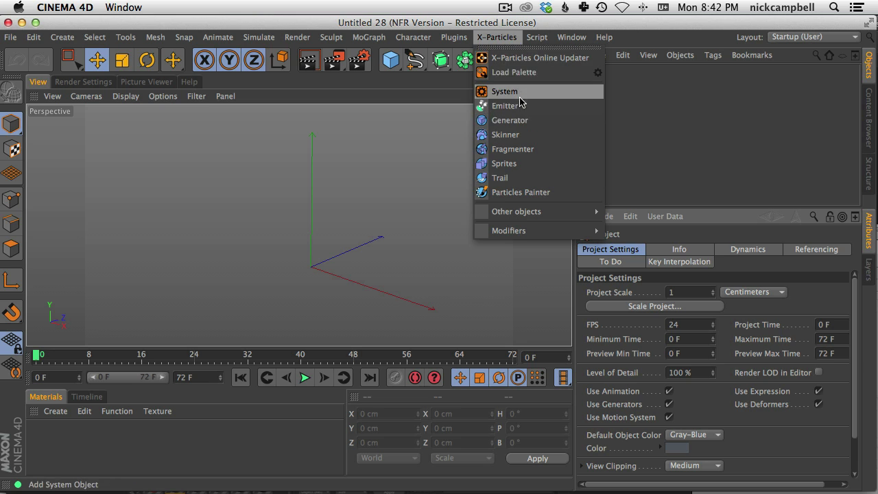
pyautogui.click(505, 91)
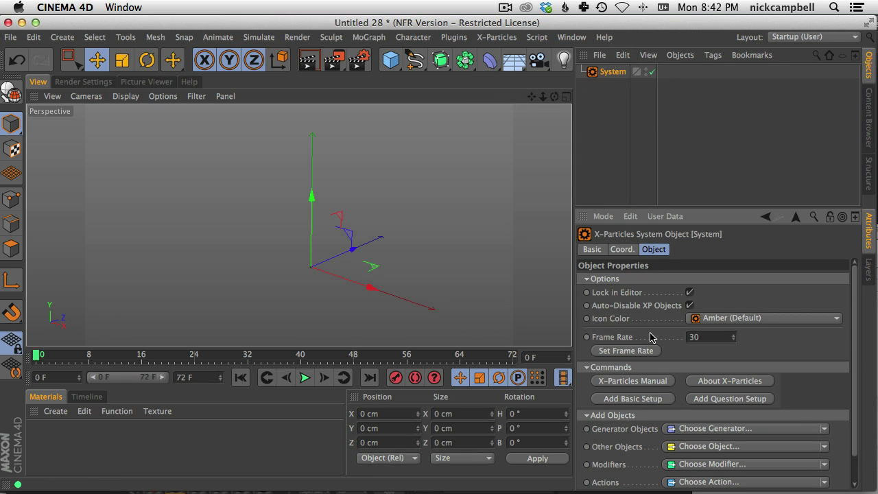
pyautogui.click(631, 398)
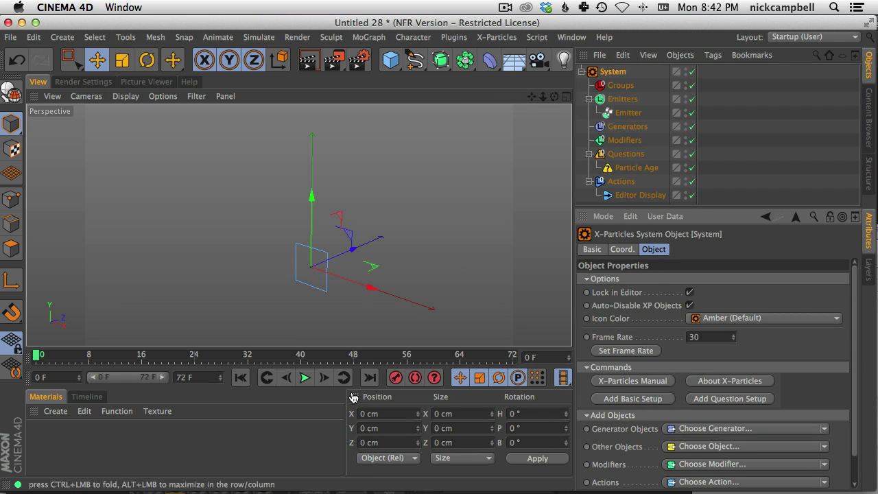
pyautogui.click(304, 377)
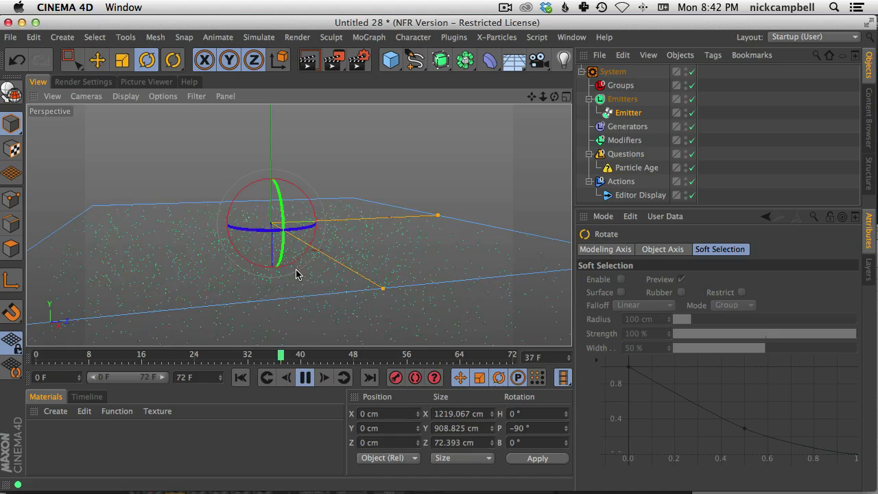
pyautogui.moveTo(274, 227); pyautogui.dragTo(274, 137)
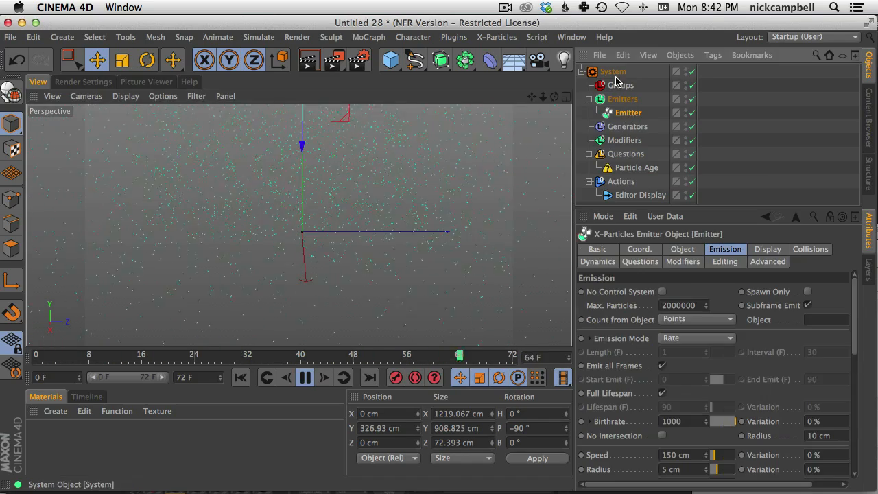
# Add a Gravity modifier to the system and set the emitter's editor display to Lines
pyautogui.click(612, 71)
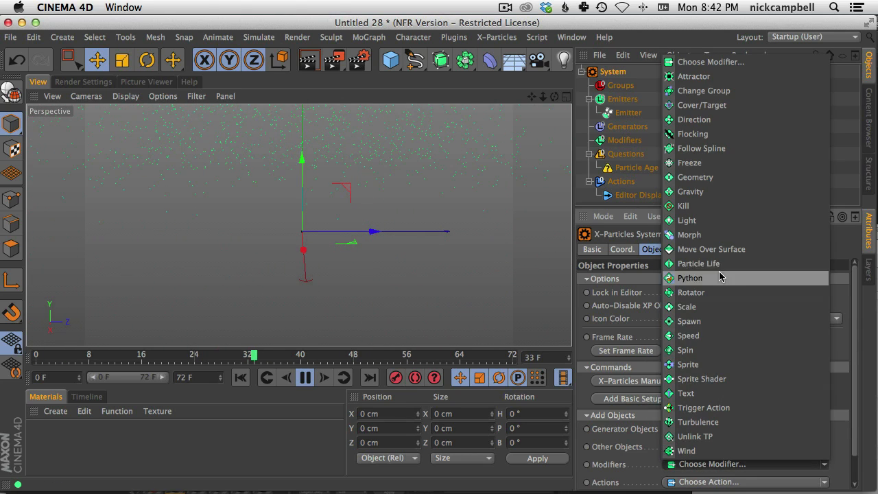
pyautogui.click(695, 193)
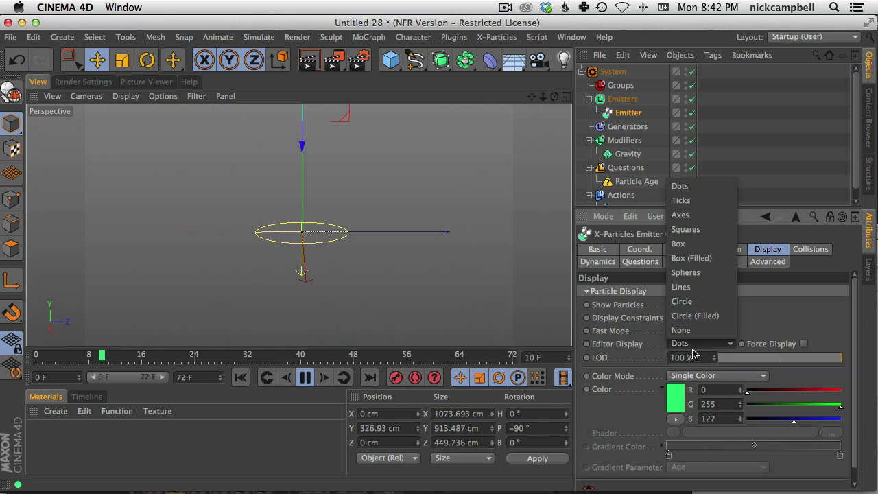
pyautogui.click(681, 287)
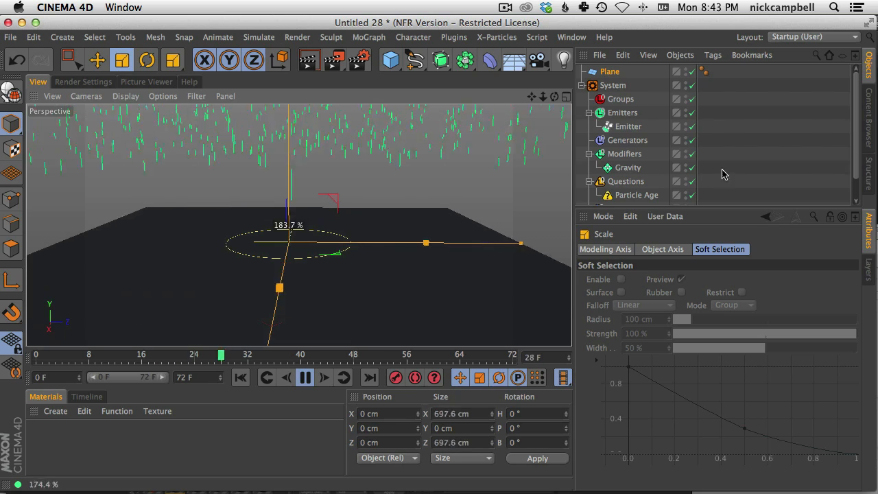
# Apply an X-Particles Collider tag with 40% bounce to the ground plane and play the collision
pyautogui.click(714, 55)
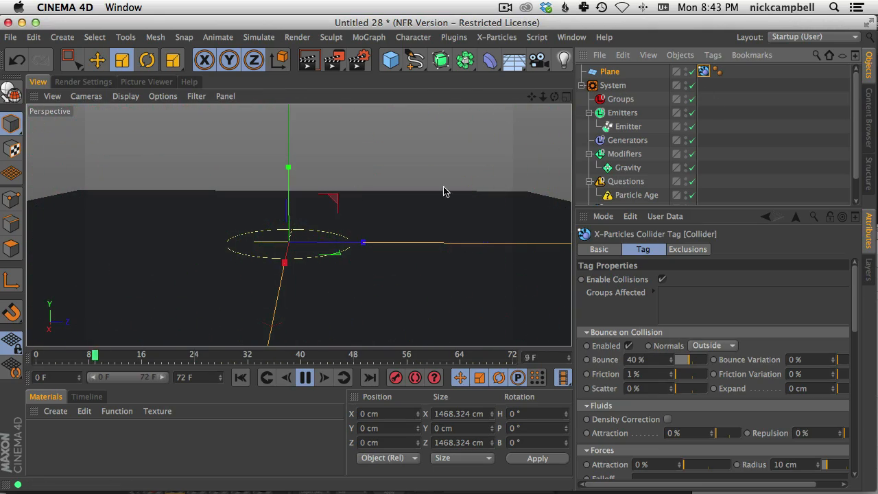
pyautogui.click(324, 377)
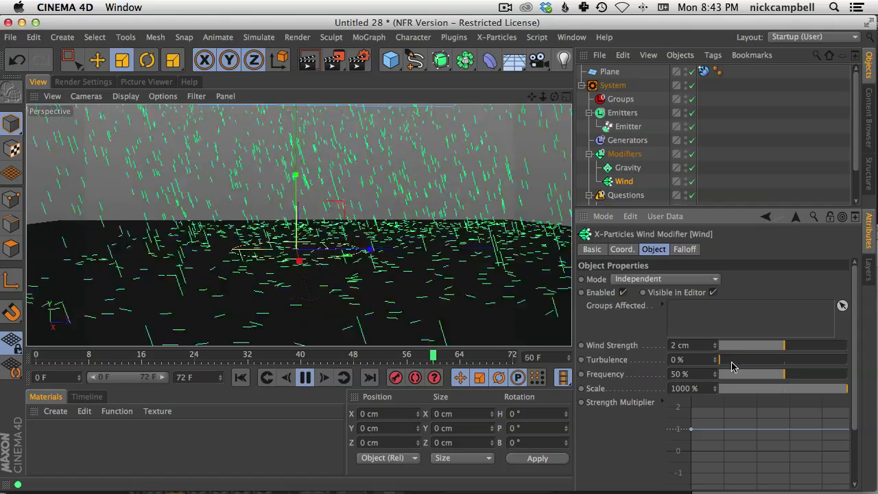
# Raise the Wind modifier's Turbulence to 24% and play back so the falling particles drift
pyautogui.moveTo(717, 359); pyautogui.dragTo(725, 359)
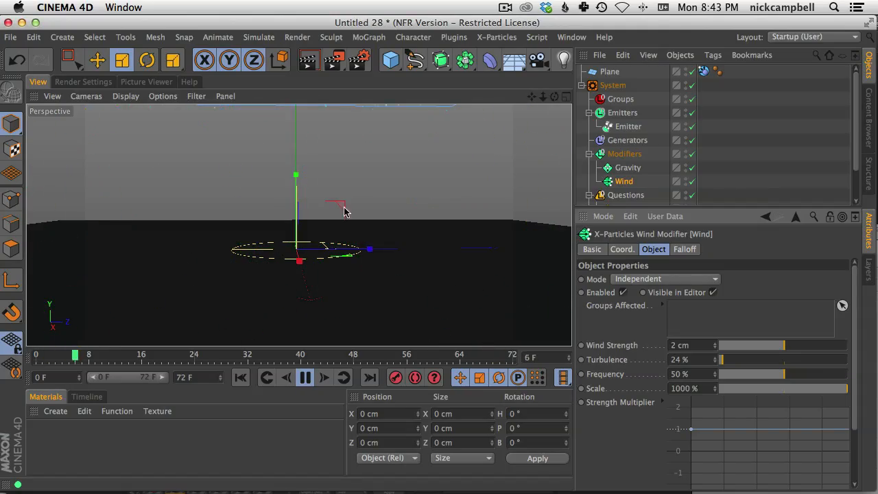
pyautogui.click(305, 377)
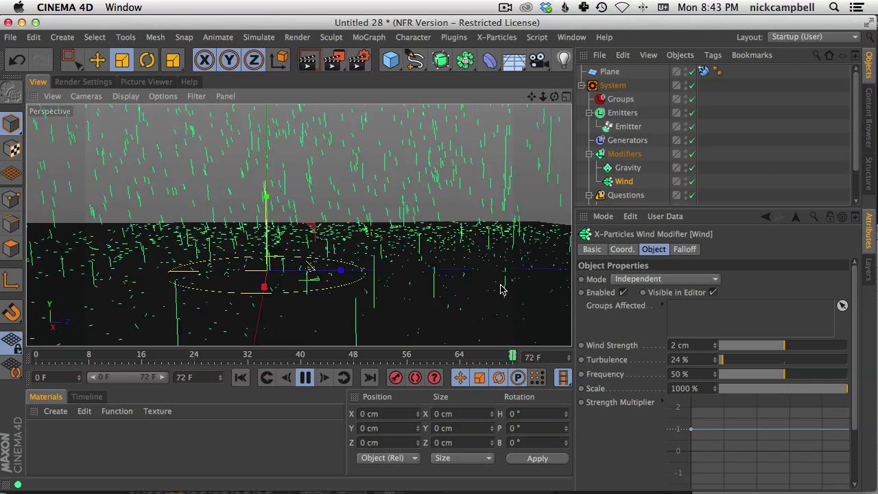
pyautogui.click(304, 377)
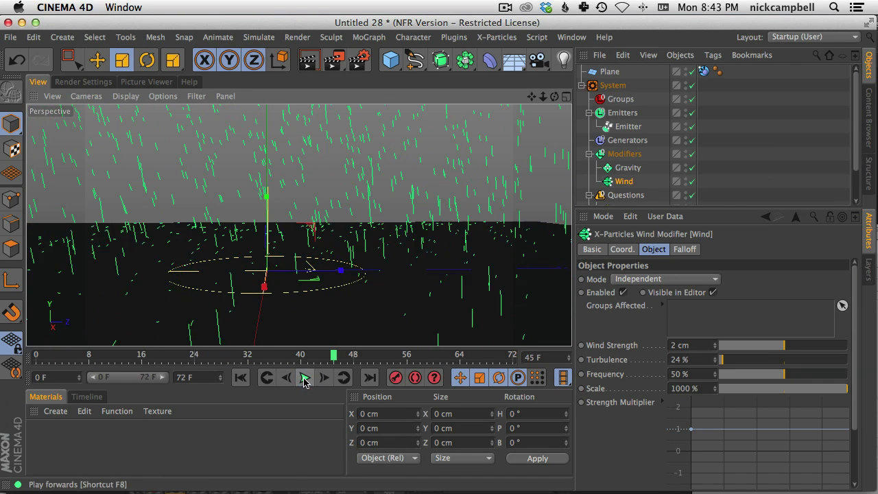
pyautogui.click(305, 377)
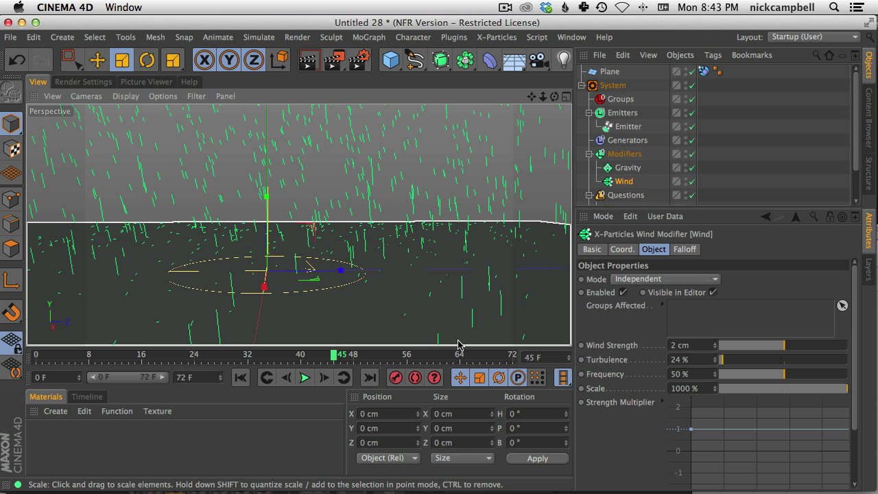
pyautogui.moveTo(426, 286)
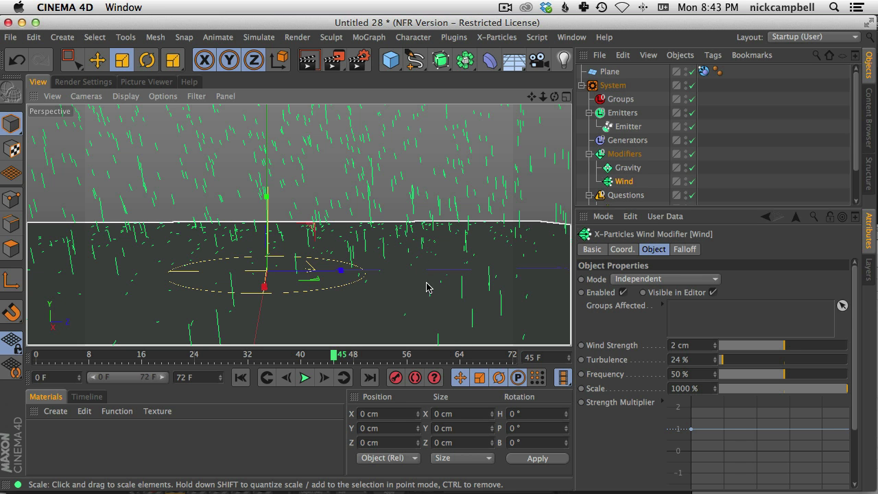
pyautogui.click(305, 378)
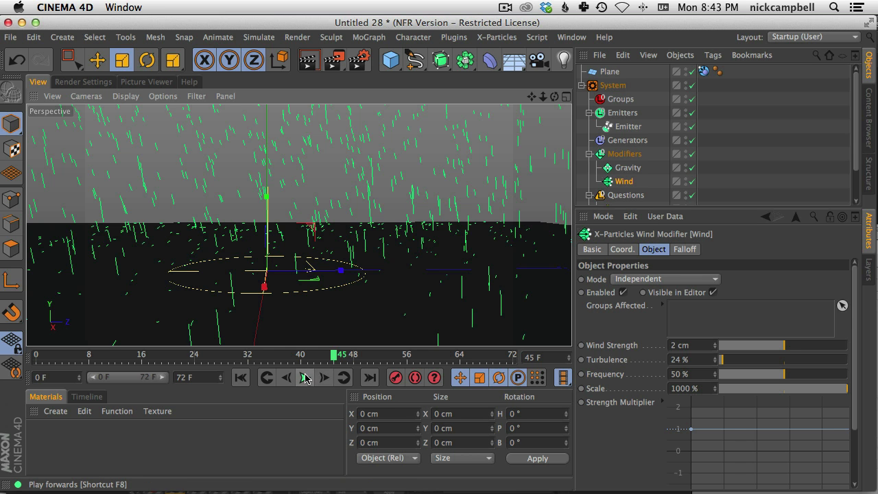
pyautogui.click(305, 377)
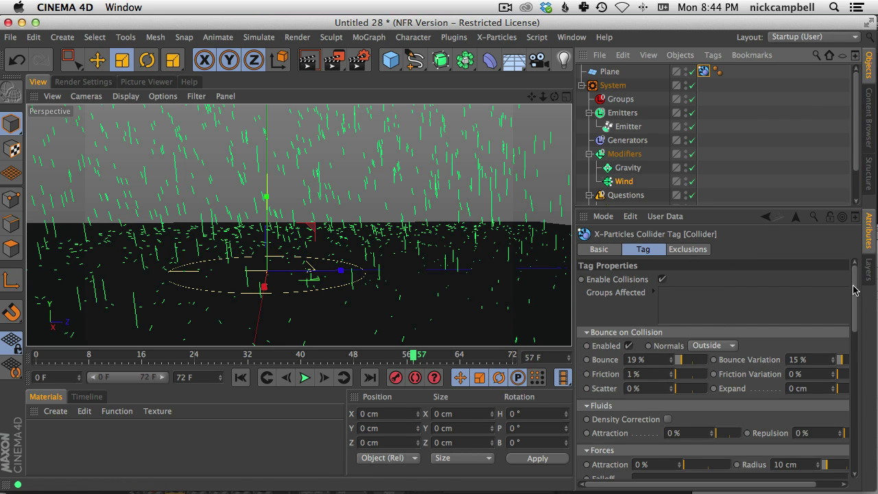
# Enable Spawn on Collision in the floor's Collider tag, then select the X-Particles System
pyautogui.scroll(-3)
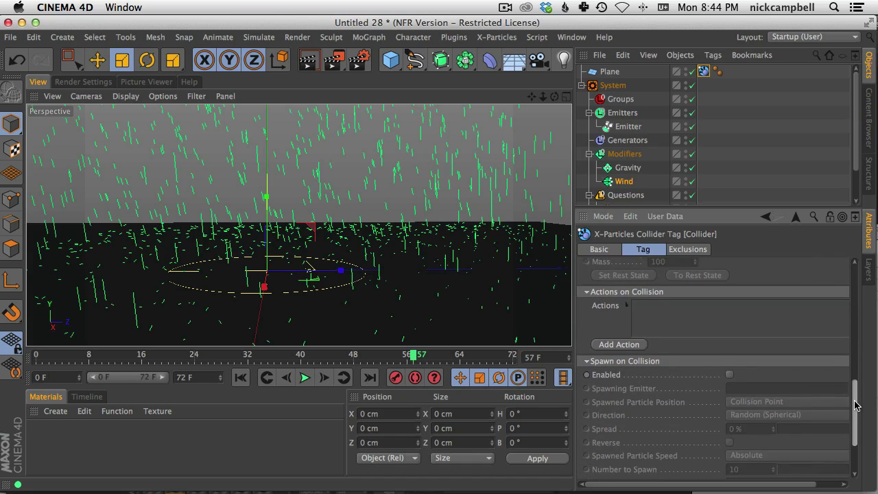
pyautogui.scroll(-3)
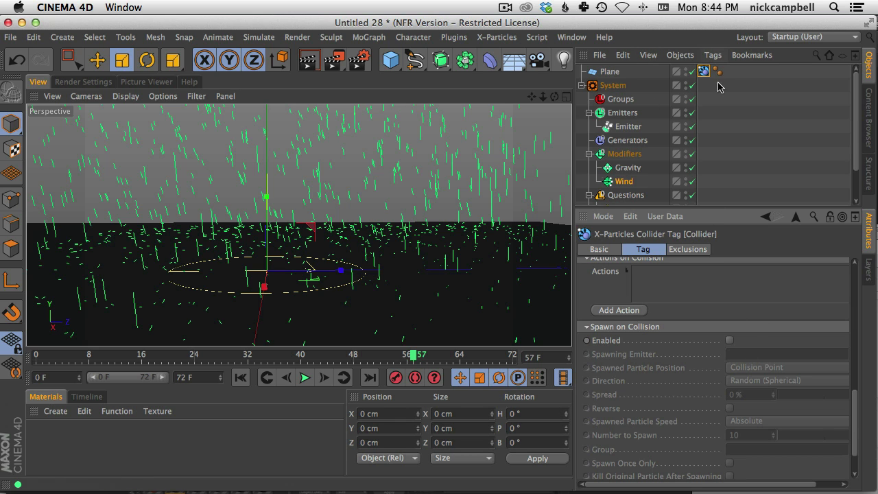
pyautogui.moveTo(689, 353)
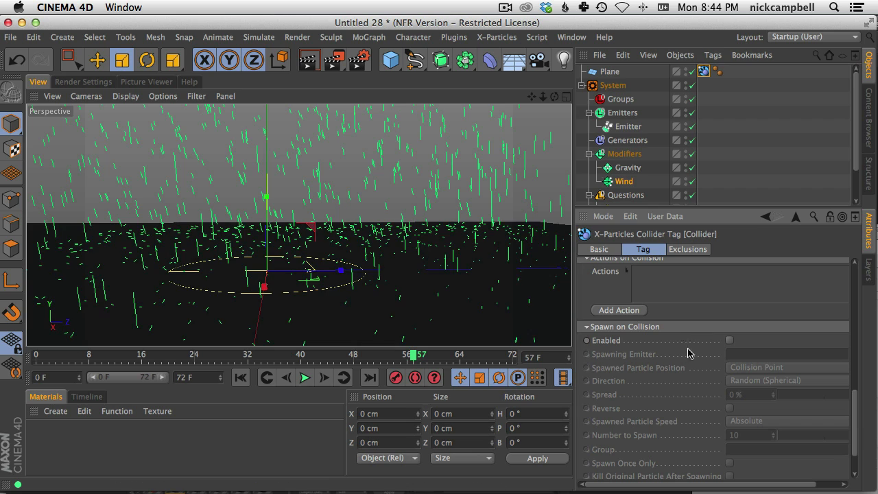
pyautogui.click(731, 341)
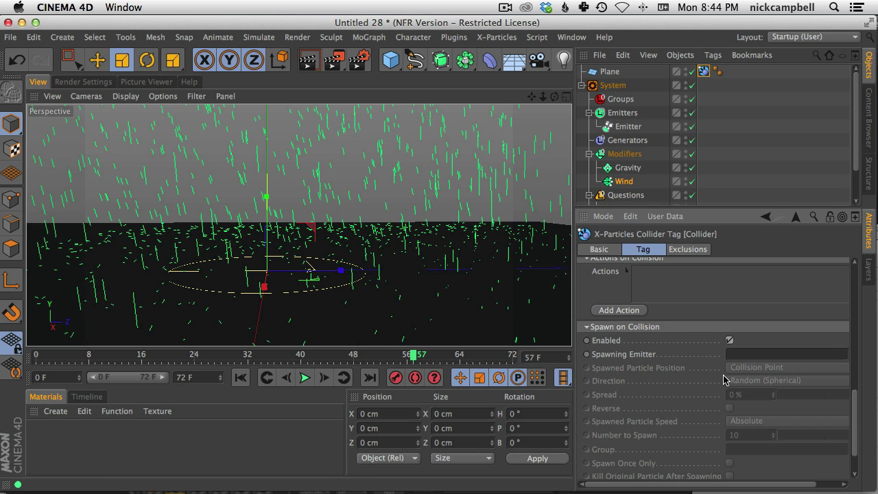
pyautogui.moveTo(620, 370)
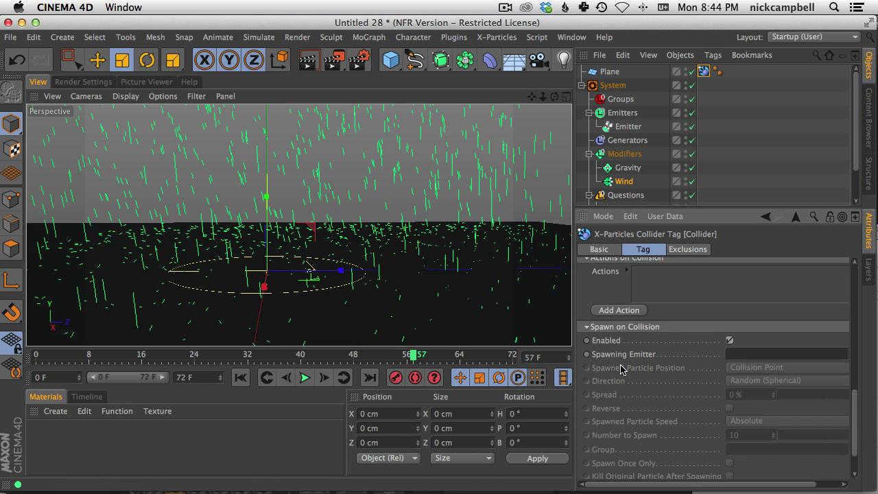
pyautogui.click(612, 85)
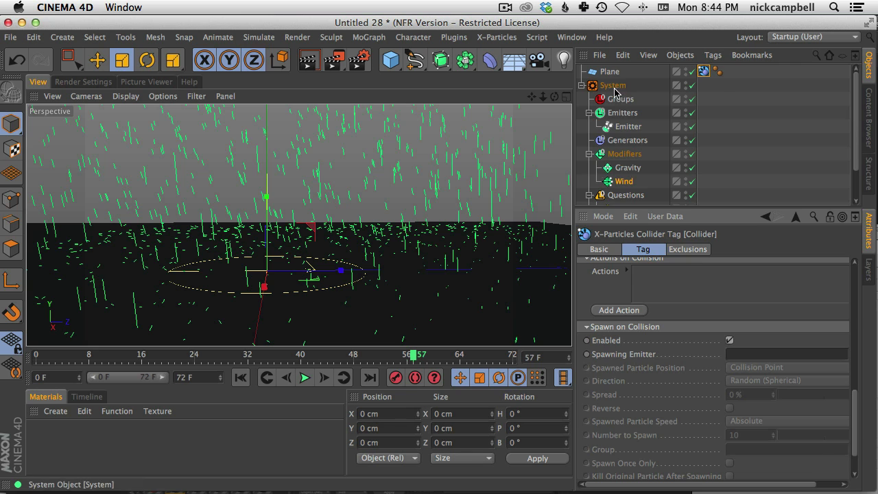
# Add a second Emitter from Generator Objects, coloured blue with Editor Display set to Lines
pyautogui.click(613, 85)
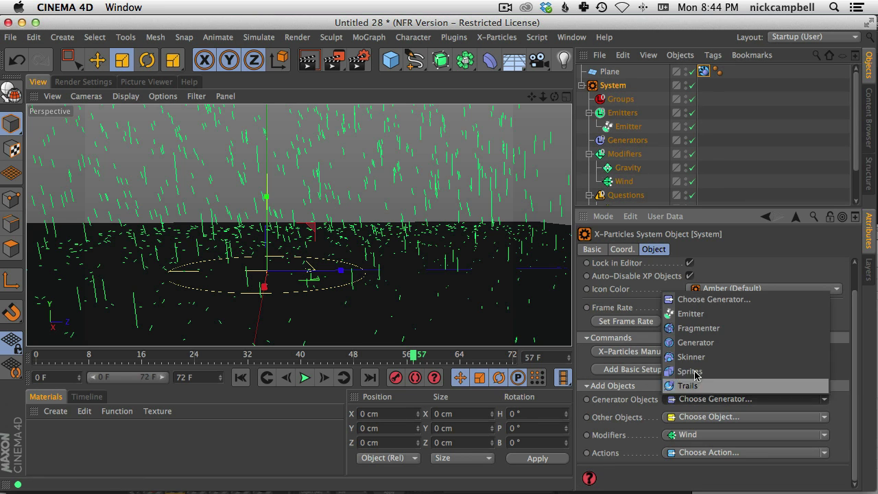
pyautogui.click(692, 313)
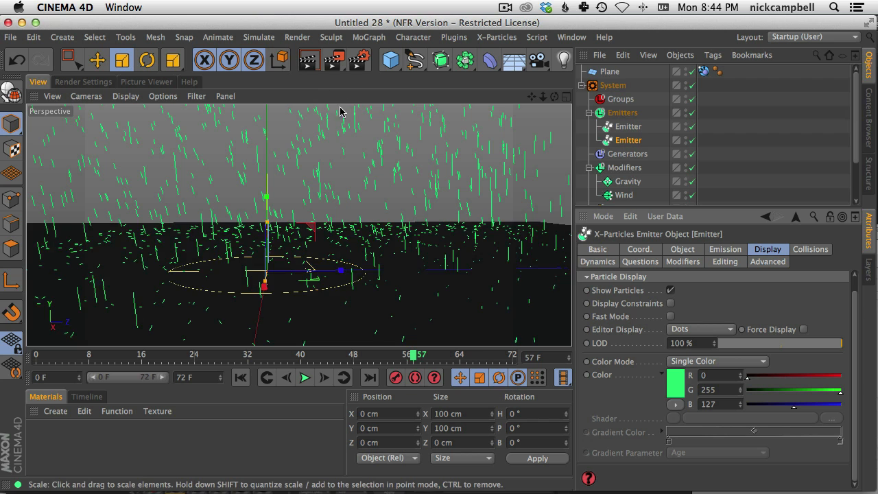
pyautogui.click(672, 387)
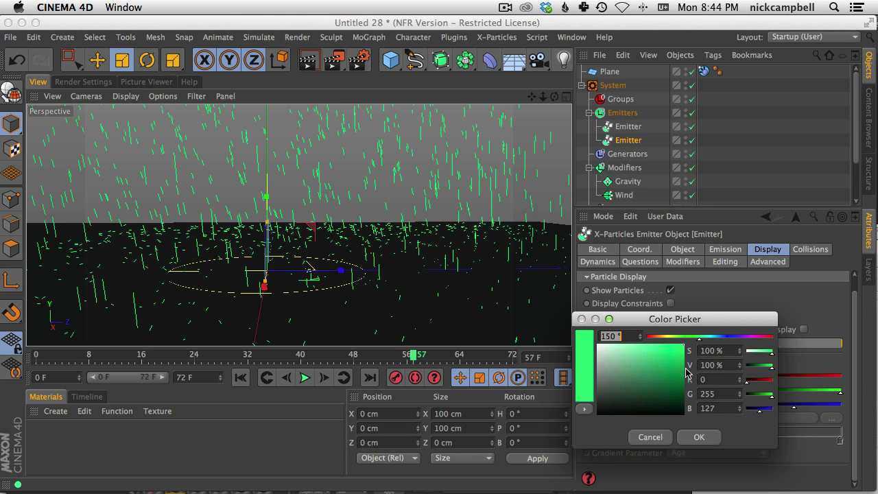
pyautogui.click(699, 436)
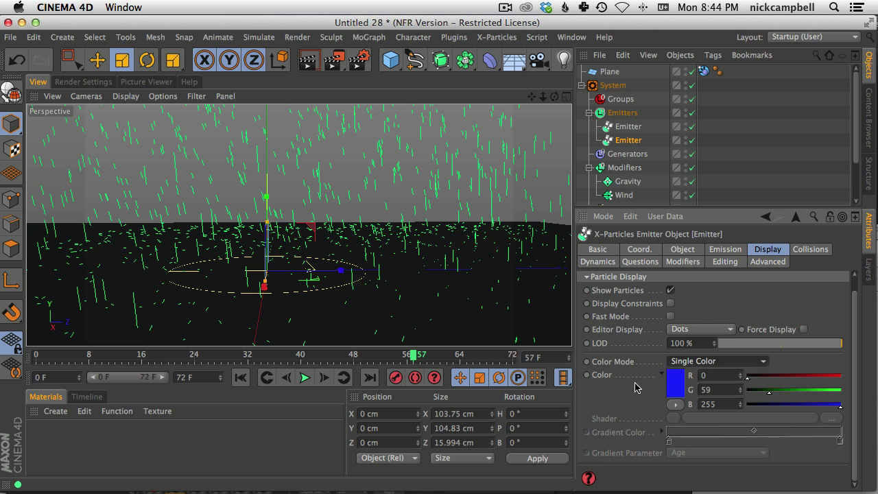
pyautogui.click(698, 329)
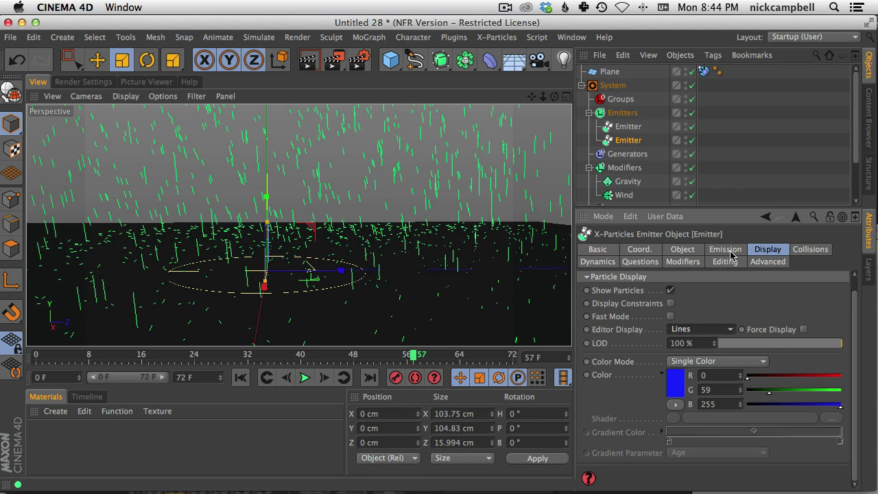
pyautogui.click(682, 250)
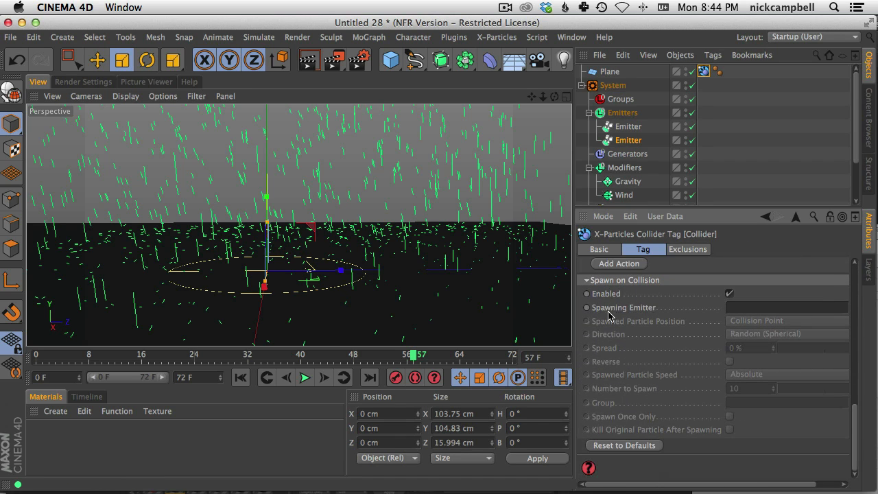
# Rename the new emitter to Spawn, use it as the collider's spawning emitter, and preview
pyautogui.doubleClick(628, 140)
pyautogui.write('Spawn')
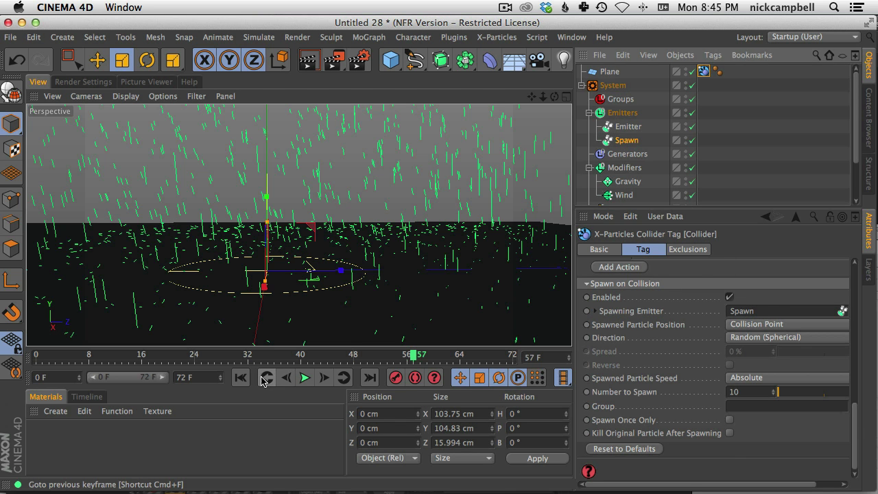
pyautogui.click(304, 378)
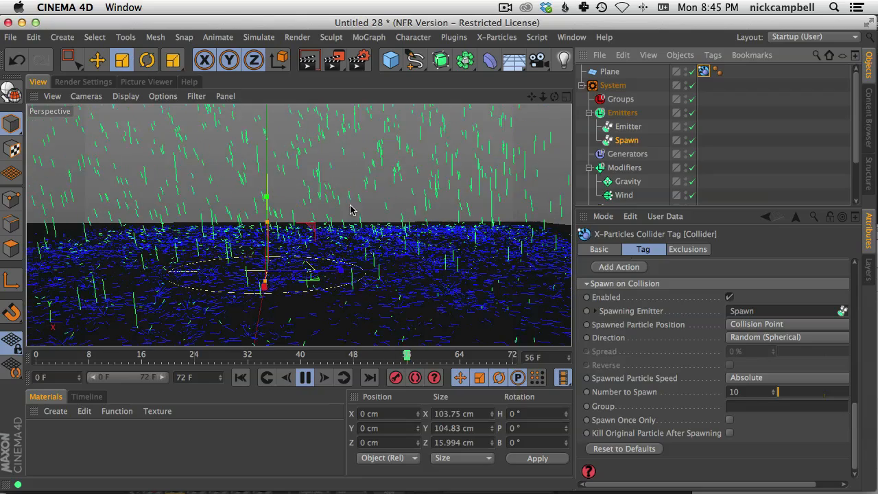
pyautogui.click(305, 377)
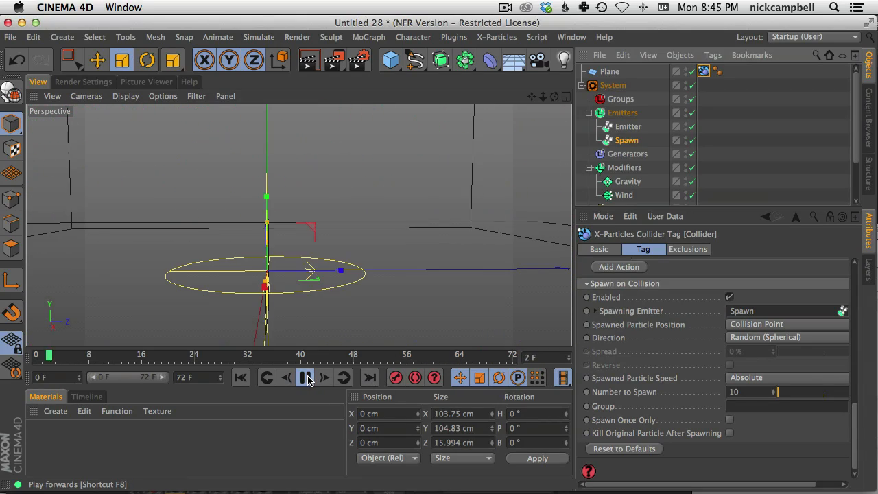
# Set Number to Spawn to 5 with Spawn Once Only and Kill Original Particle, then replay
pyautogui.click(304, 377)
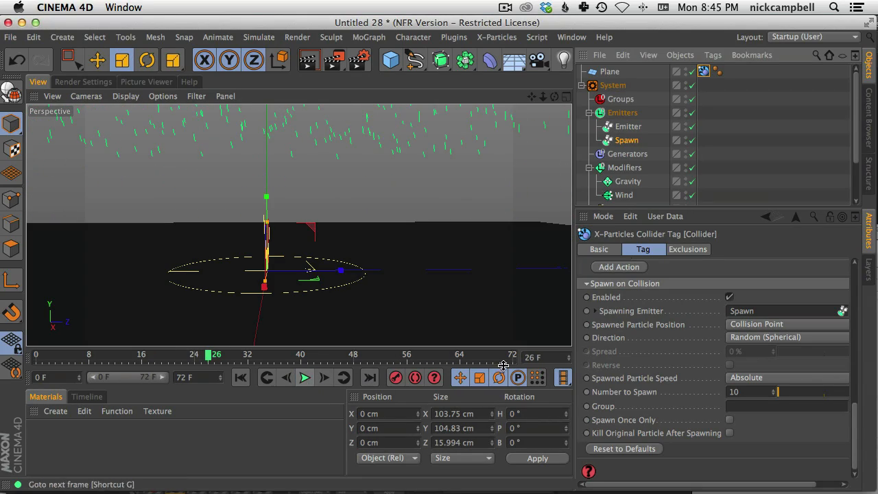
pyautogui.write('5')
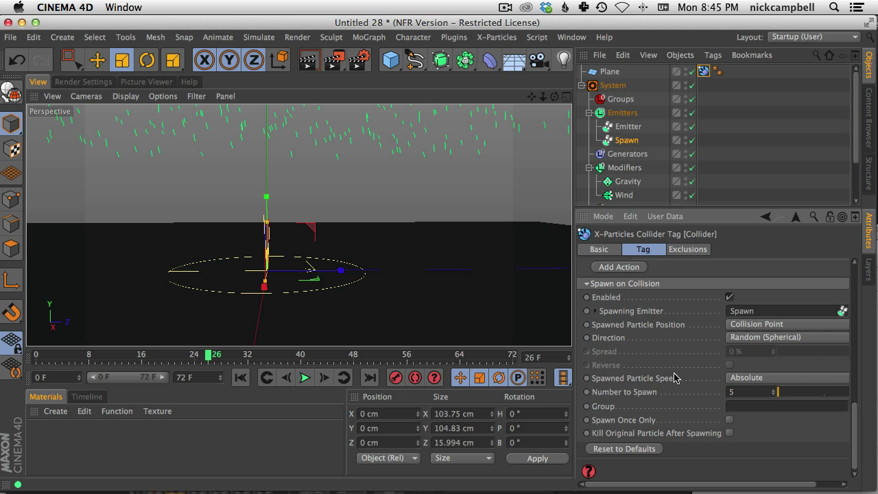
pyautogui.moveTo(747, 426)
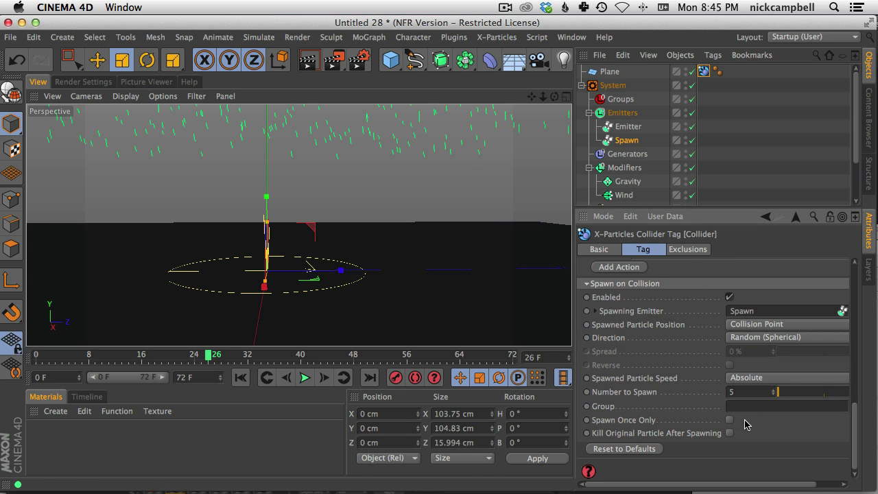
pyautogui.moveTo(600, 418)
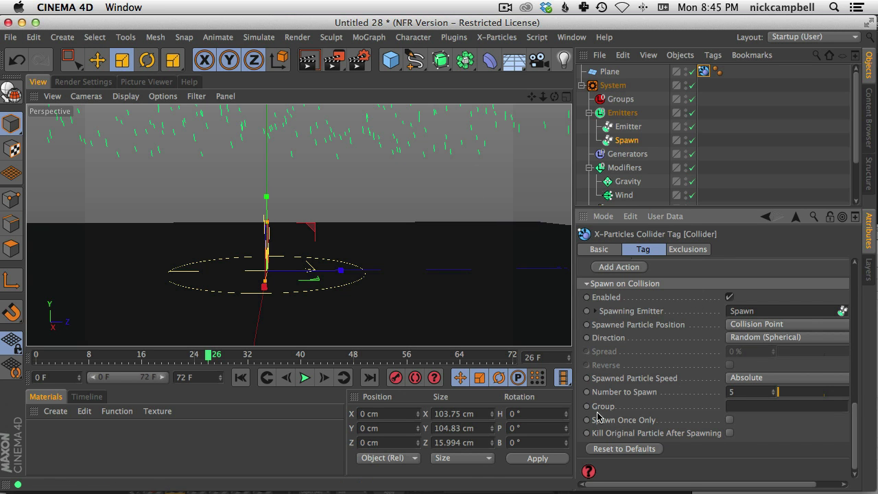
pyautogui.click(305, 377)
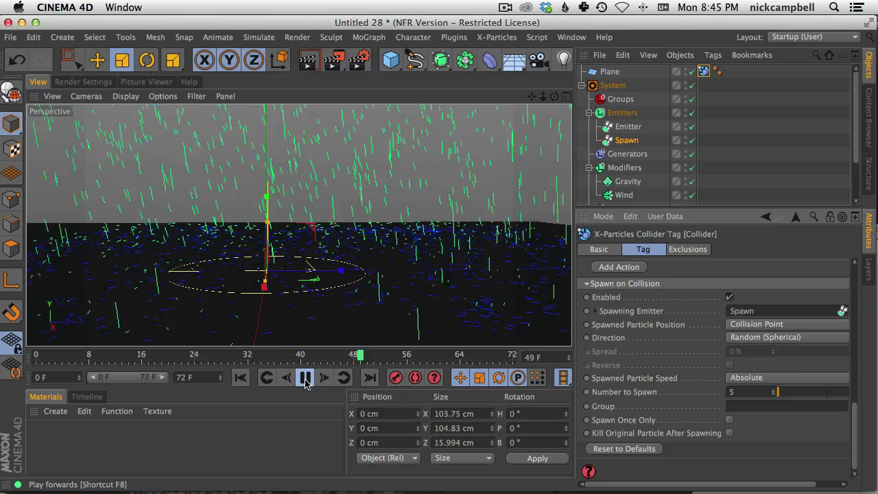
pyautogui.click(305, 377)
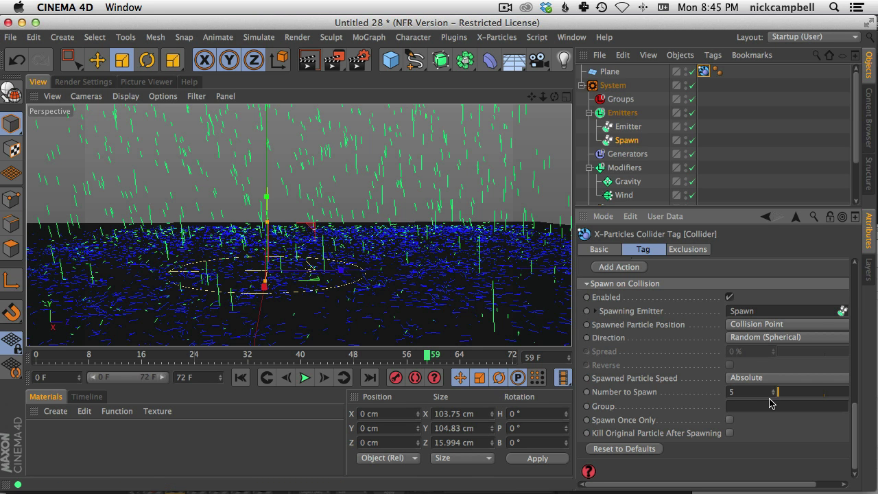
pyautogui.moveTo(652, 434)
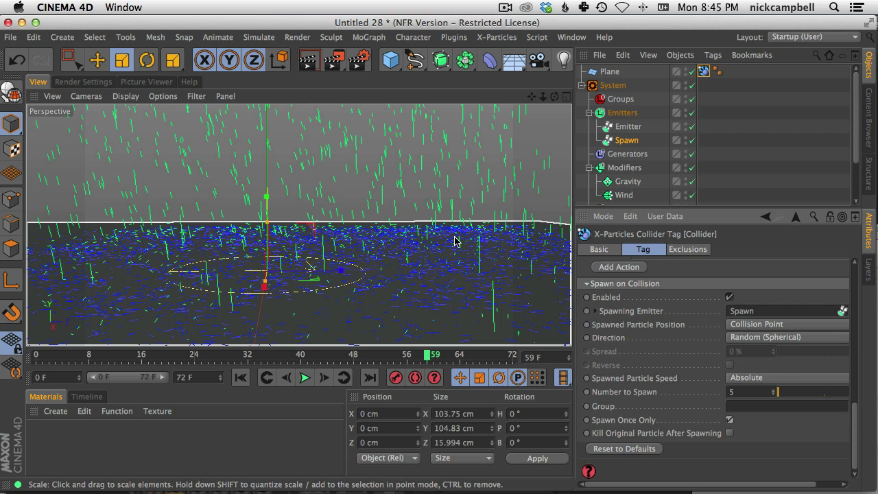
pyautogui.moveTo(574, 294)
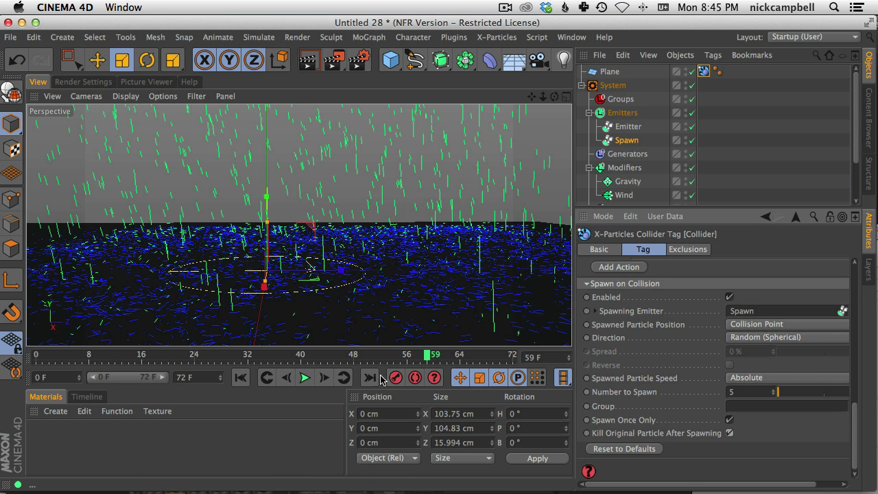
pyautogui.click(305, 378)
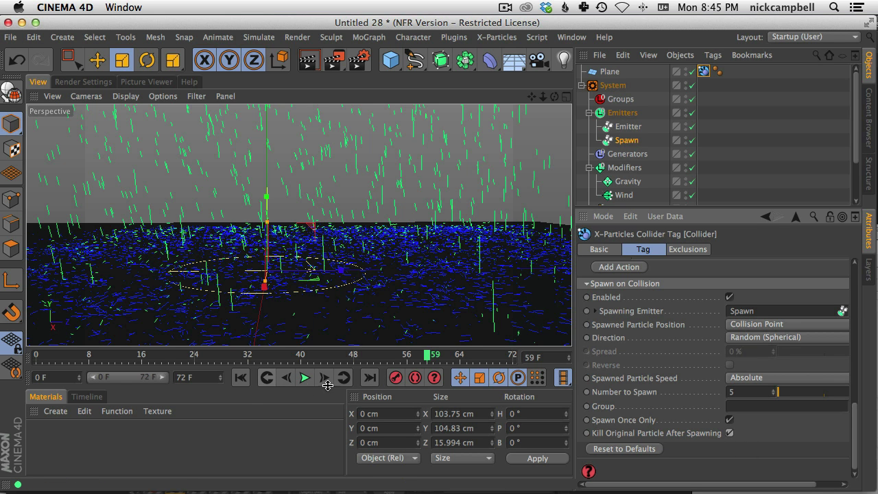
pyautogui.click(305, 377)
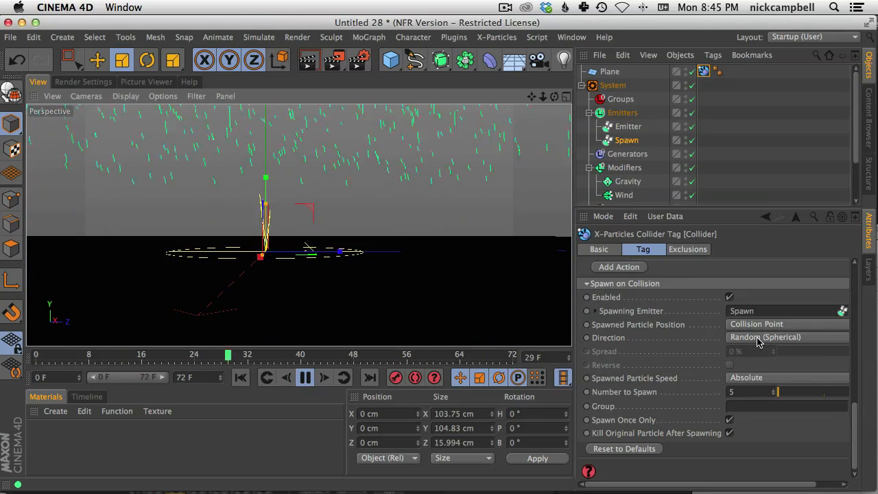
# Try Source Particle as the spawn Direction, then restore Random (Spherical)
pyautogui.click(787, 337)
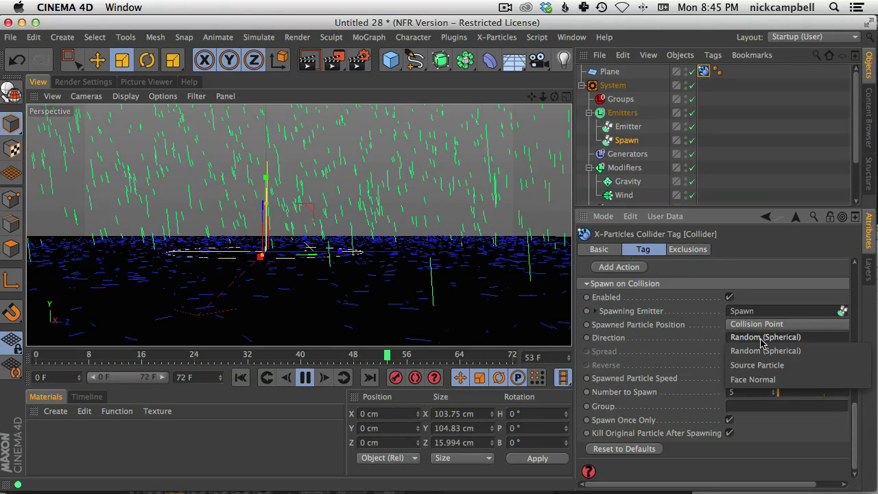
pyautogui.click(757, 365)
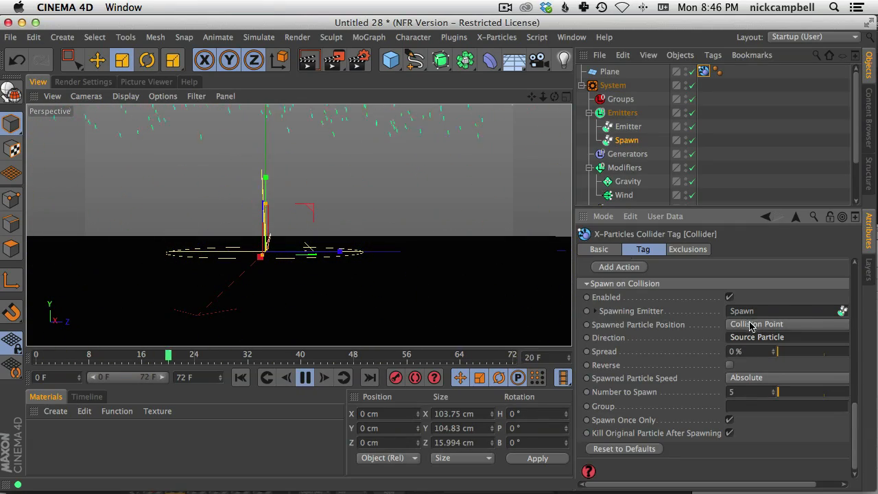
pyautogui.click(788, 338)
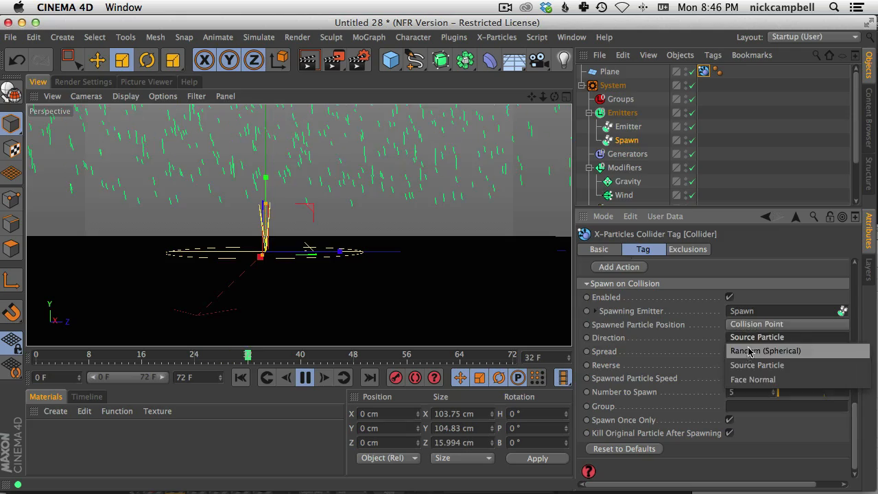
pyautogui.click(766, 351)
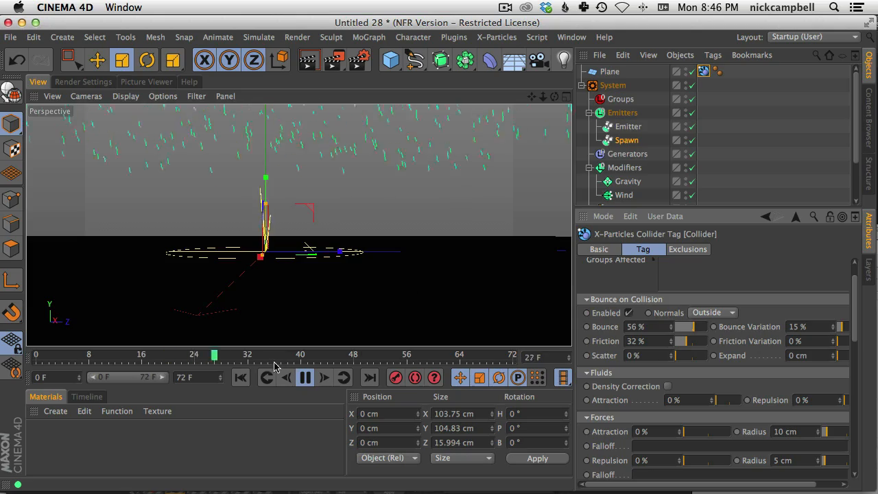
# Replay the simulation to watch particles bounce off the plane with 56% bounce and 32% friction
pyautogui.click(305, 377)
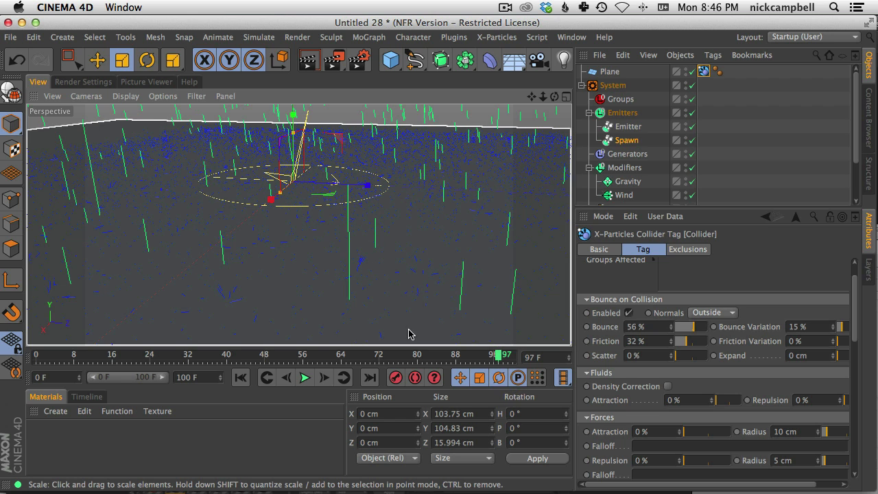
pyautogui.moveTo(249, 273)
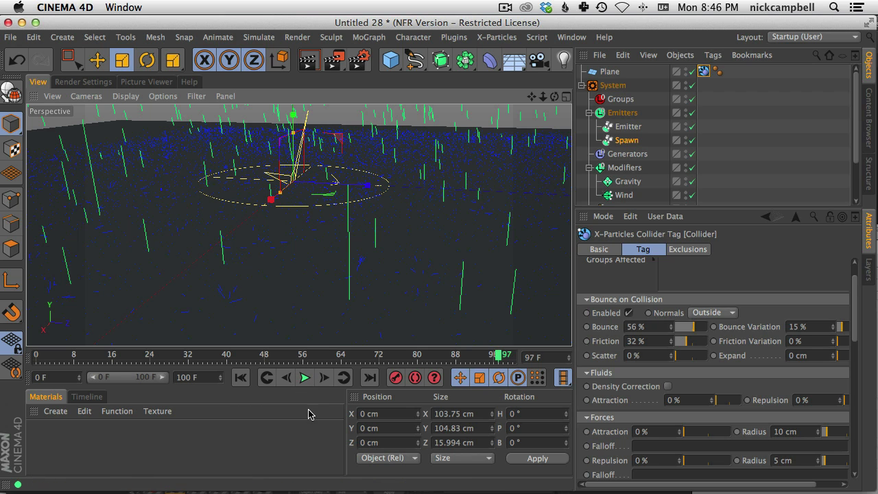
pyautogui.moveTo(310, 415)
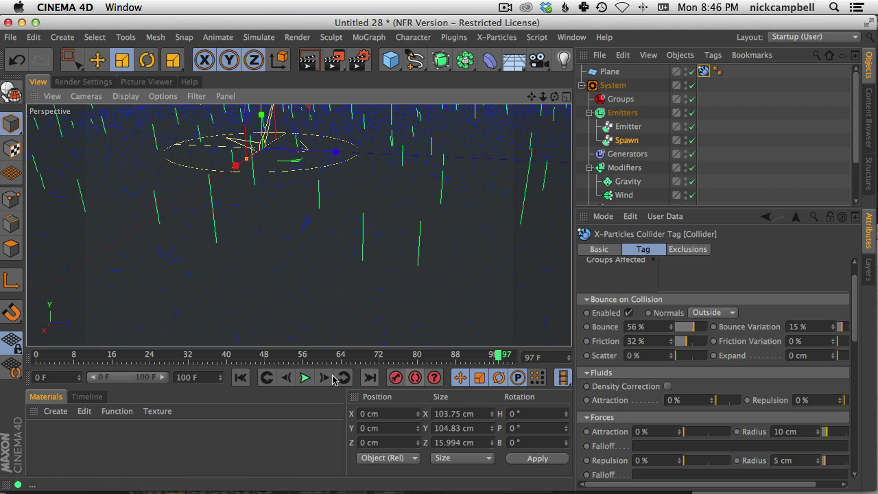
pyautogui.click(305, 377)
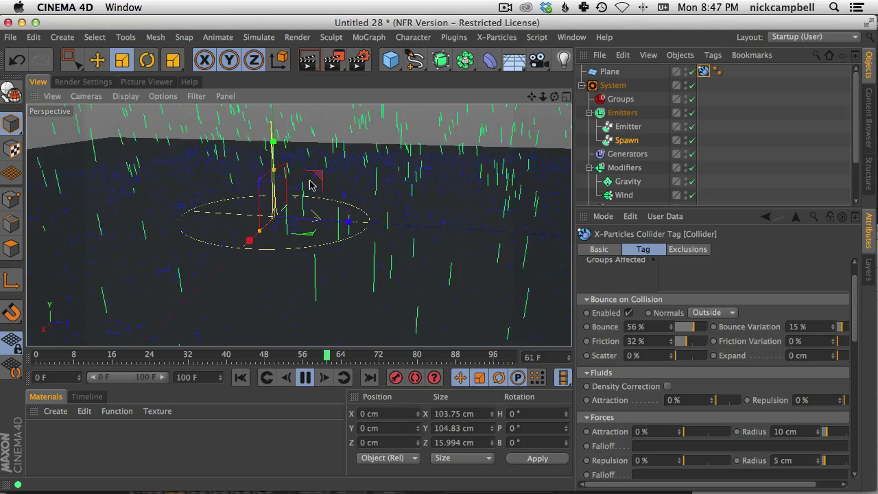
pyautogui.click(304, 377)
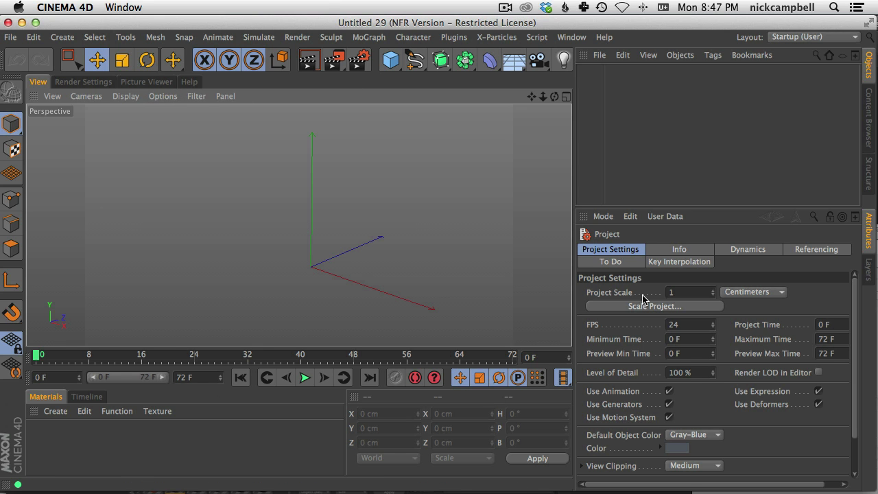
pyautogui.moveTo(356, 46)
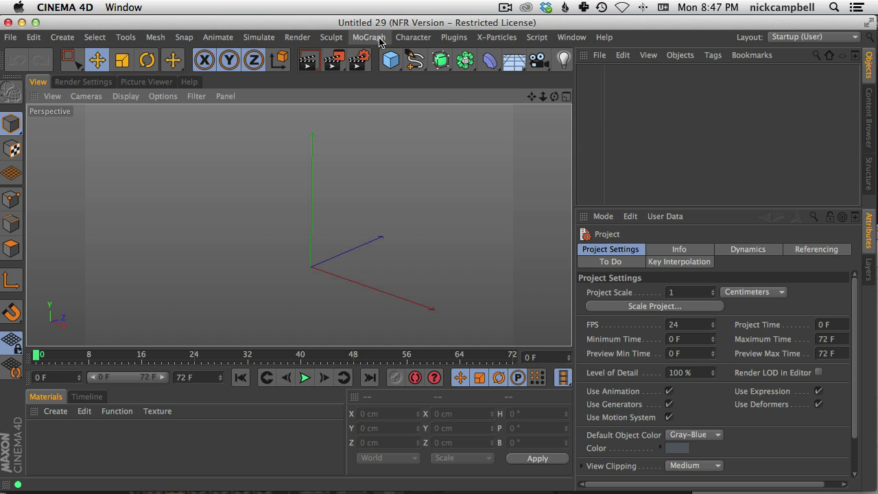
# Start a new empty project and add an X-Particles System object from the X-Particles menu
pyautogui.click(368, 37)
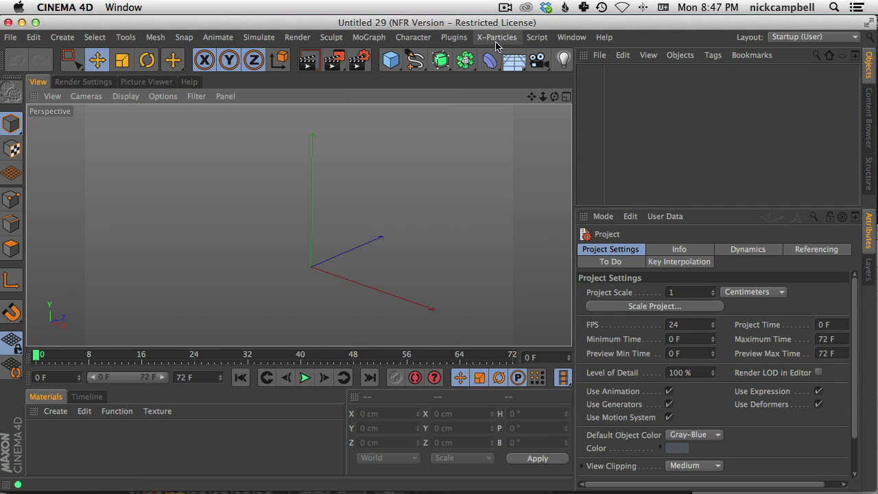
pyautogui.click(497, 37)
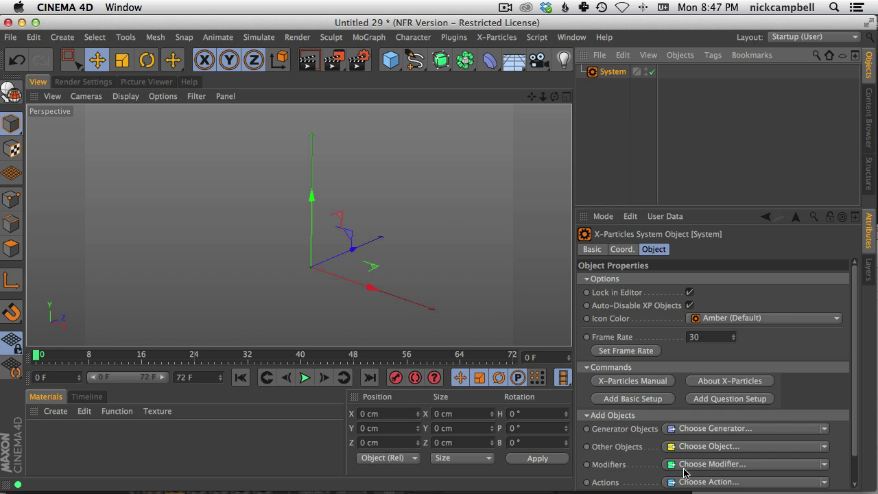
pyautogui.moveTo(618, 62)
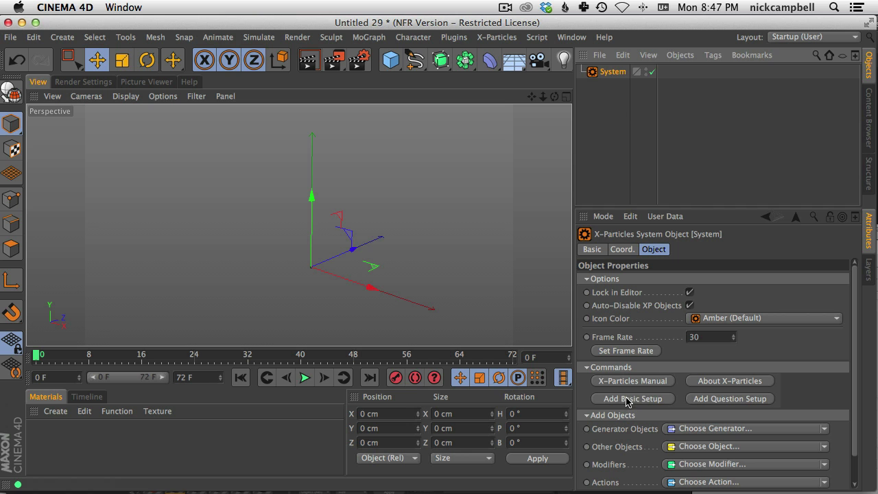
# Add the Basic Setup emitter with a Turbulence modifier and play back the scattering particles
pyautogui.click(631, 398)
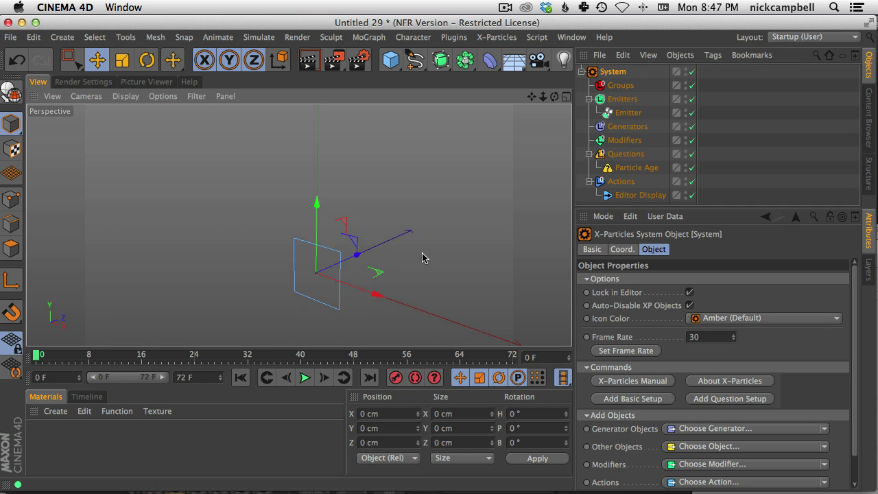
pyautogui.moveTo(666, 415)
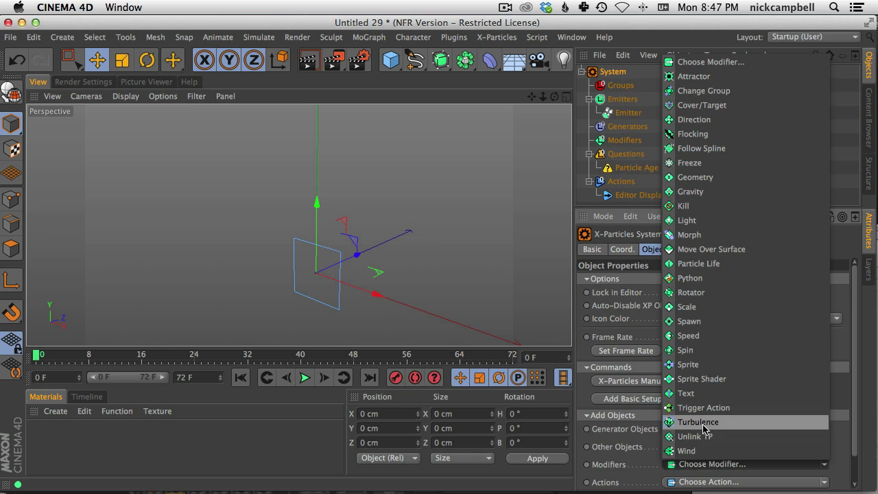
pyautogui.click(698, 423)
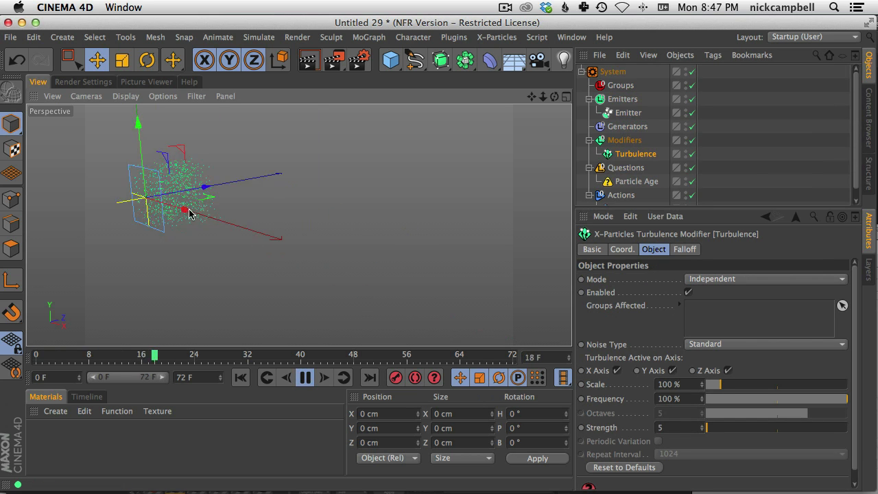
pyautogui.click(305, 377)
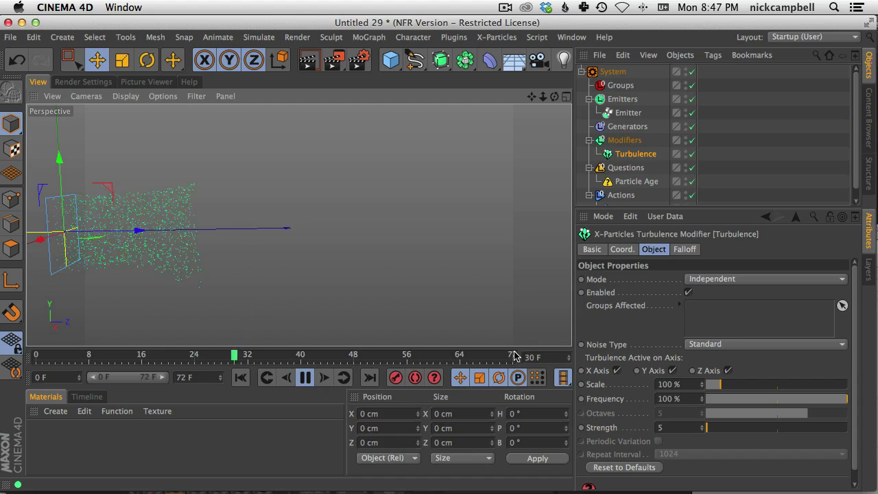
pyautogui.click(305, 378)
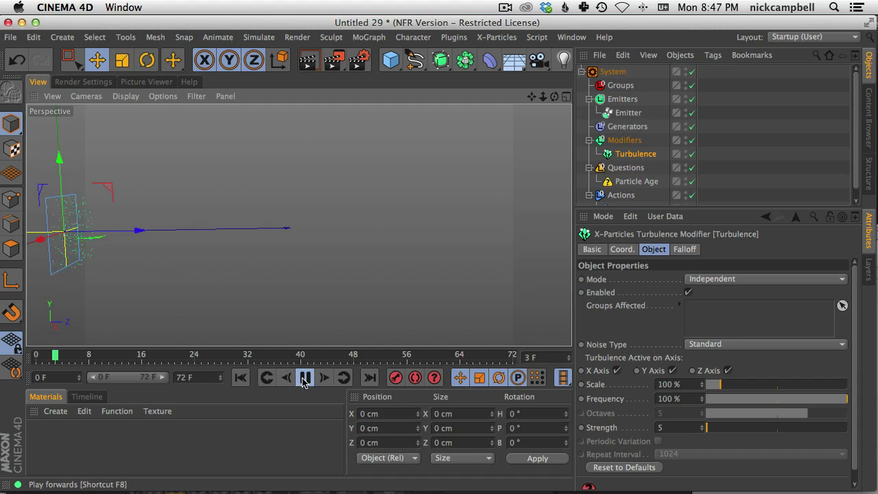
pyautogui.click(305, 378)
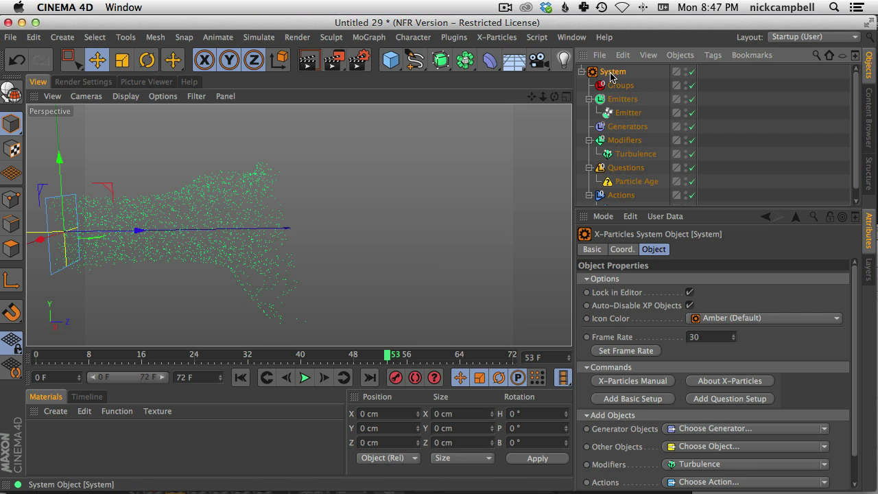
# Add a Trails generator to the system from Generator Objects
pyautogui.click(748, 428)
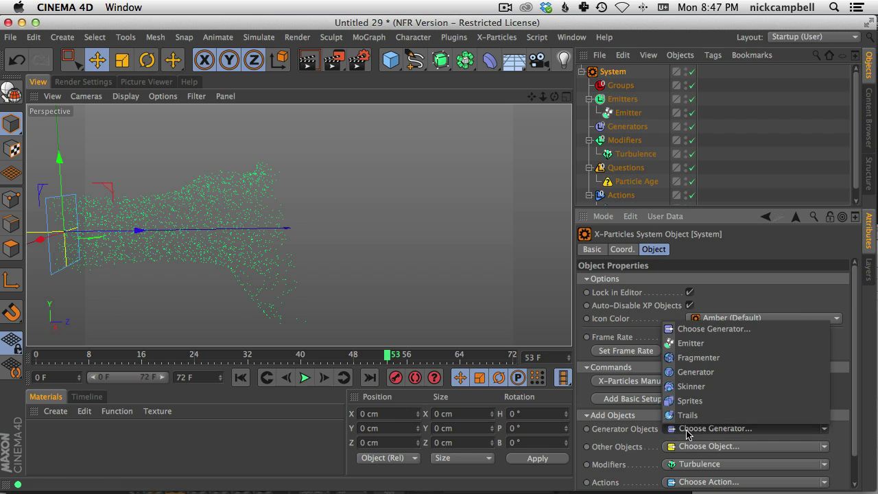
pyautogui.moveTo(699, 387)
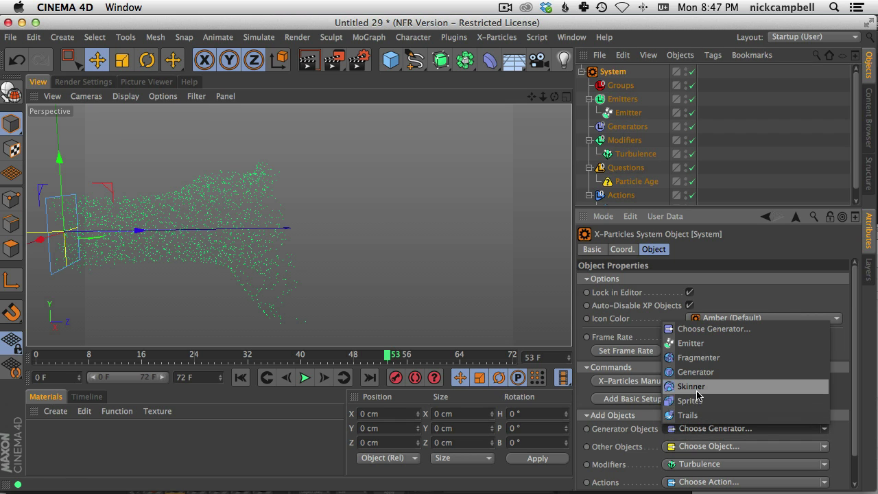
pyautogui.moveTo(700, 391)
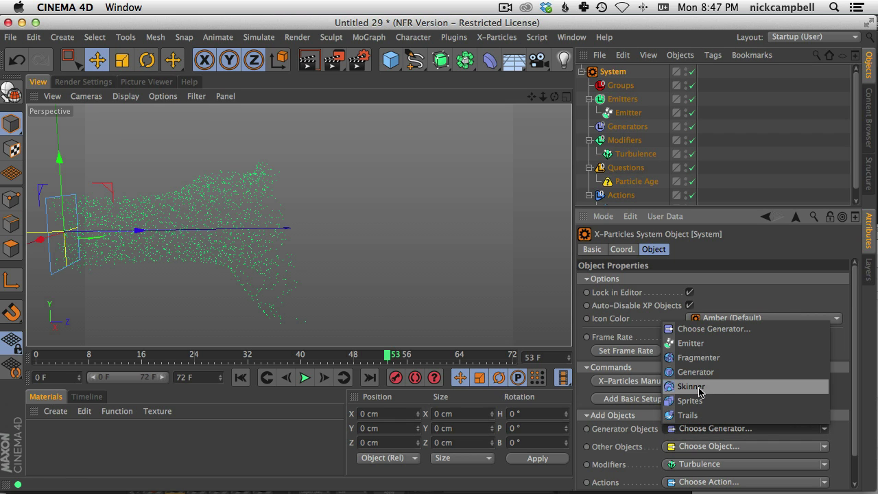
pyautogui.moveTo(700, 401)
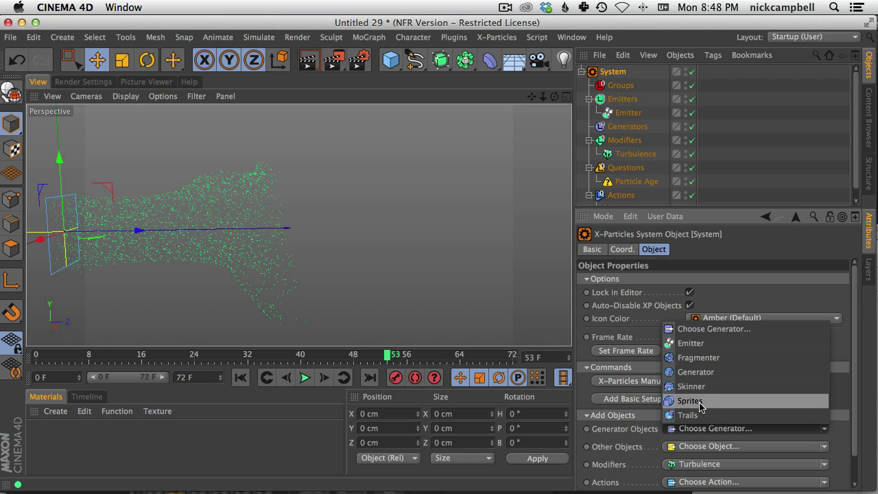
pyautogui.click(689, 414)
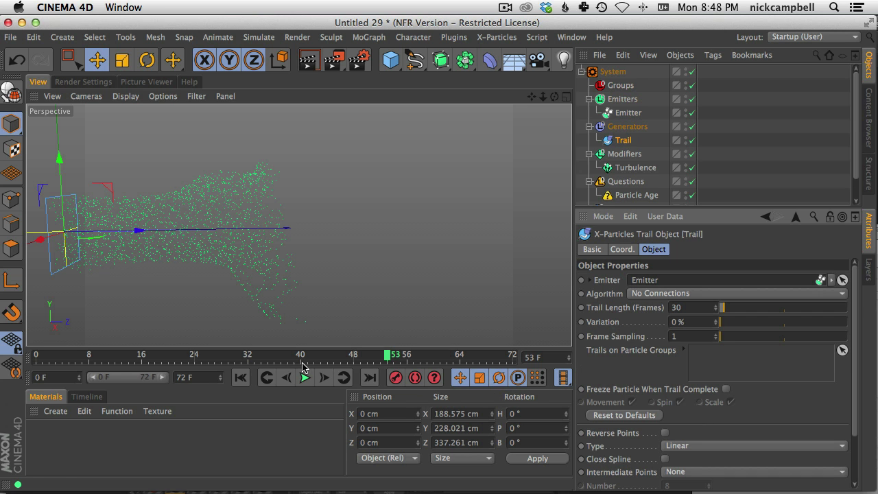
# Watch the white trail lines, add a Gravity modifier from the Modifiers dropdown, and stop playback
pyautogui.click(304, 378)
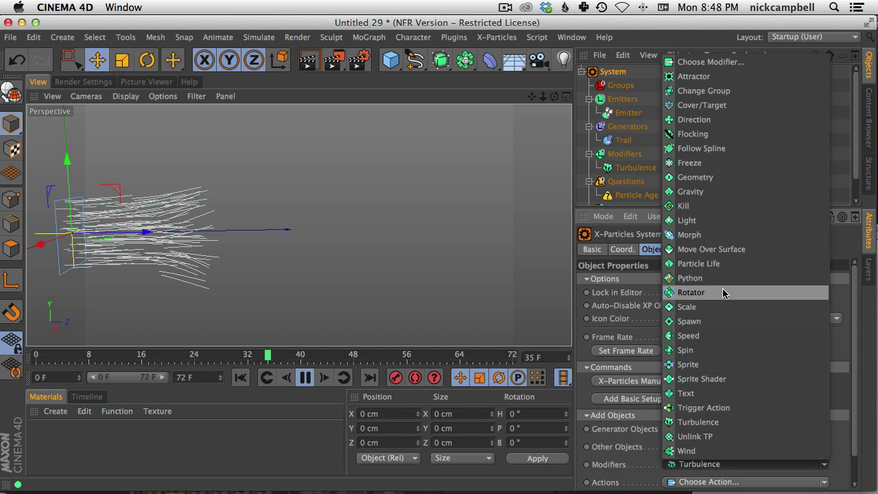
pyautogui.click(695, 192)
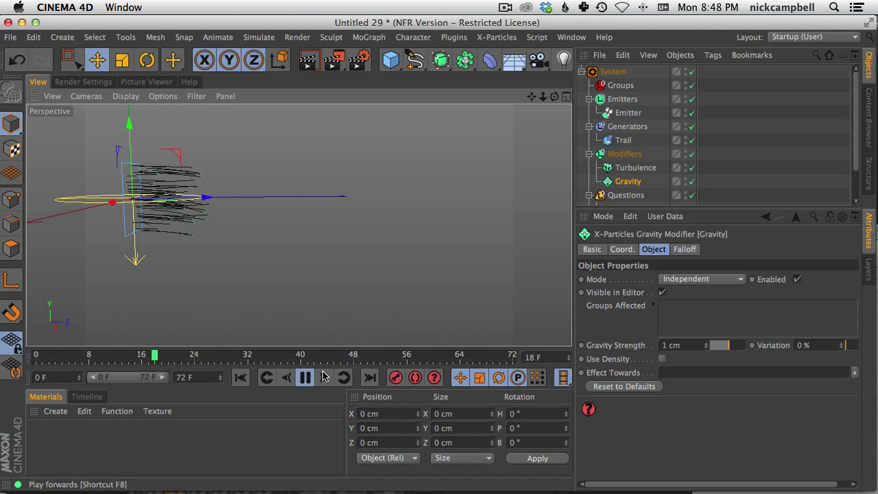
pyautogui.click(305, 377)
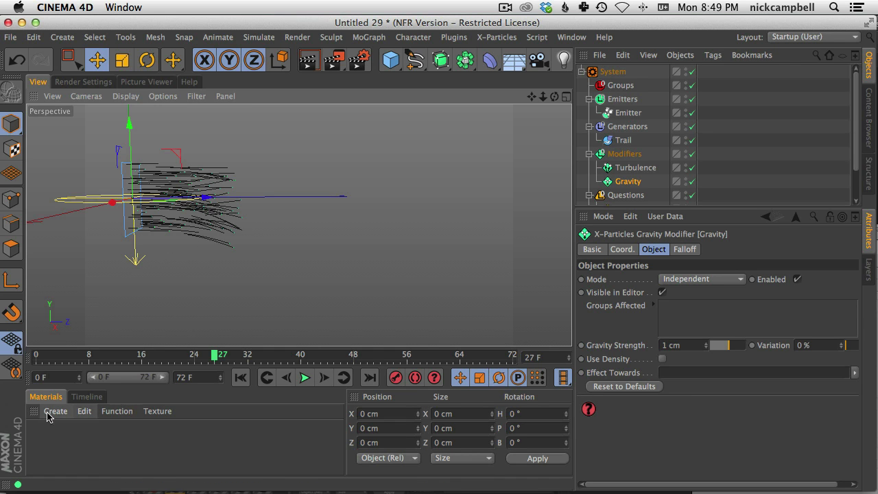
# Create a Hair Material and set its strand Thickness Root to 0.1 cm
pyautogui.click(55, 412)
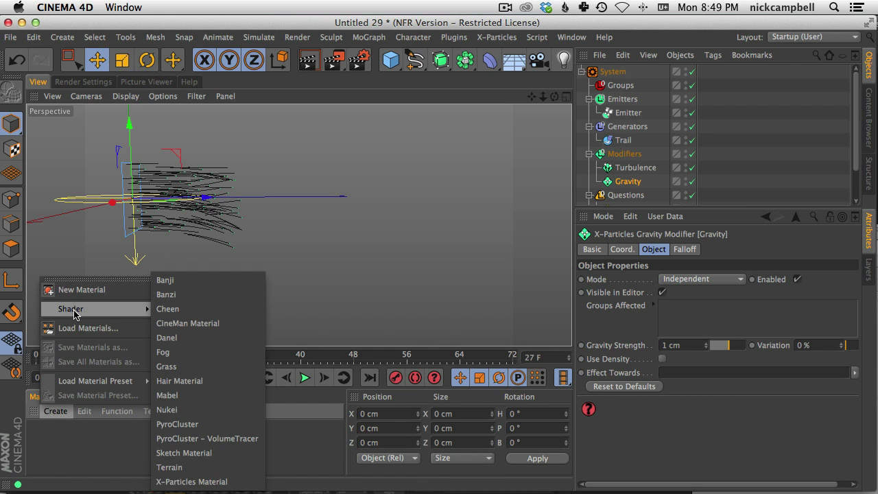
pyautogui.moveTo(82, 310)
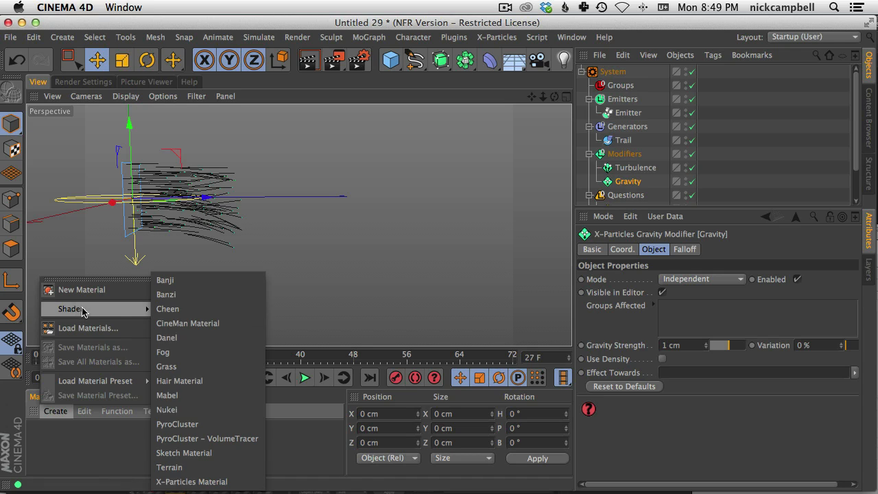
pyautogui.click(179, 382)
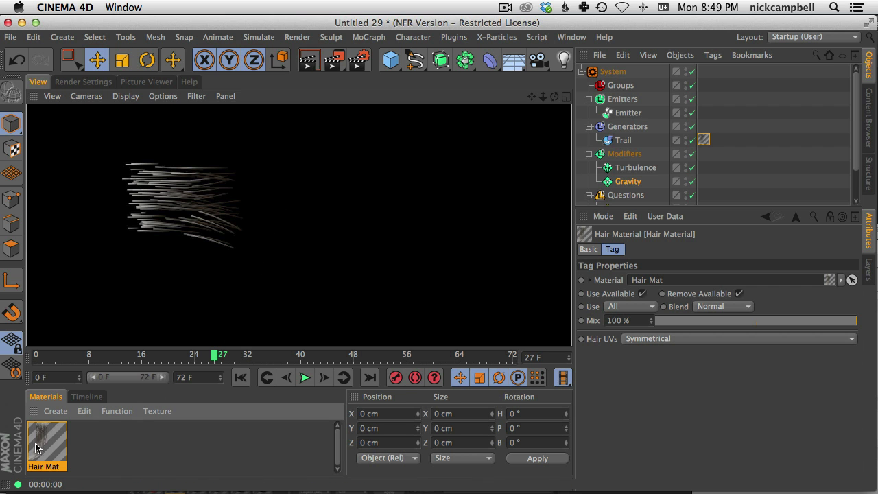
pyautogui.doubleClick(47, 442)
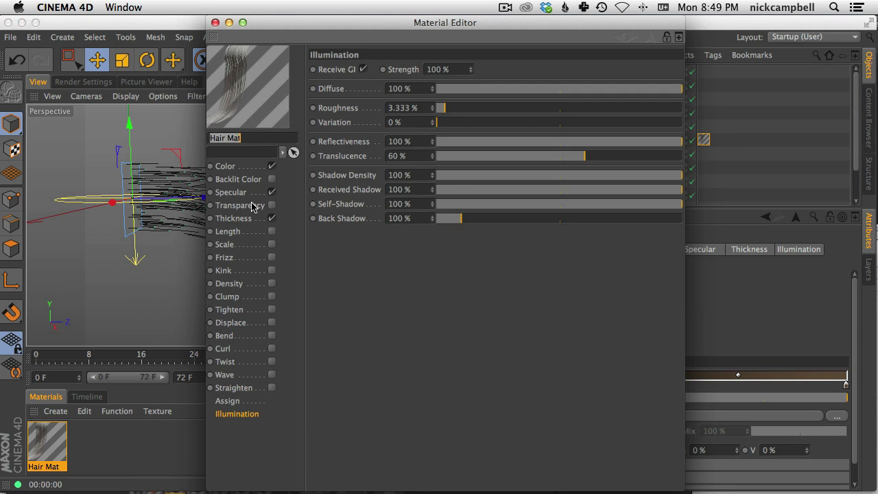
pyautogui.click(234, 218)
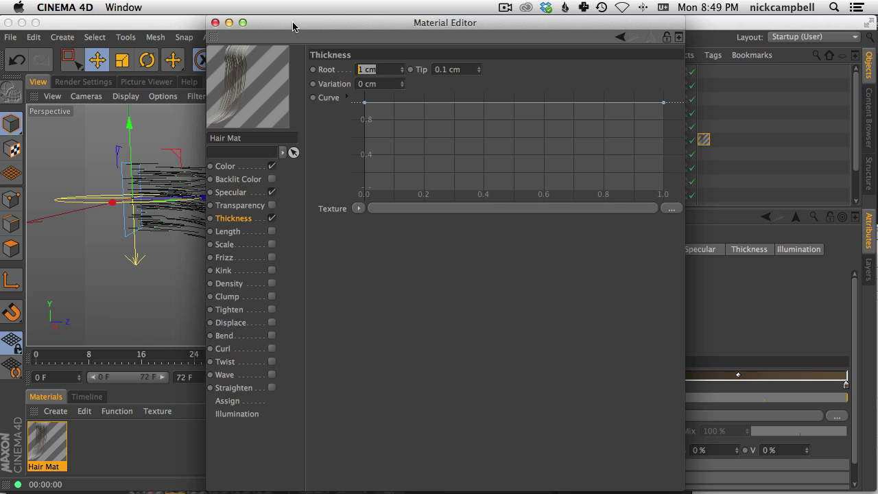
pyautogui.write('0.1 cm')
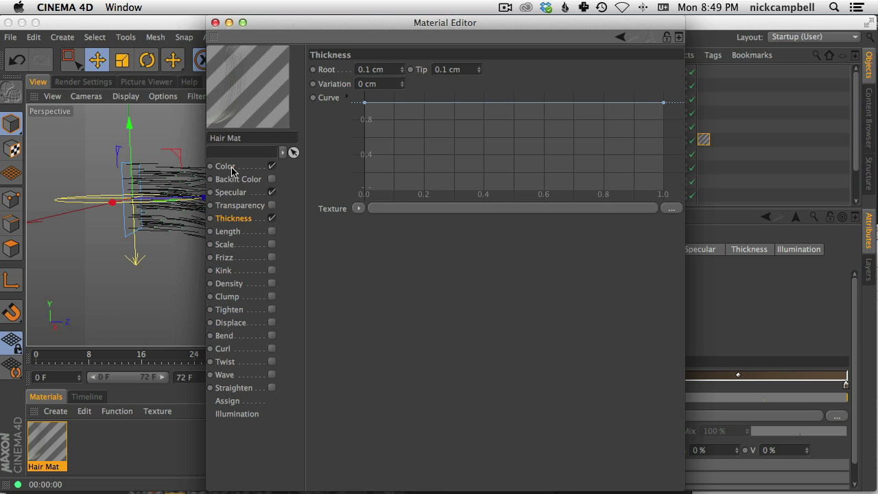
# Give the hair material a warm reddish colour
pyautogui.click(225, 166)
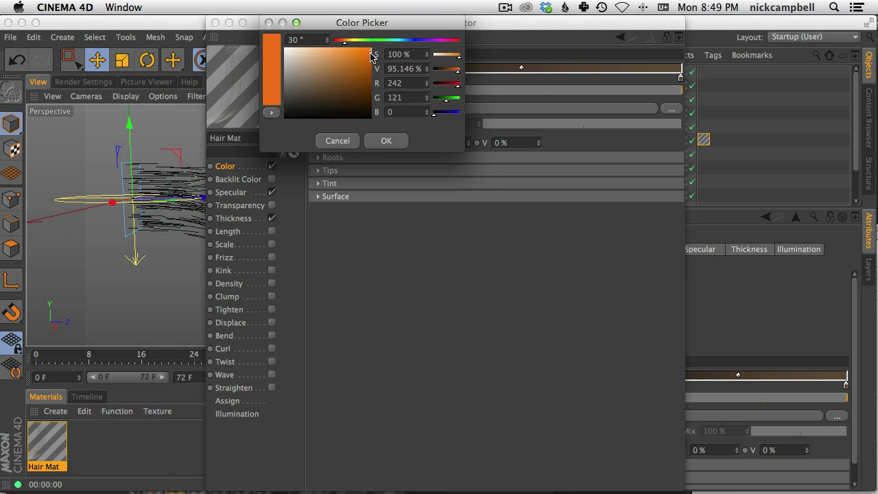
pyautogui.click(386, 140)
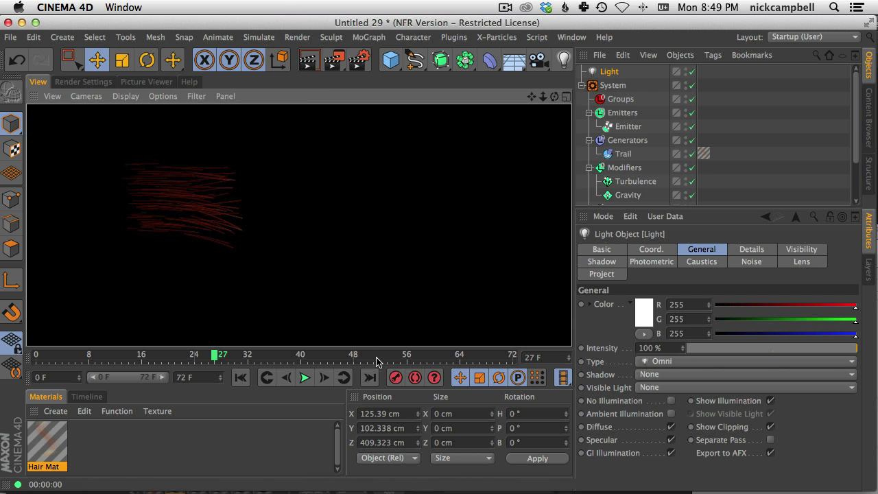
# Leave the render view and select the particle System to bring up its modifiers
pyautogui.click(623, 153)
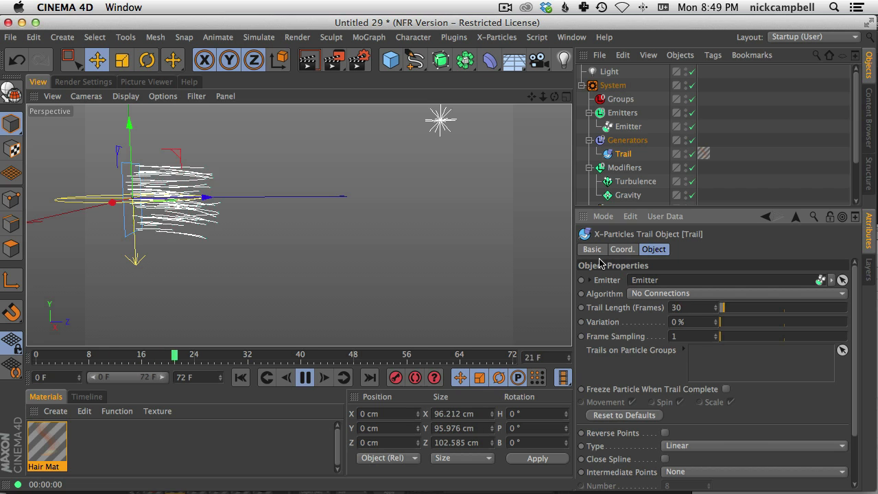
pyautogui.click(612, 85)
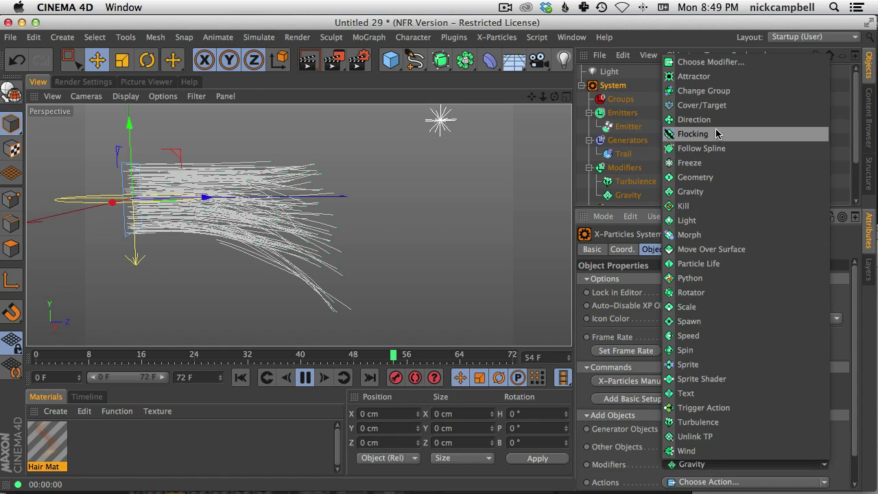
# Add a circular Direction modifier with 132° heading and wide variation, then preview the red trails
pyautogui.click(695, 119)
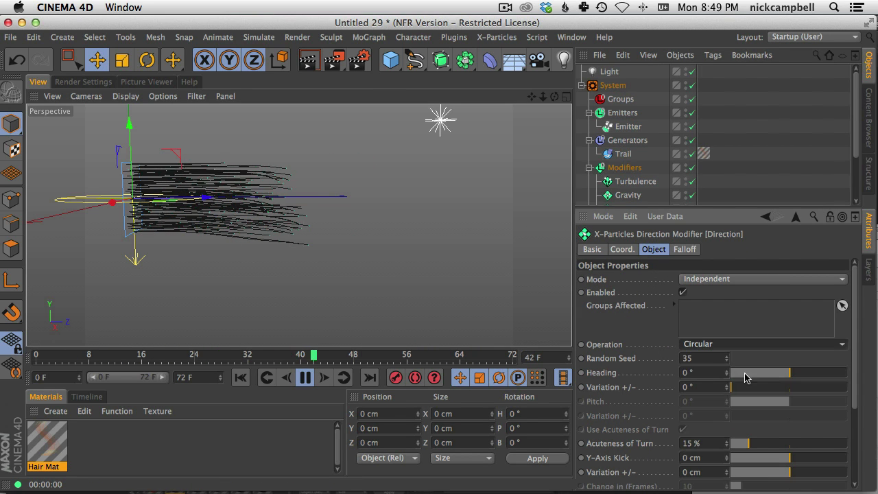
pyautogui.moveTo(730, 373); pyautogui.dragTo(812, 374)
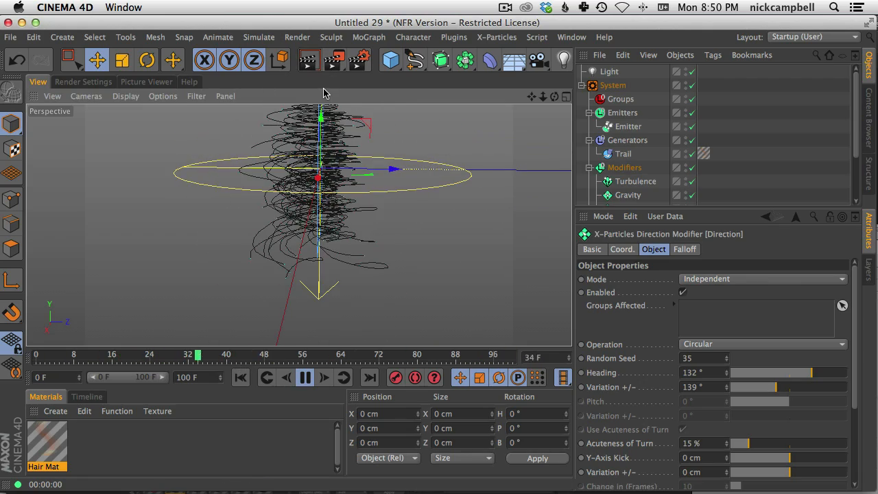
pyautogui.click(304, 377)
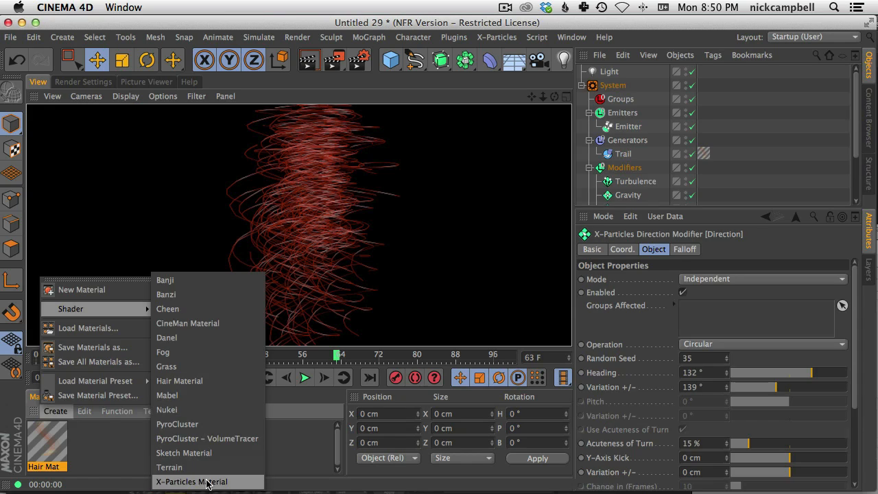
# Create an X-Particles material on the emitter using a single white colour for the dots
pyautogui.click(192, 482)
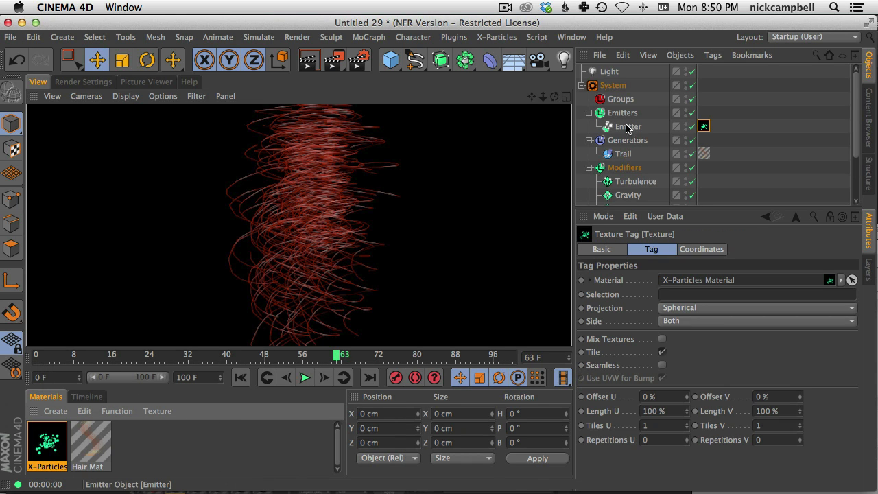
pyautogui.doubleClick(47, 442)
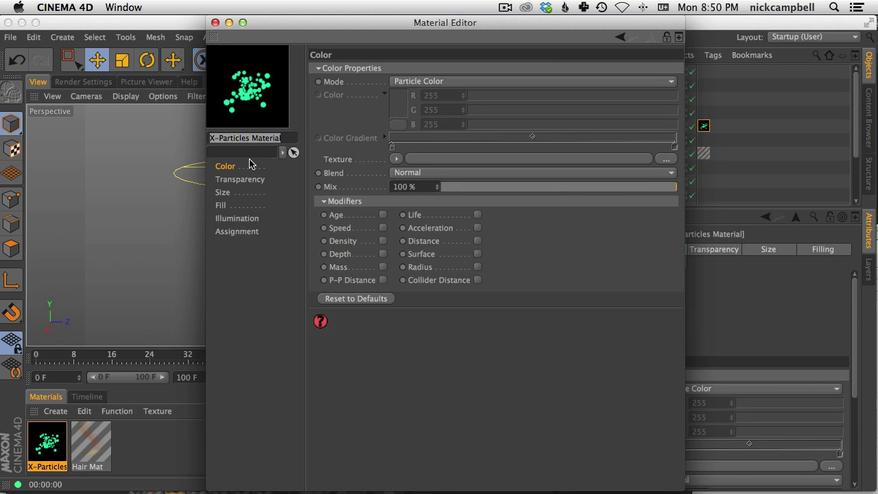
pyautogui.click(533, 81)
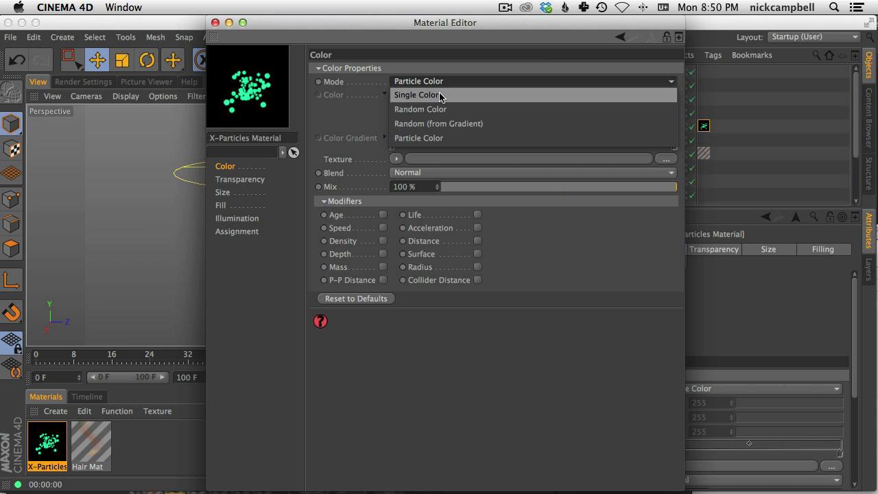
pyautogui.click(418, 94)
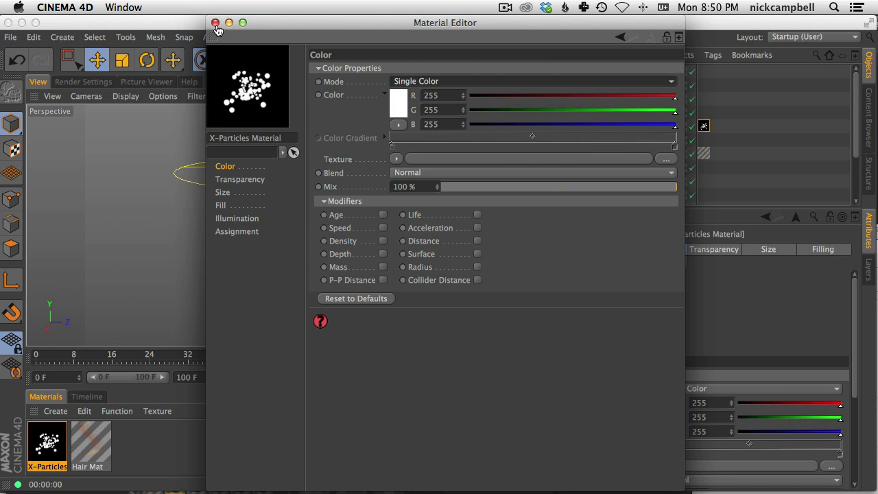
pyautogui.click(214, 22)
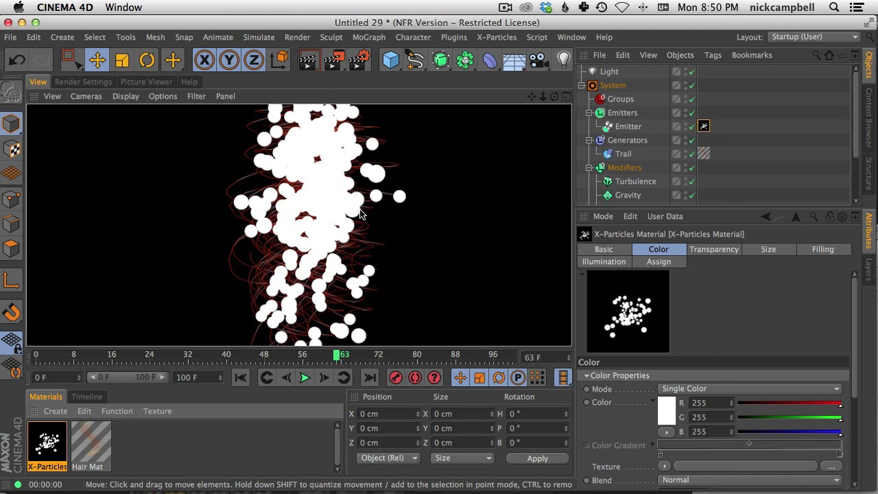
pyautogui.moveTo(327, 198)
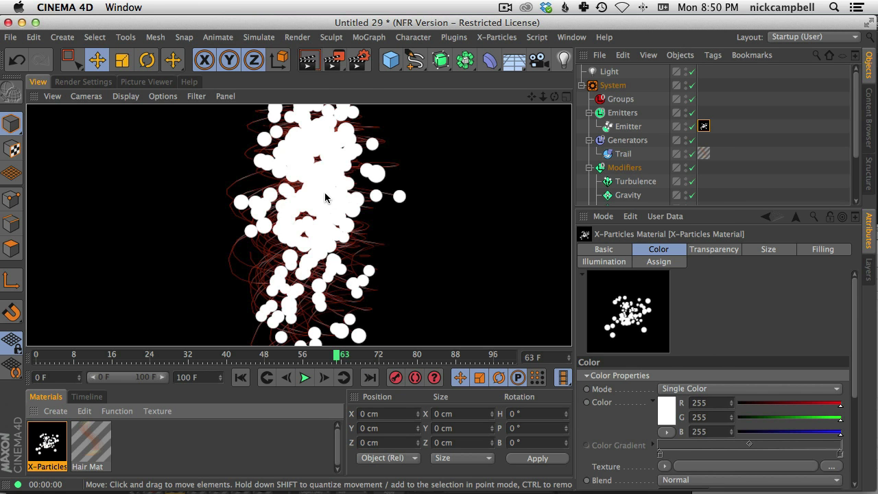
pyautogui.moveTo(261, 182)
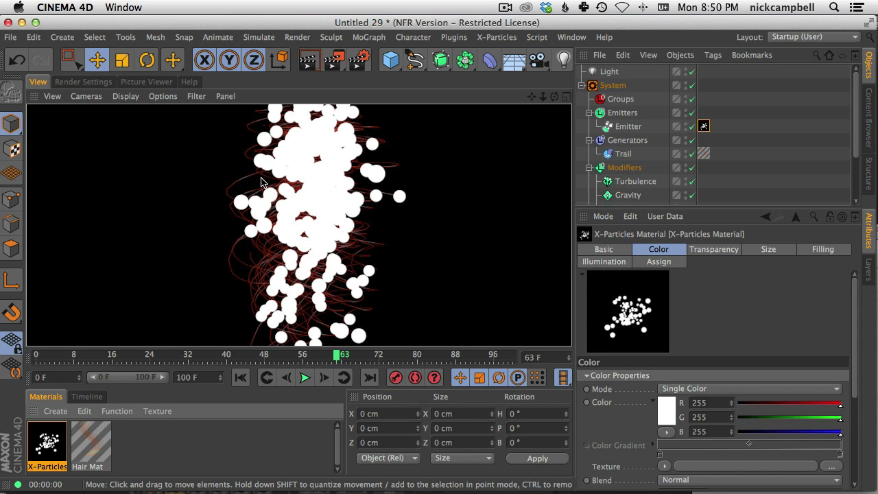
pyautogui.moveTo(274, 260)
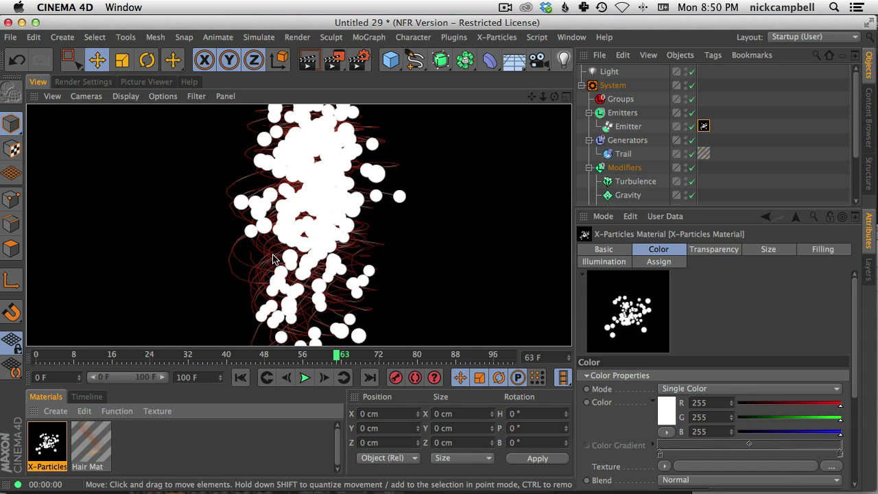
pyautogui.click(628, 126)
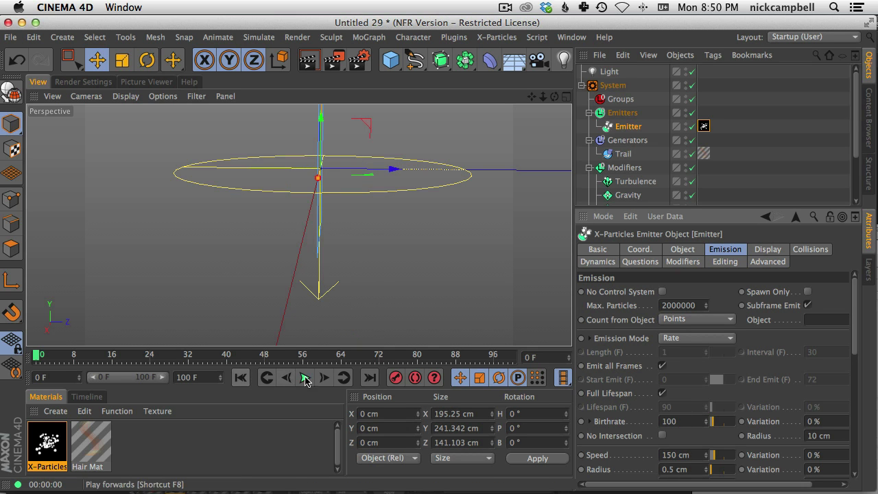
# Render frame 30 to check the small white dots along the red trails
pyautogui.click(305, 378)
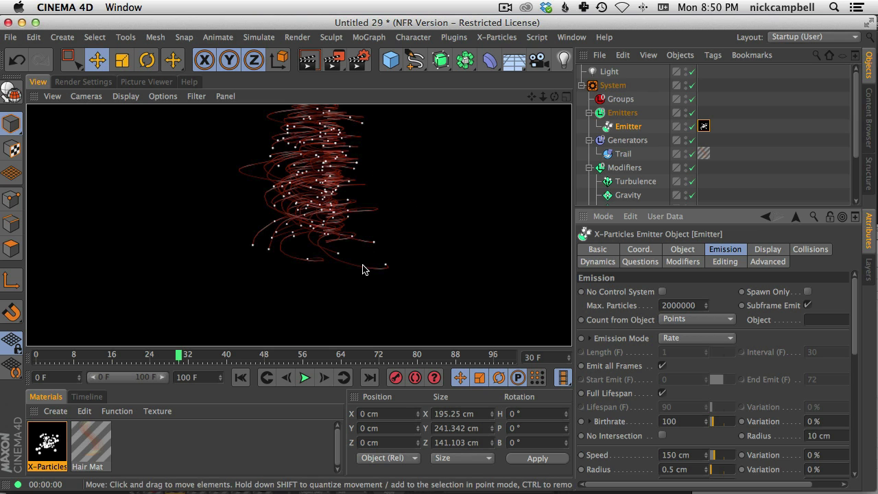
pyautogui.moveTo(349, 195)
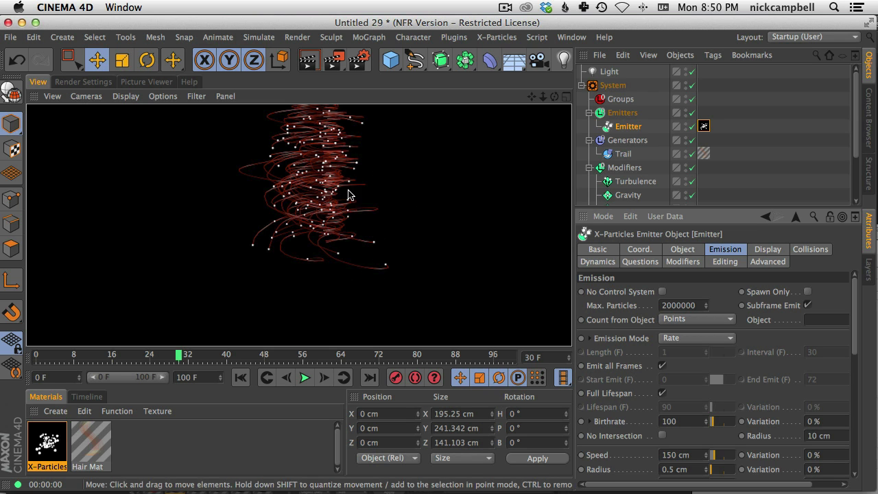
pyautogui.moveTo(376, 245)
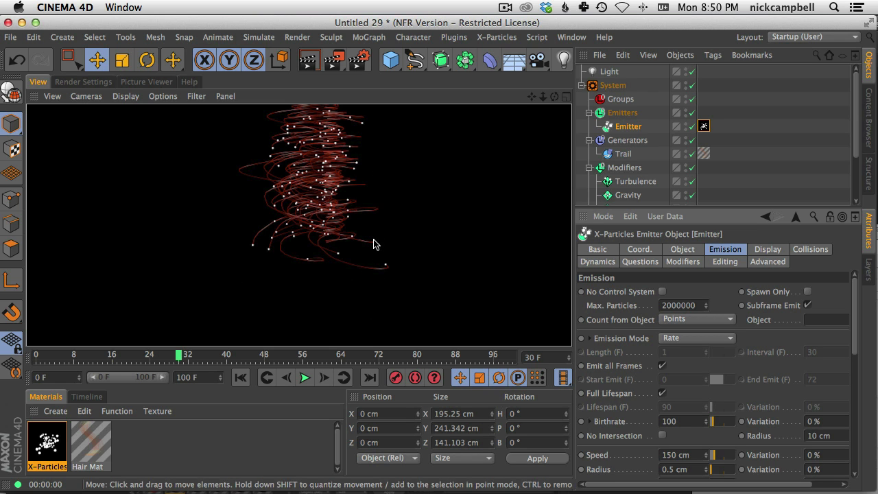
pyautogui.moveTo(305, 170)
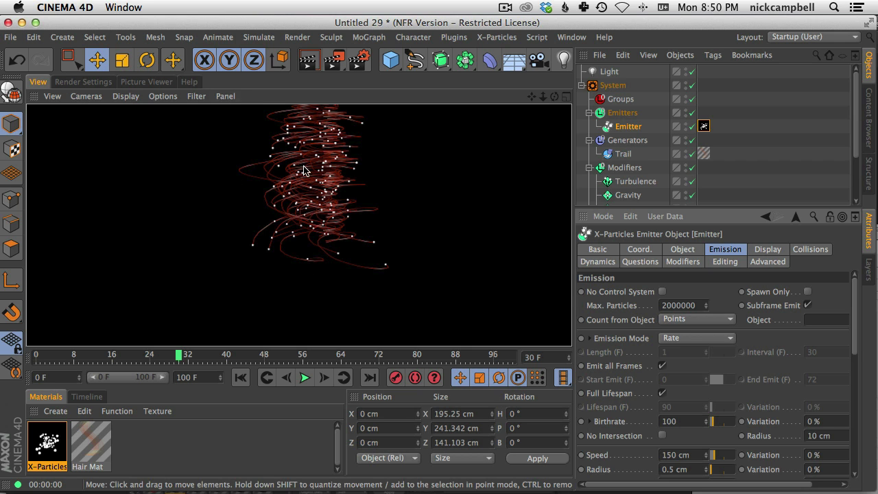
# Set the render output Frame Range to All Frames
pyautogui.click(82, 83)
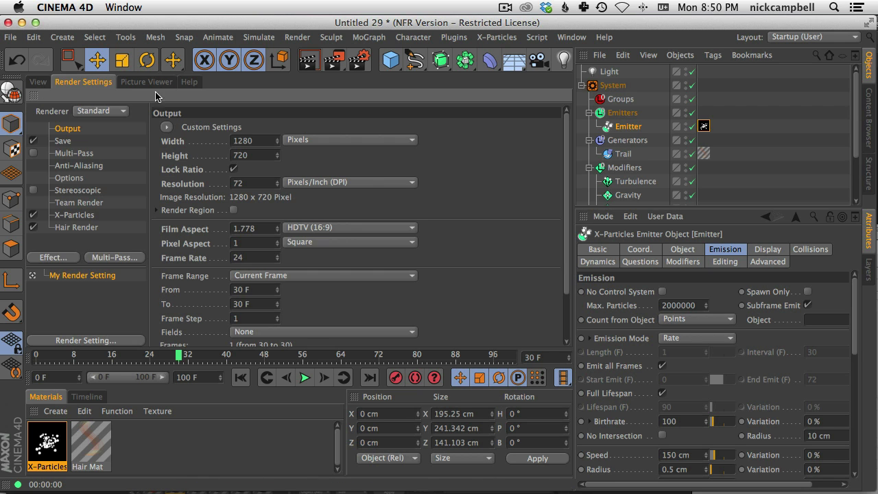
pyautogui.click(122, 110)
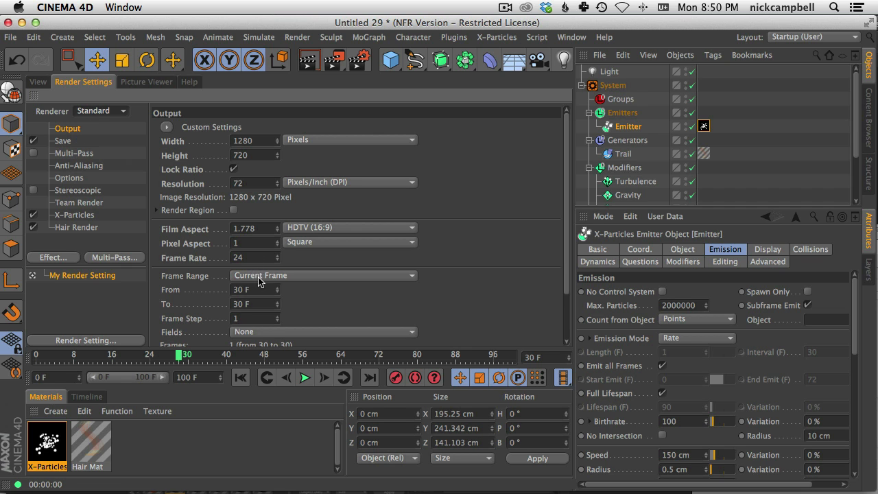
pyautogui.click(322, 274)
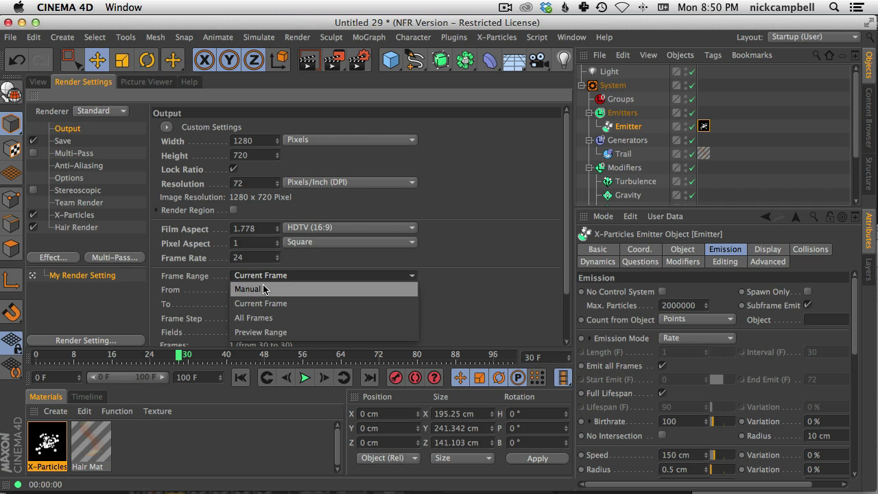
pyautogui.moveTo(254, 319)
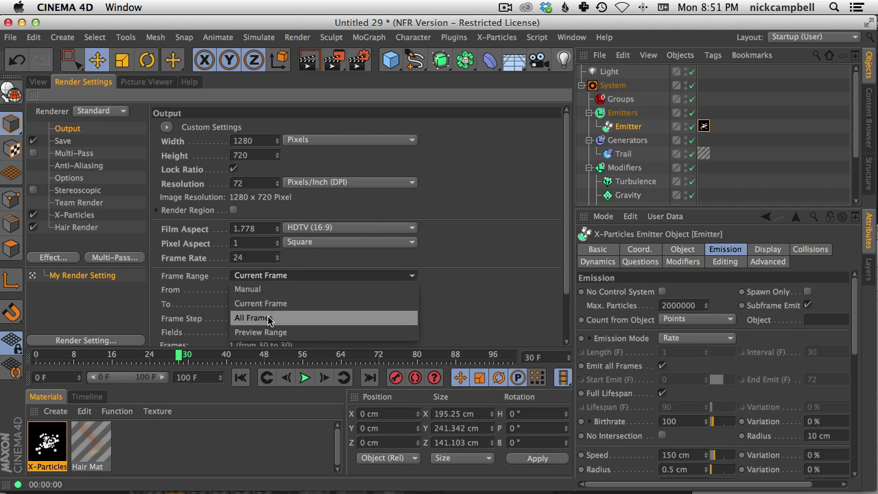
pyautogui.click(38, 83)
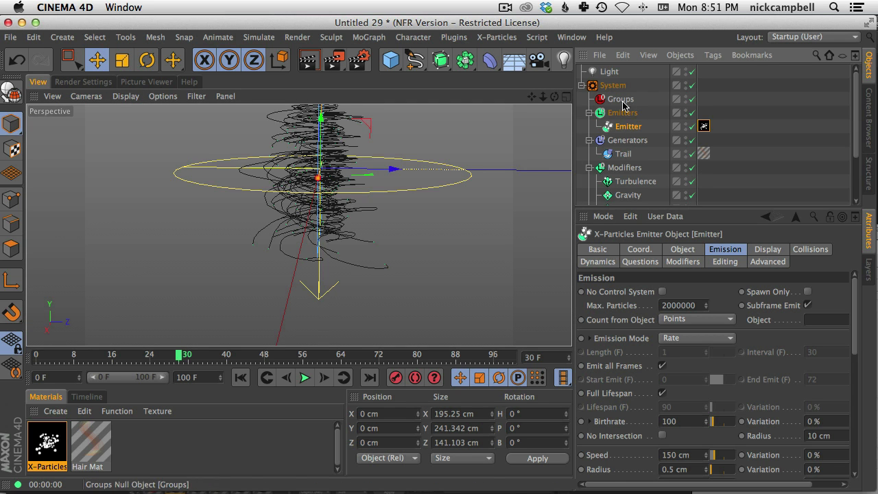
# Select the Direction modifier and retune it to -86° heading, 175° variation, 25% acuteness
pyautogui.click(305, 378)
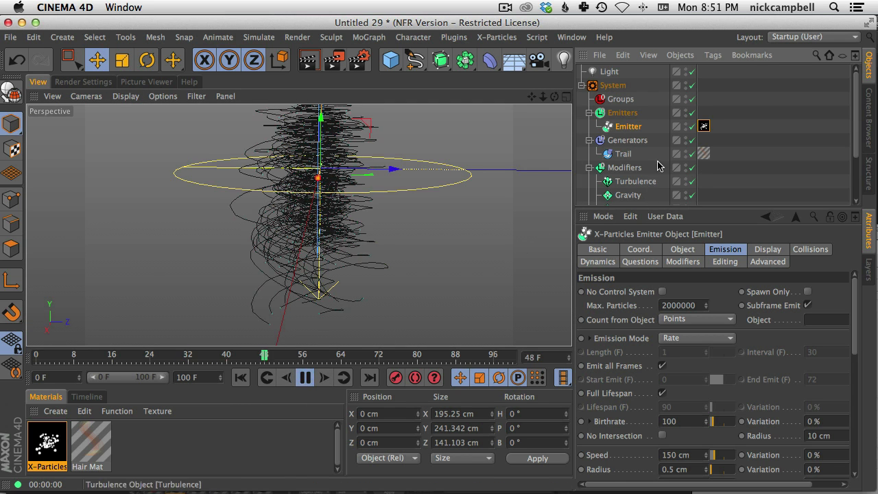
pyautogui.click(623, 154)
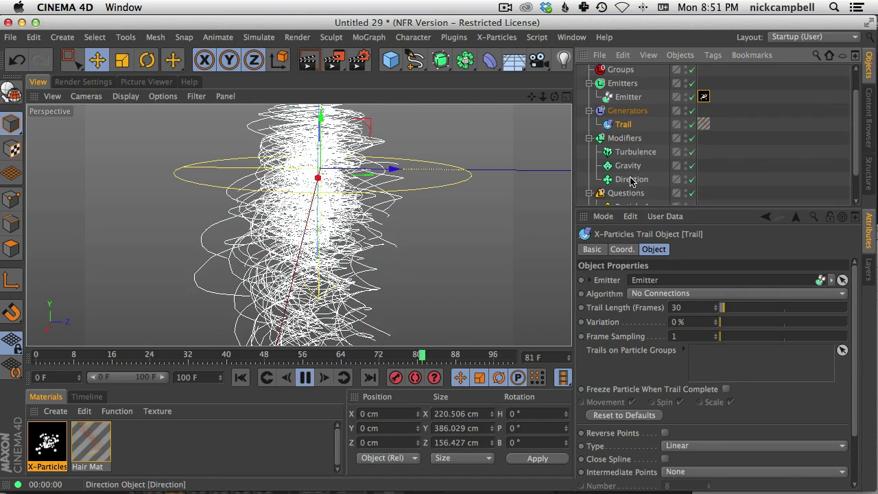
pyautogui.click(632, 178)
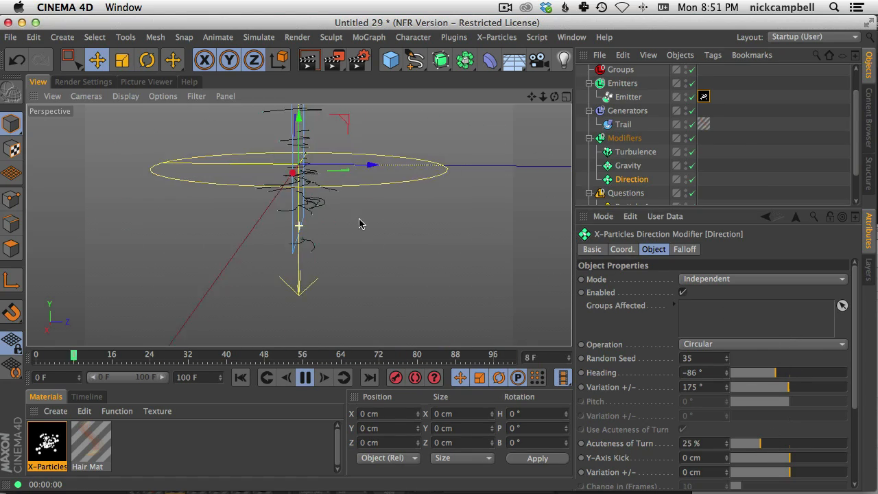
# Play the animation and render frame 71 to preview the denser dotted trails
pyautogui.click(305, 377)
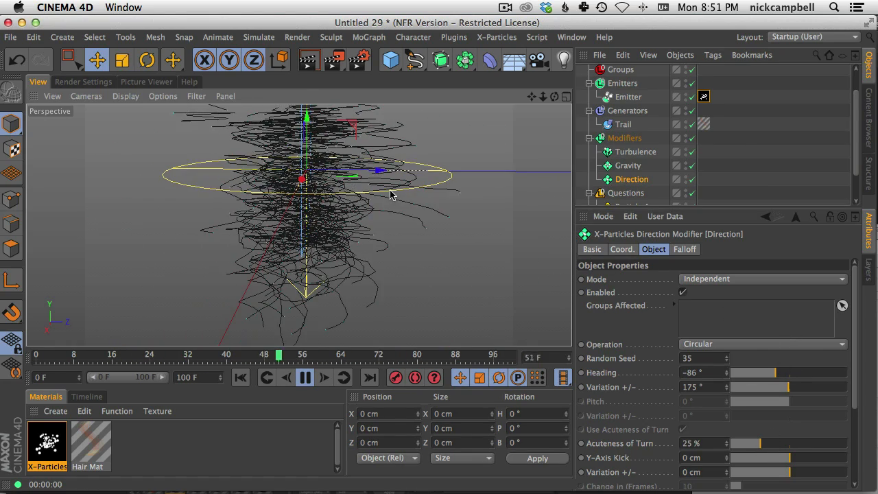
pyautogui.click(305, 377)
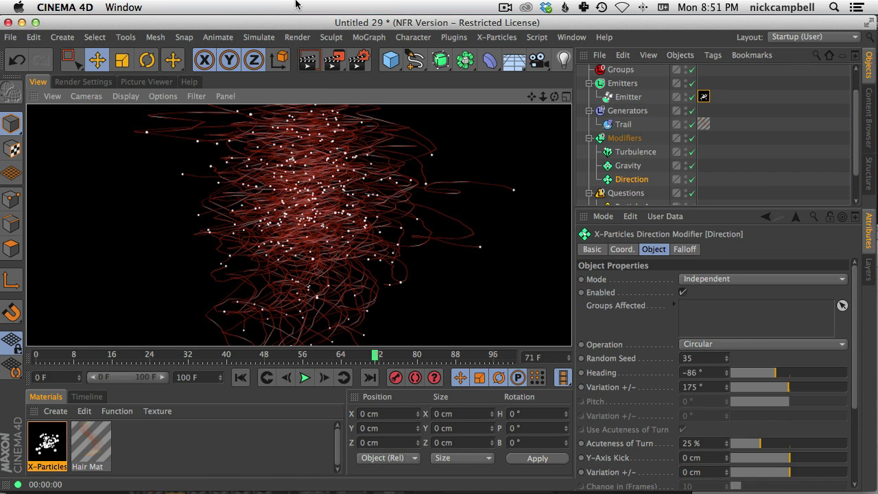
pyautogui.moveTo(442, 230)
pyautogui.write('6')
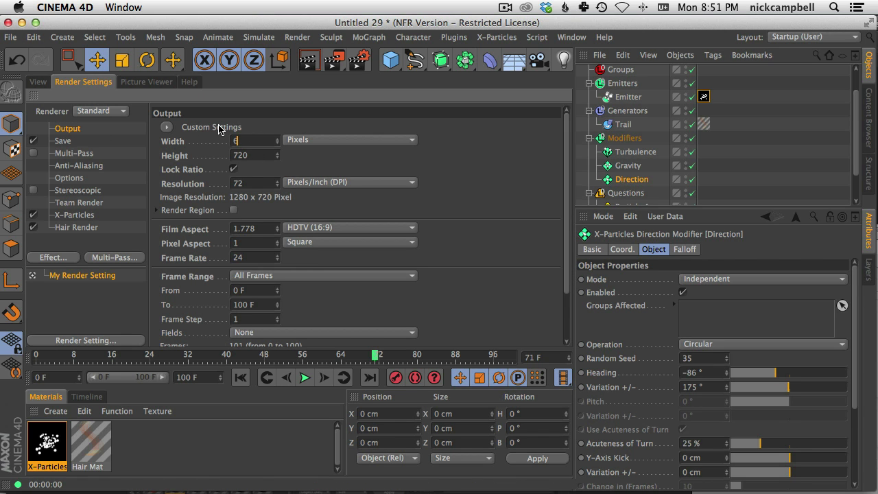
# Re-enter render Width 1280 and start the 101-frame render to the Picture Viewer
pyautogui.write('12')
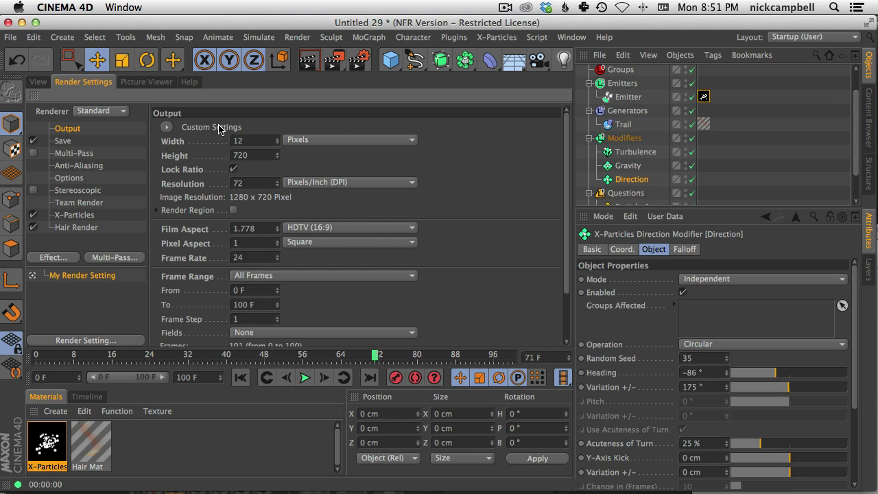
pyautogui.write('1280')
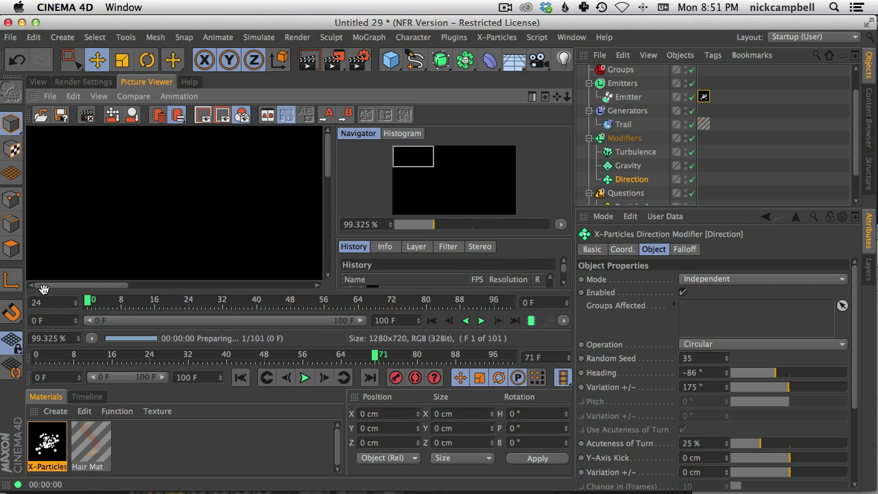
# Fit the rendering frames in the Picture Viewer as the sequence progresses
pyautogui.click(305, 377)
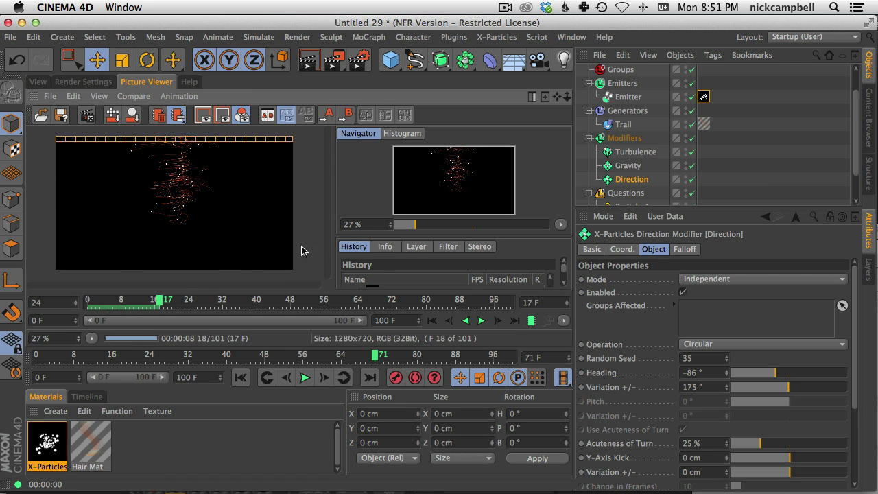
pyautogui.click(305, 378)
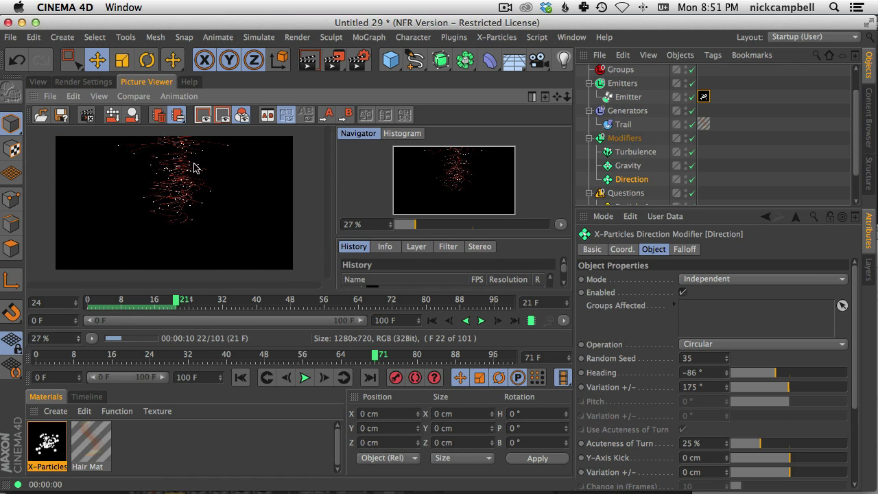